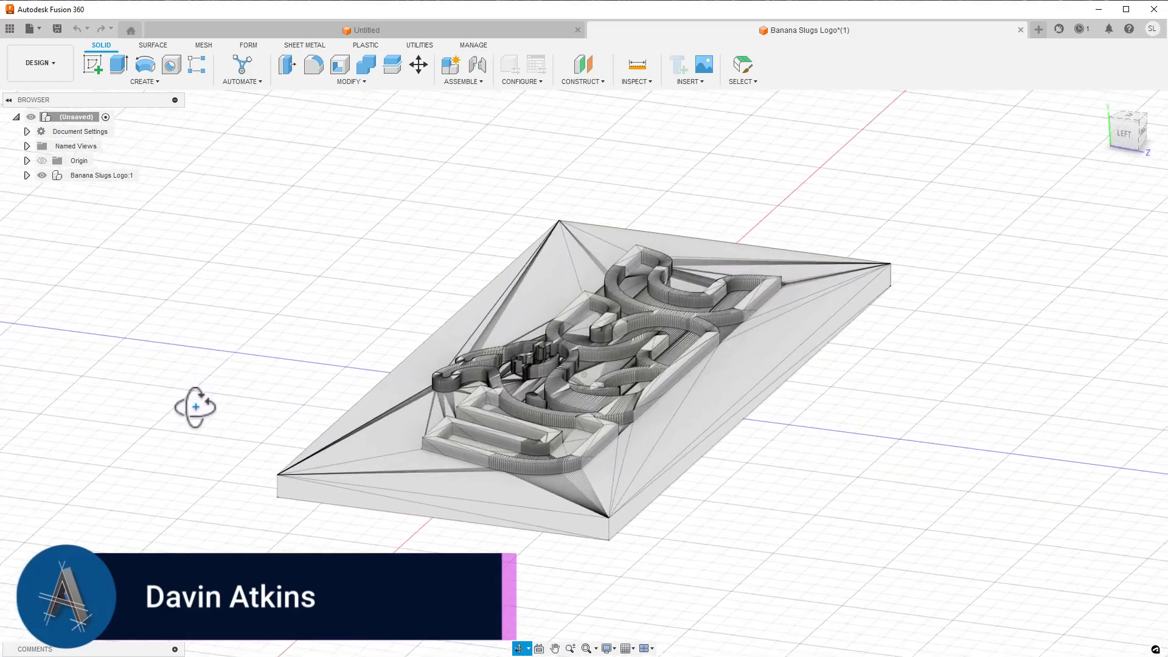
Orbit the view around the imported logo mesh
{"action": "left_click_drag", "start_coordinate": [195, 407], "coordinate": [168, 420]}
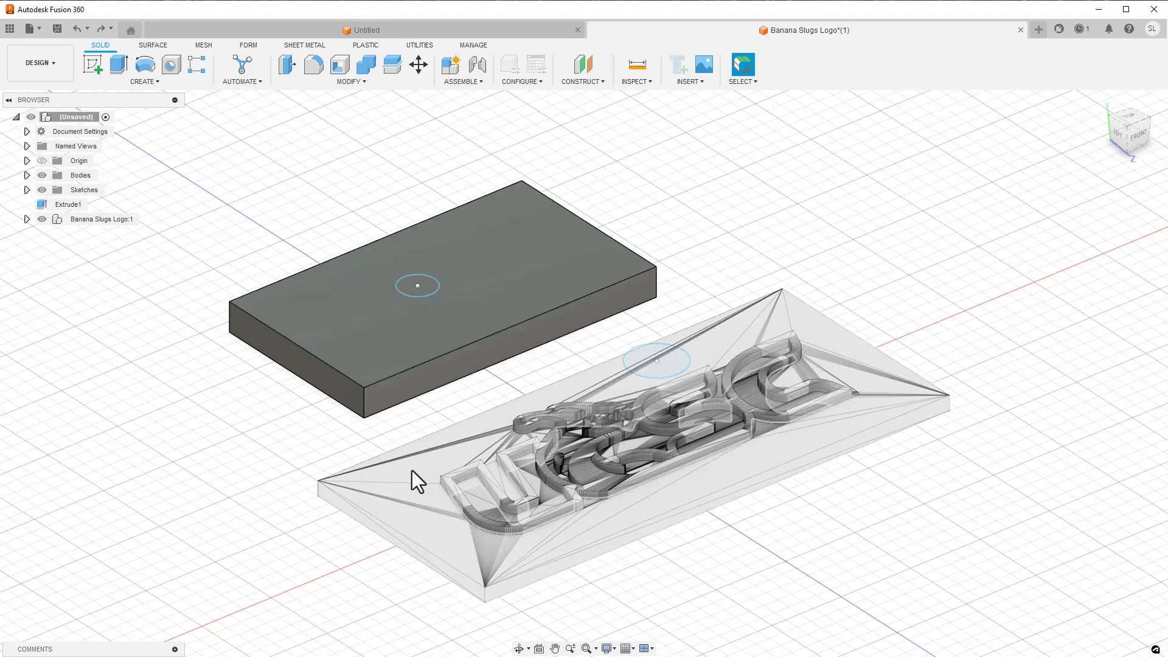
{"action": "mouse_move", "coordinate": [419, 486]}
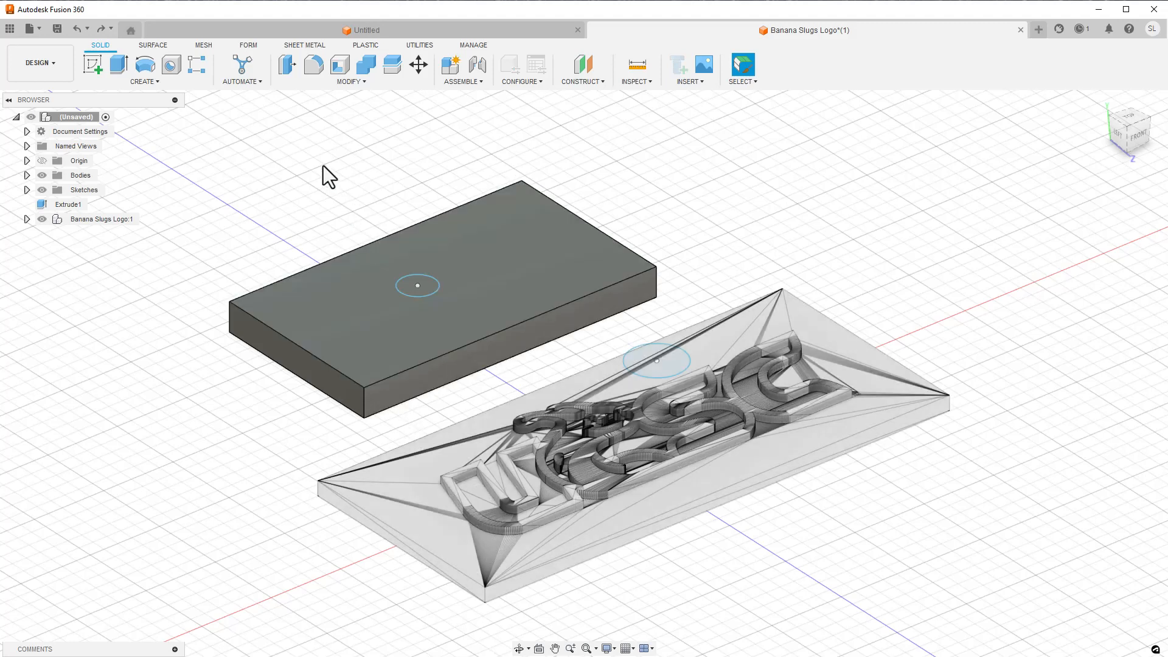
{"action": "mouse_move", "coordinate": [116, 66]}
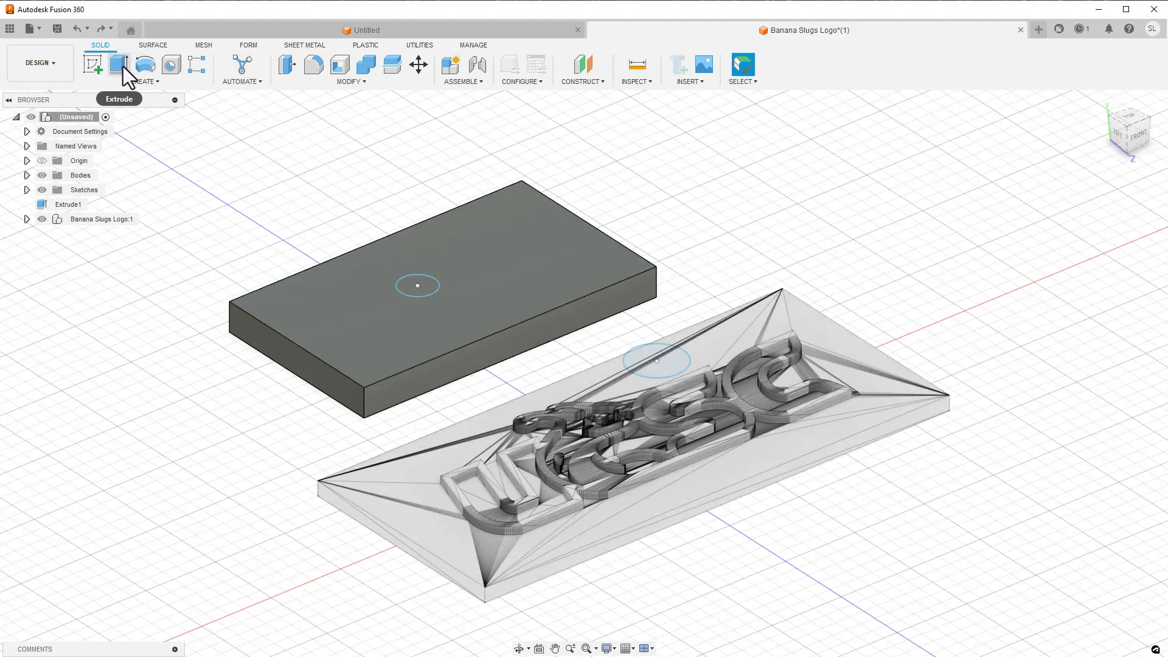
Extrude the sketched circle as a cut through the rectangular block
{"action": "left_click", "coordinate": [118, 64]}
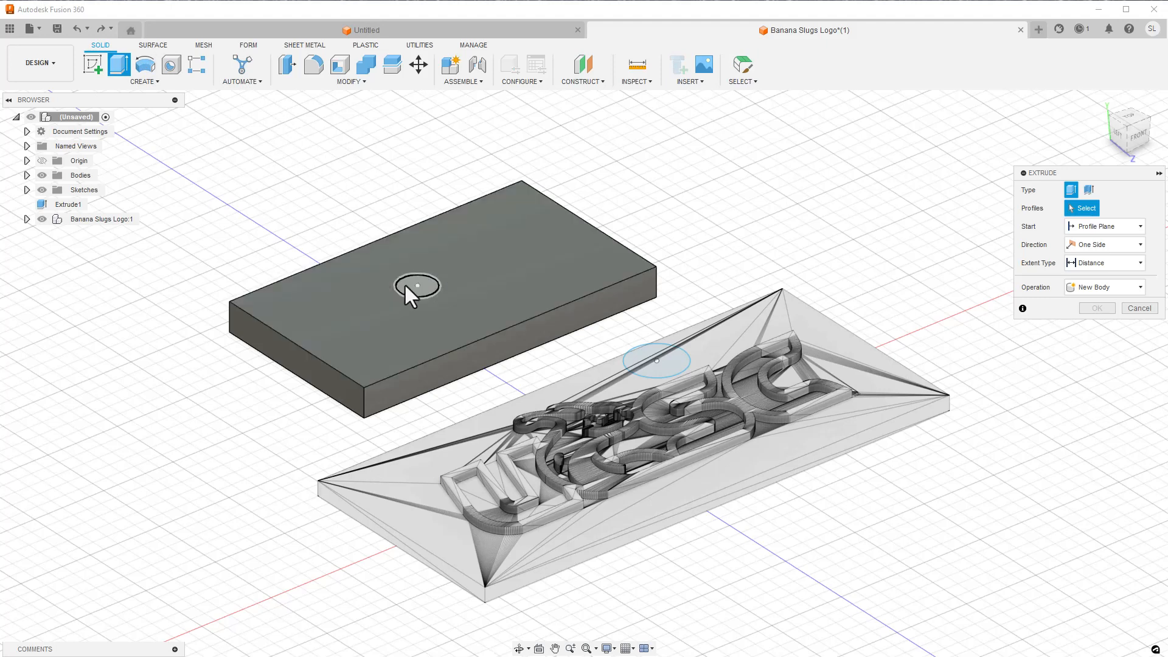
{"action": "left_click", "coordinate": [416, 284]}
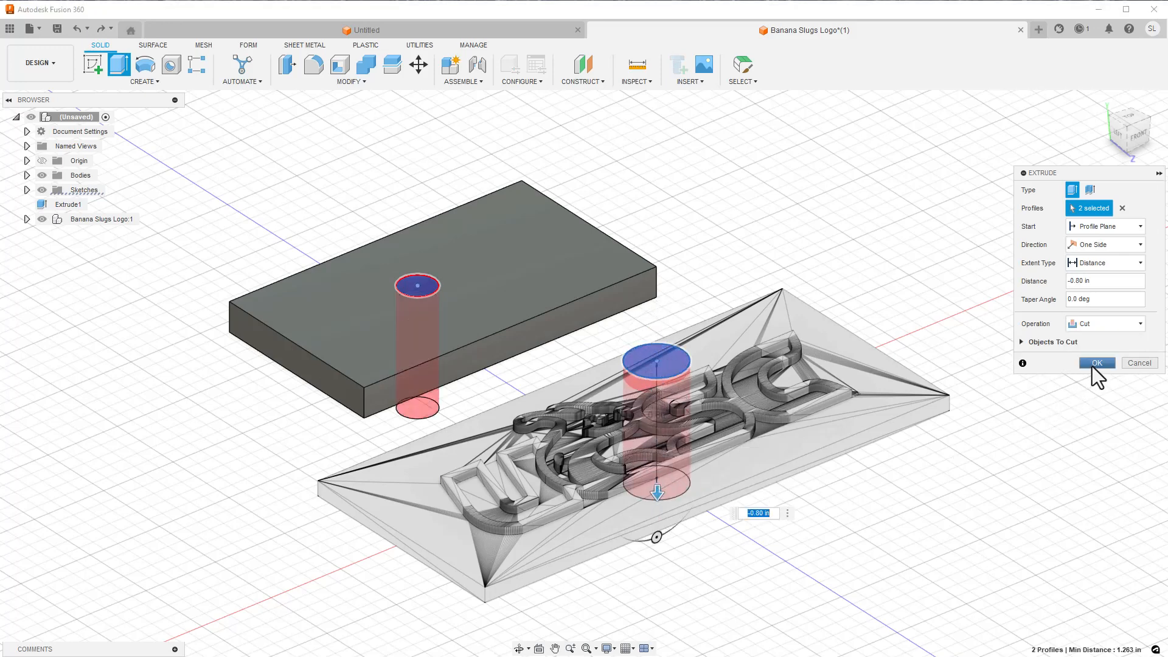
{"action": "left_click", "coordinate": [1095, 363]}
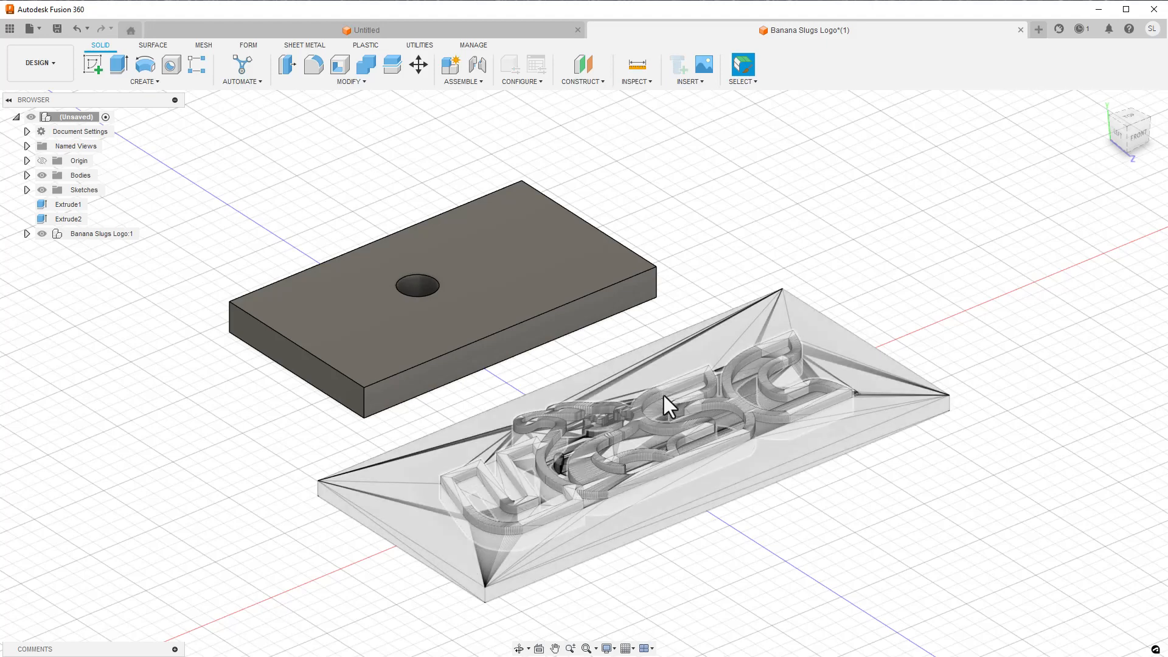
{"action": "left_click_drag", "start_coordinate": [667, 407], "coordinate": [649, 379]}
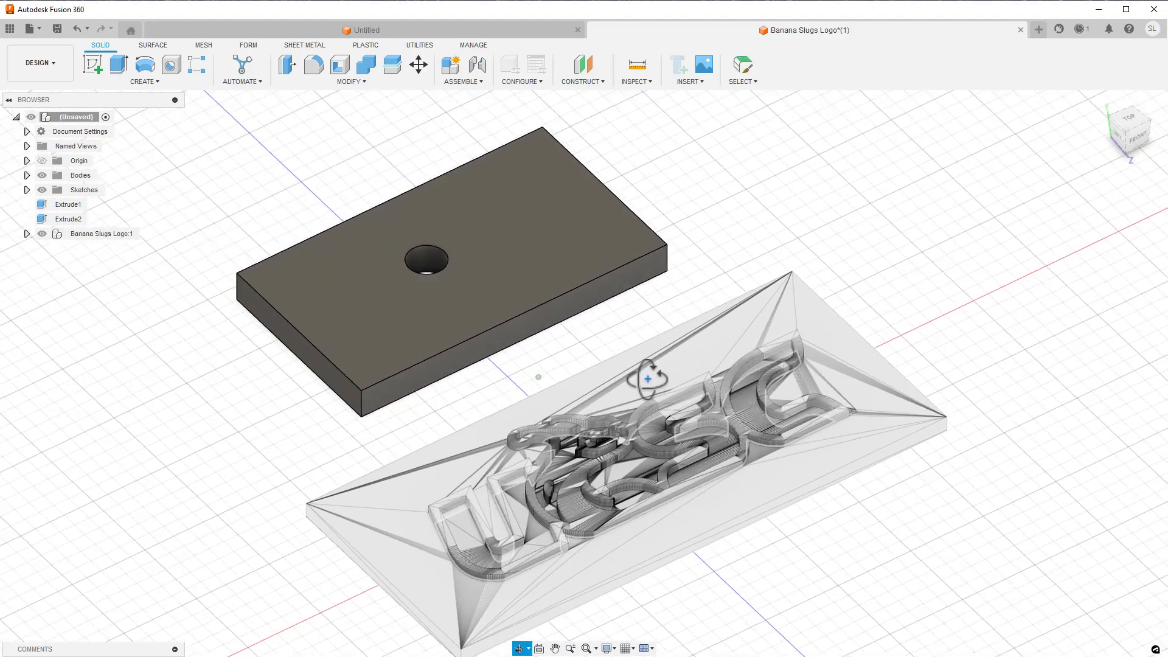
Show the orange hanger render in the RepRack model page gallery
{"action": "left_click_drag", "start_coordinate": [650, 376], "coordinate": [622, 365]}
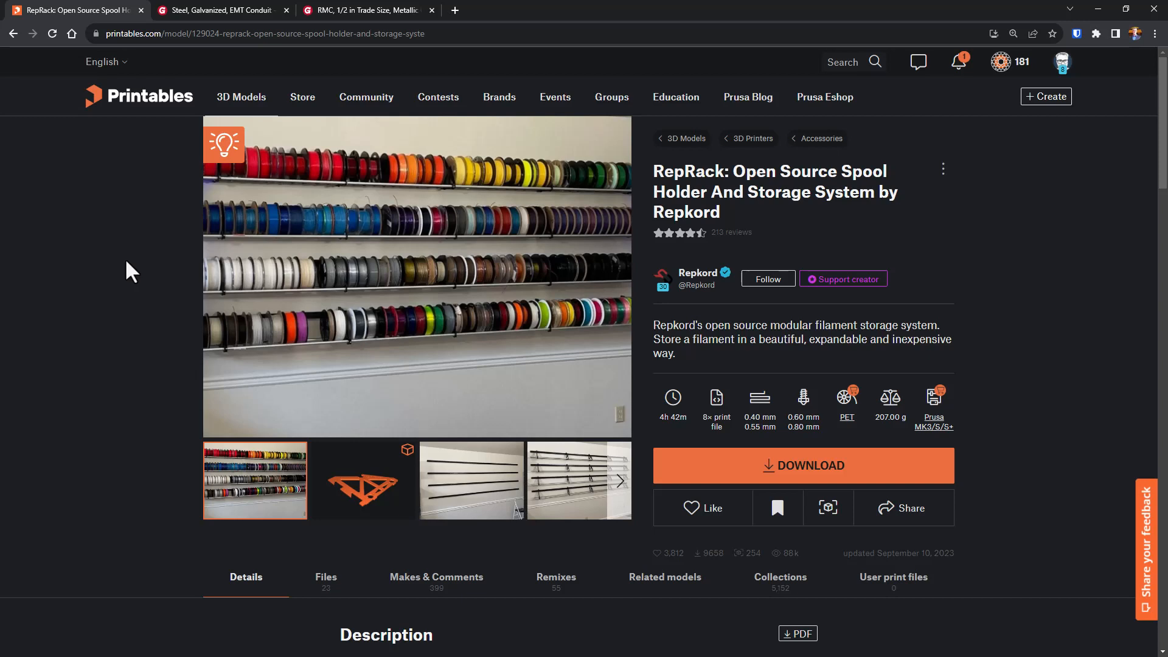
{"action": "mouse_move", "coordinate": [491, 181]}
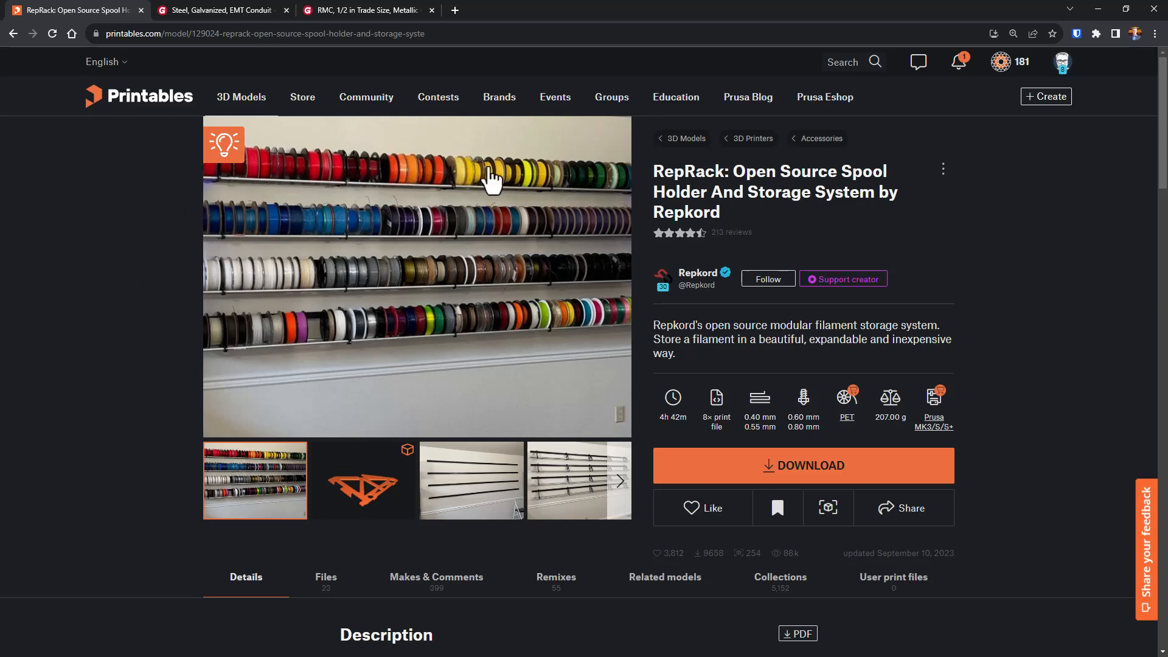
{"action": "mouse_move", "coordinate": [364, 480]}
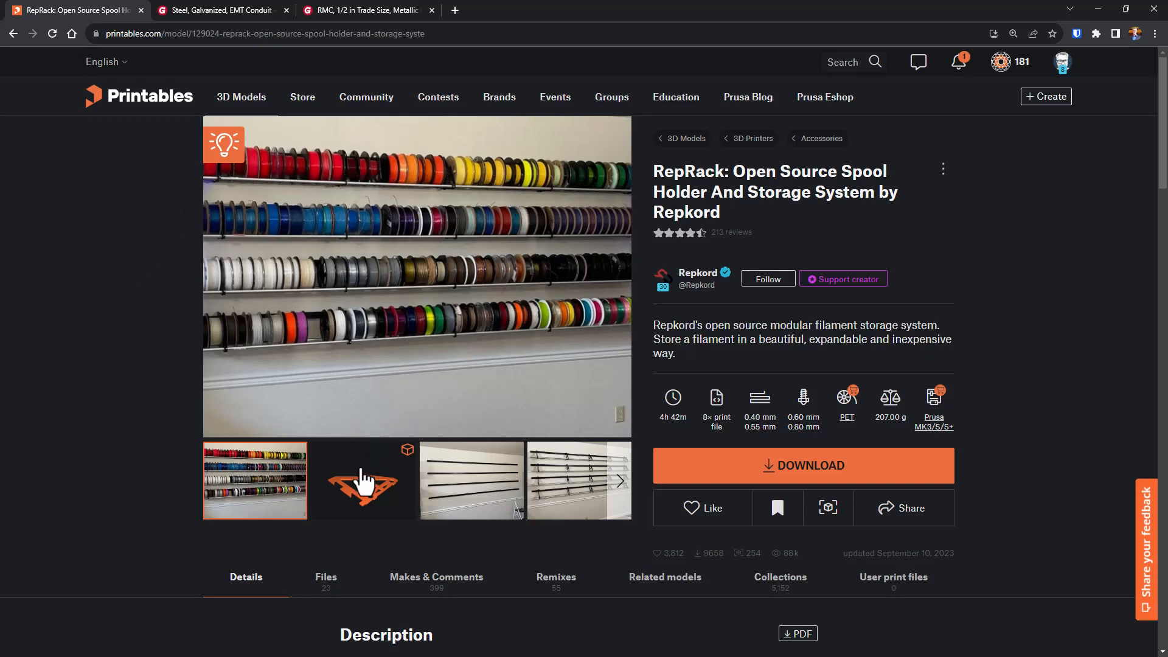
{"action": "left_click", "coordinate": [363, 481]}
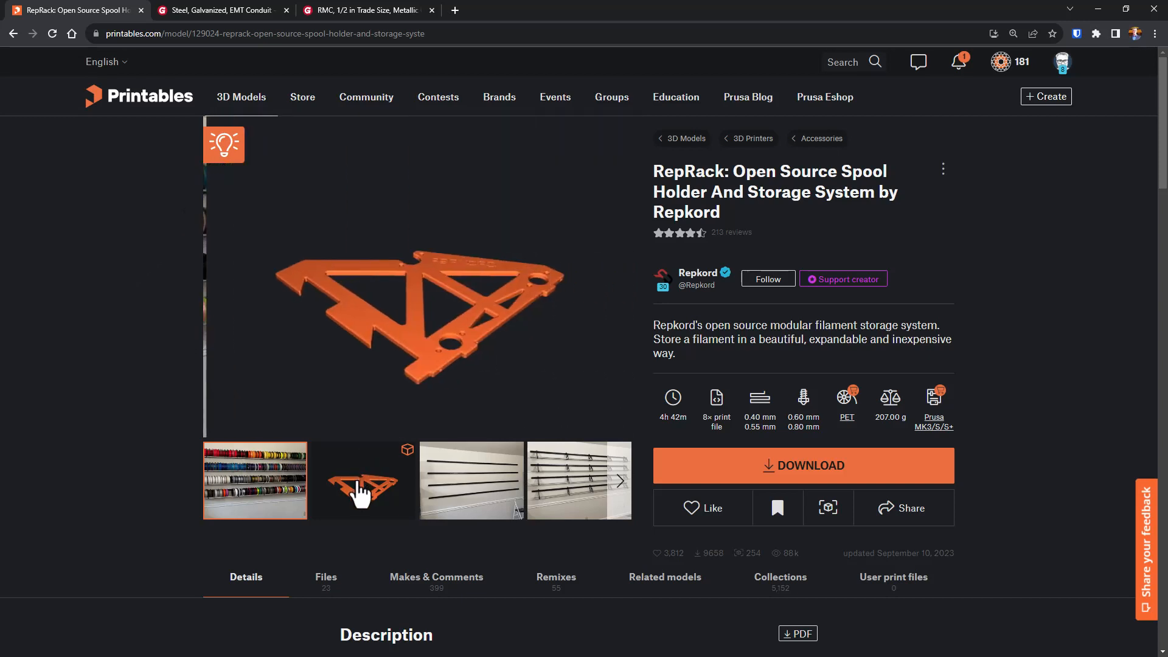
{"action": "left_click", "coordinate": [363, 481]}
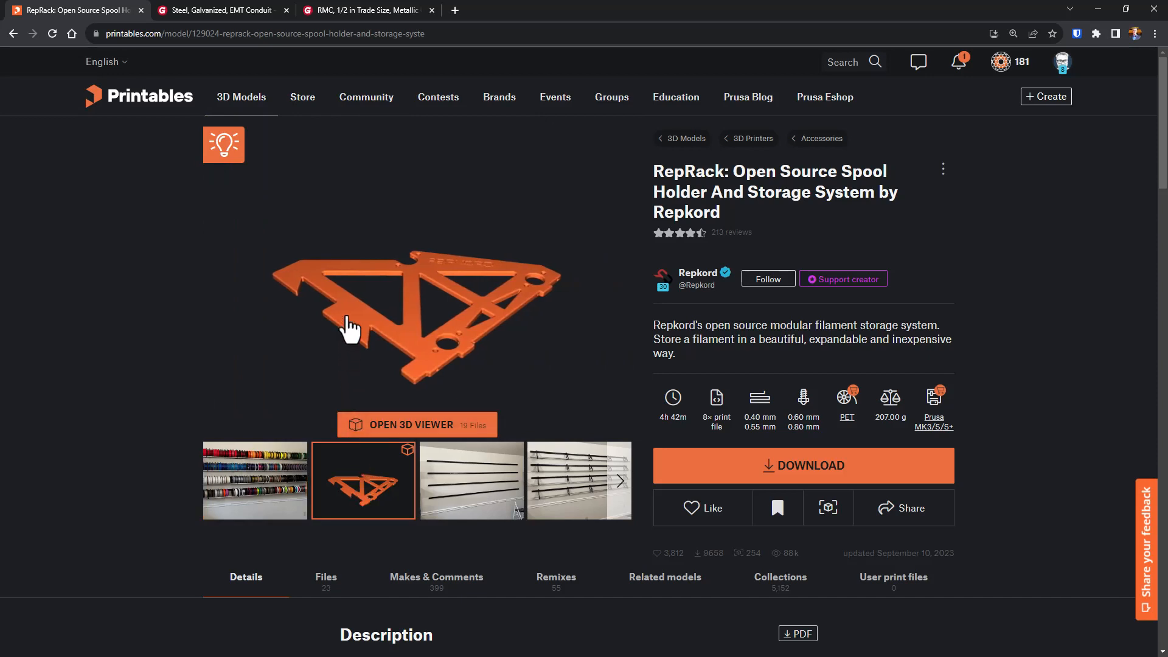
{"action": "mouse_move", "coordinate": [516, 347]}
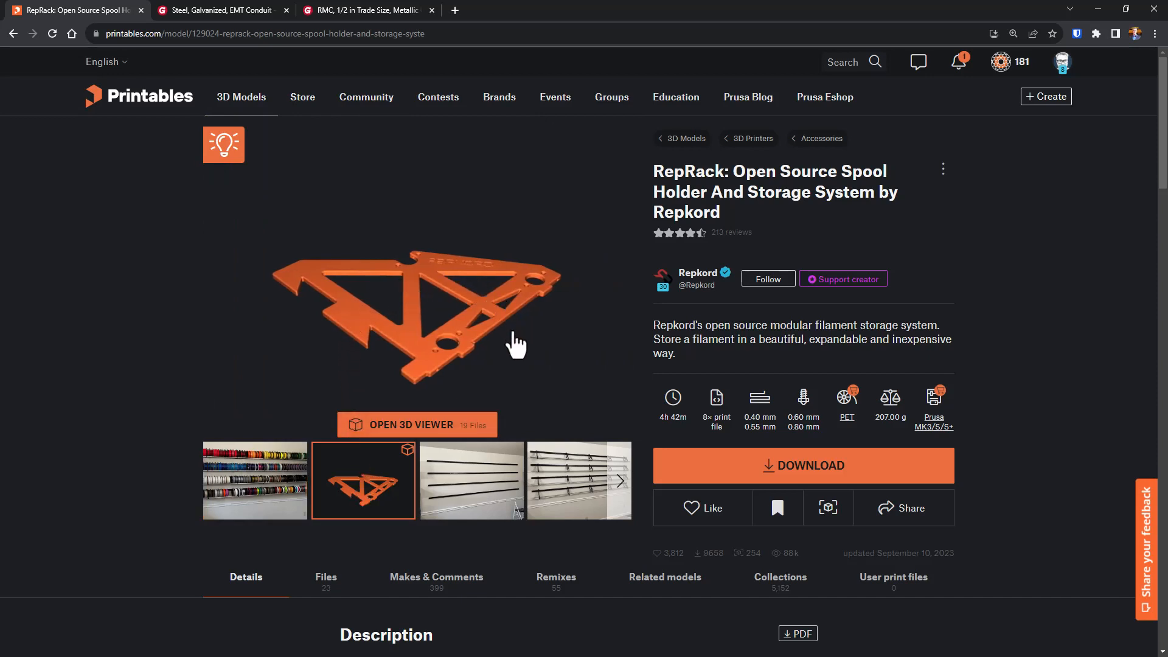
{"action": "mouse_move", "coordinate": [424, 211]}
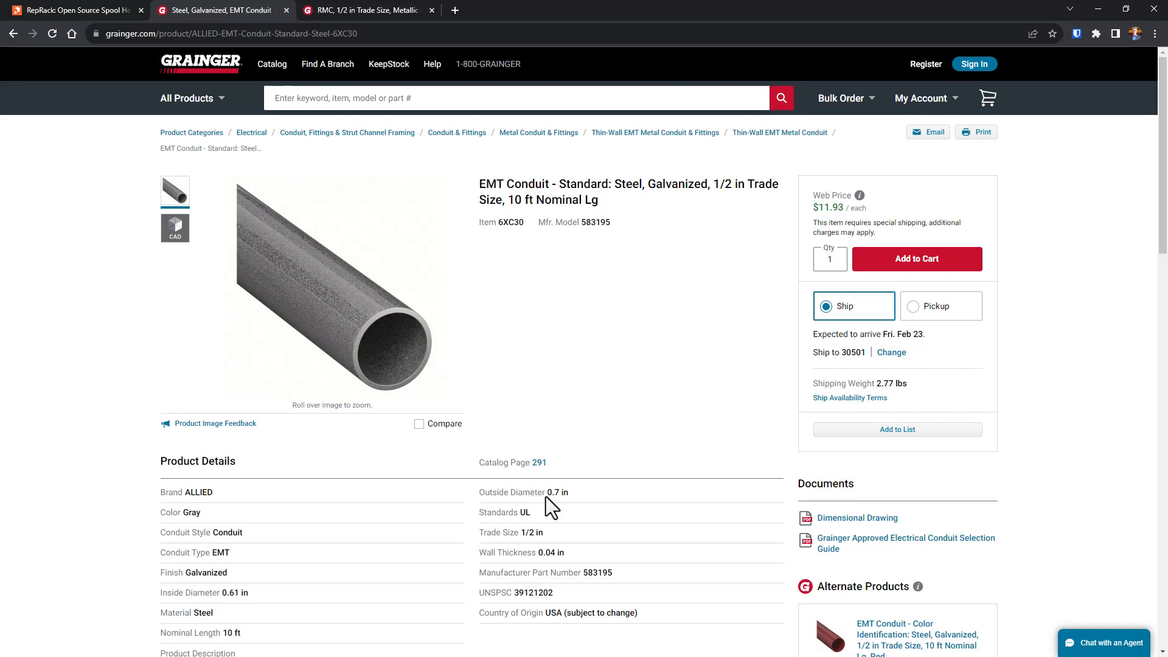
{"action": "mouse_move", "coordinate": [582, 504]}
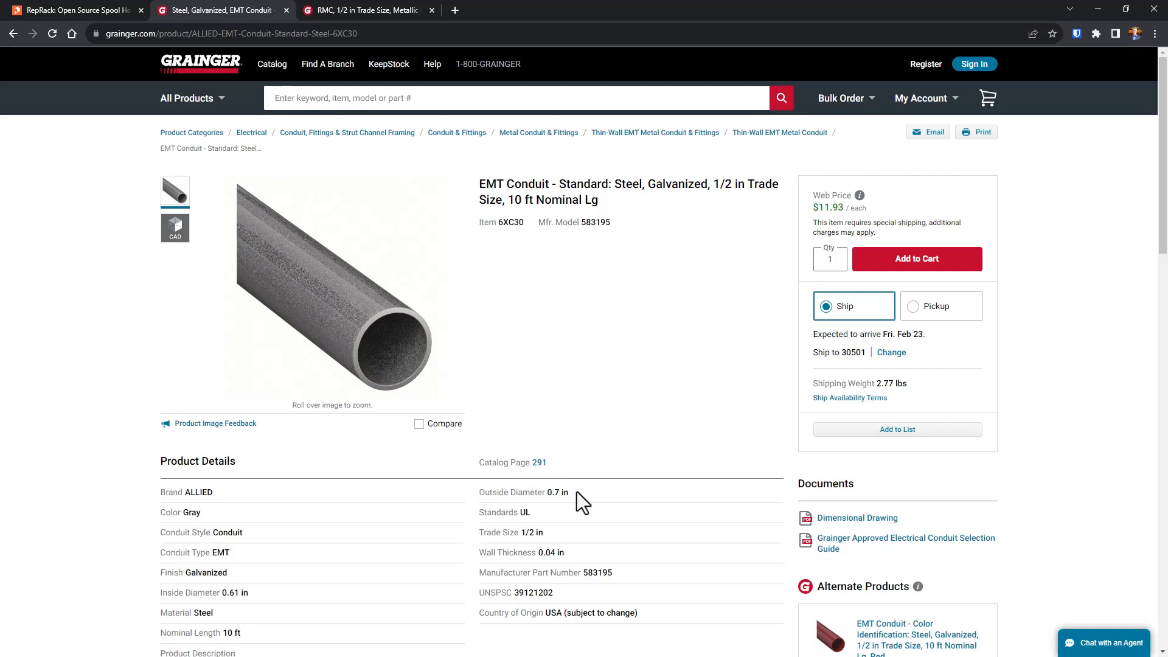
Switch to the RMC conduit page and select its 0.84 in outside diameter value
{"action": "left_click", "coordinate": [365, 9]}
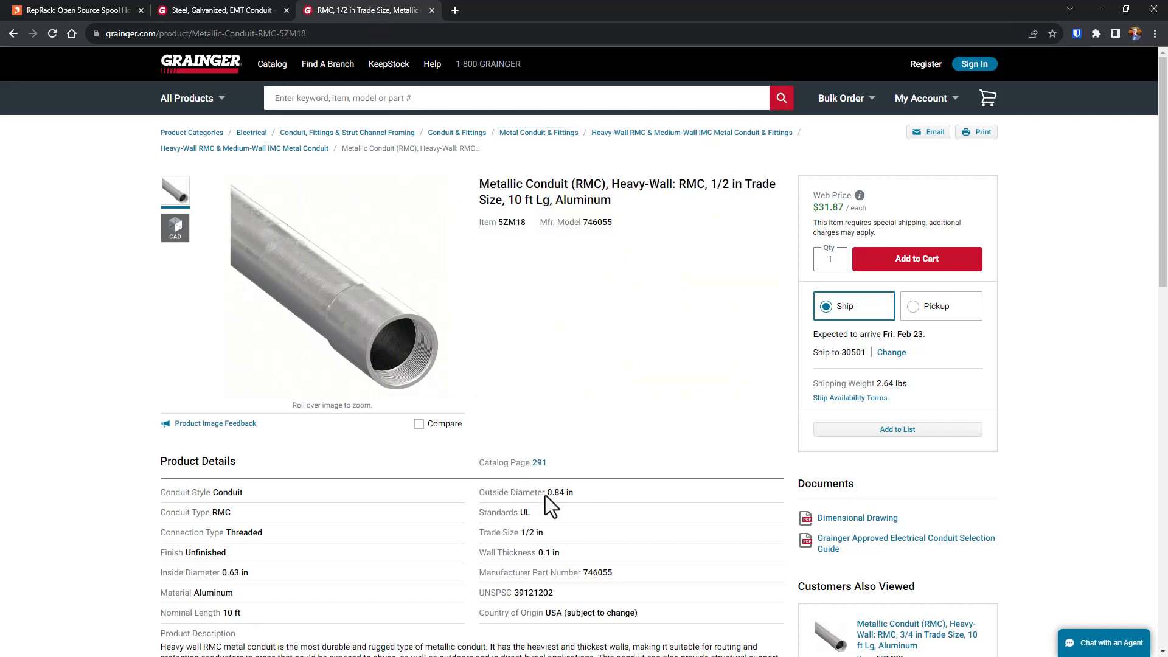
{"action": "double_click", "coordinate": [559, 493]}
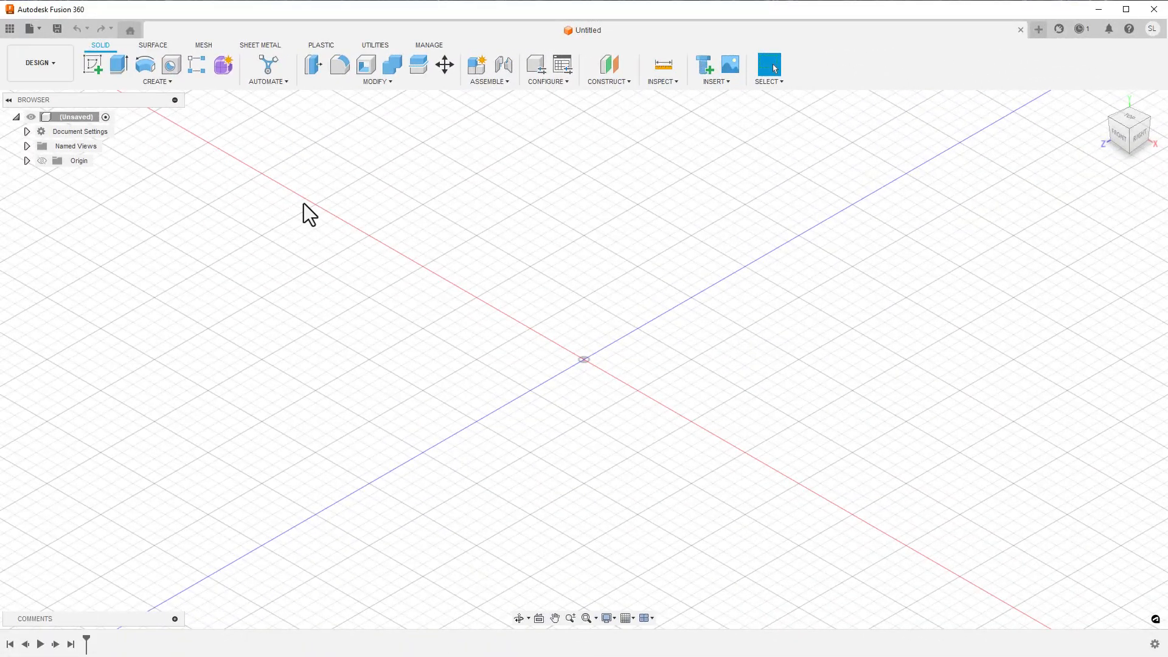
Open the RepRackHanger 3MF file from the computer as its own design
{"action": "left_click", "coordinate": [28, 30]}
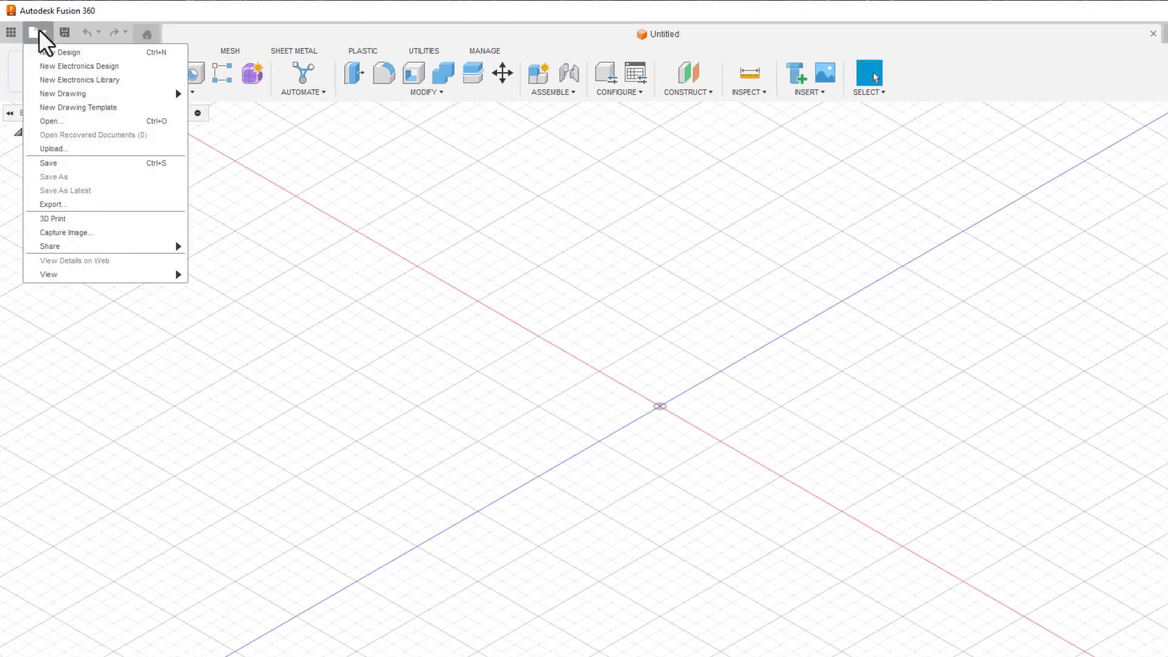
{"action": "left_click", "coordinate": [52, 121]}
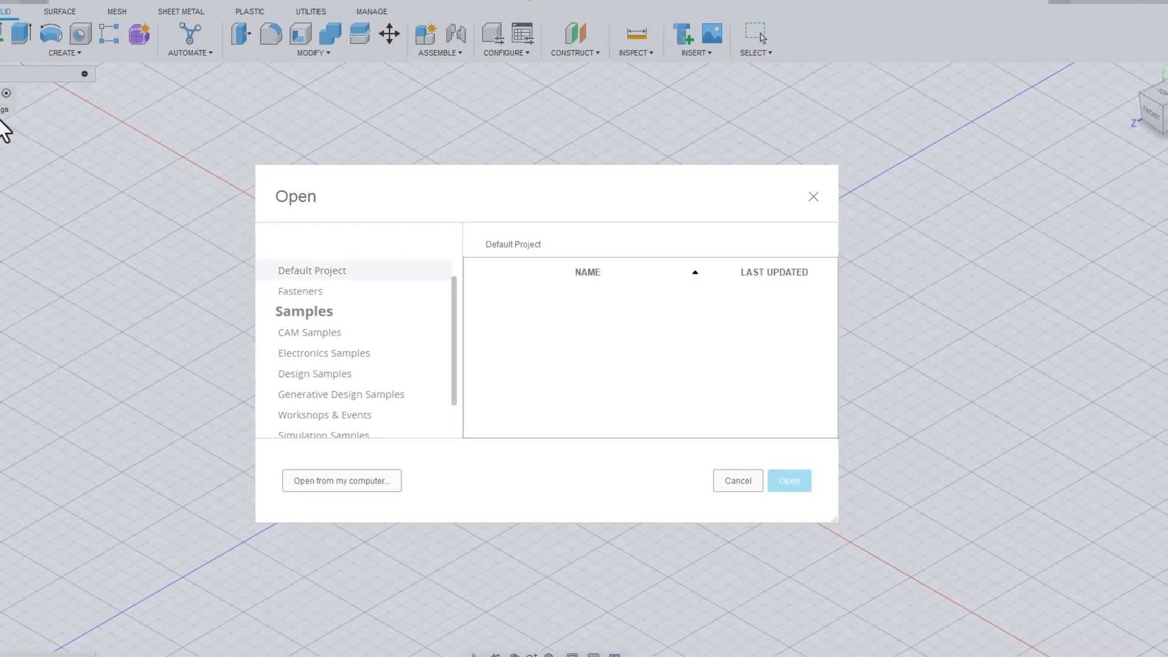
{"action": "left_click", "coordinate": [342, 481]}
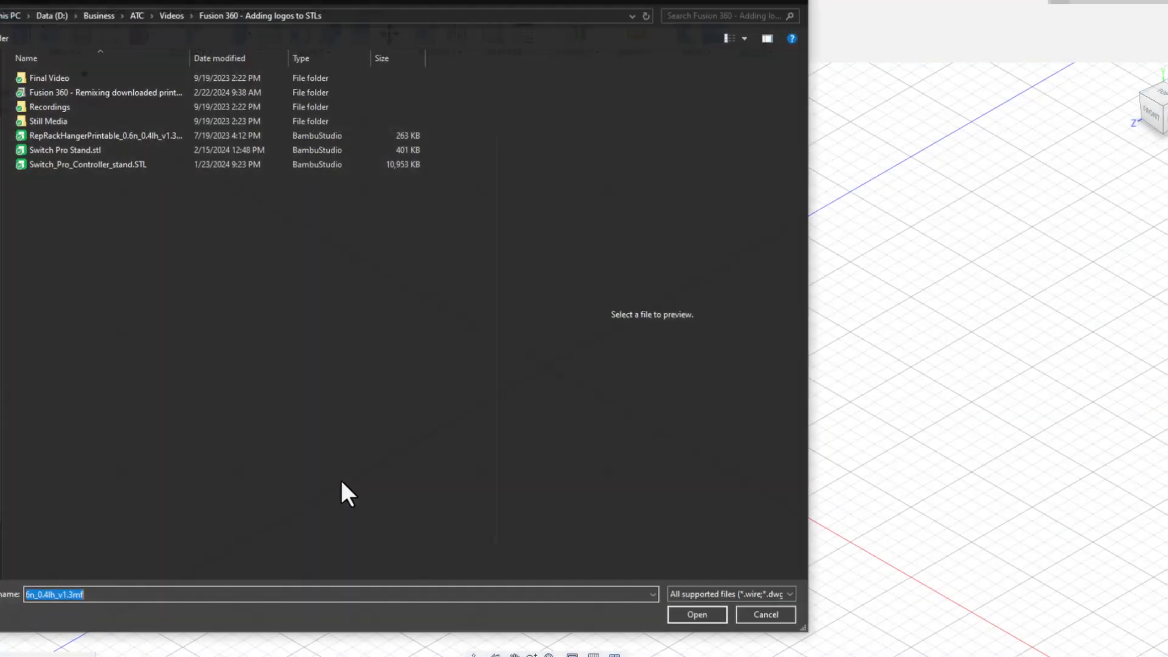
{"action": "left_click", "coordinate": [105, 135]}
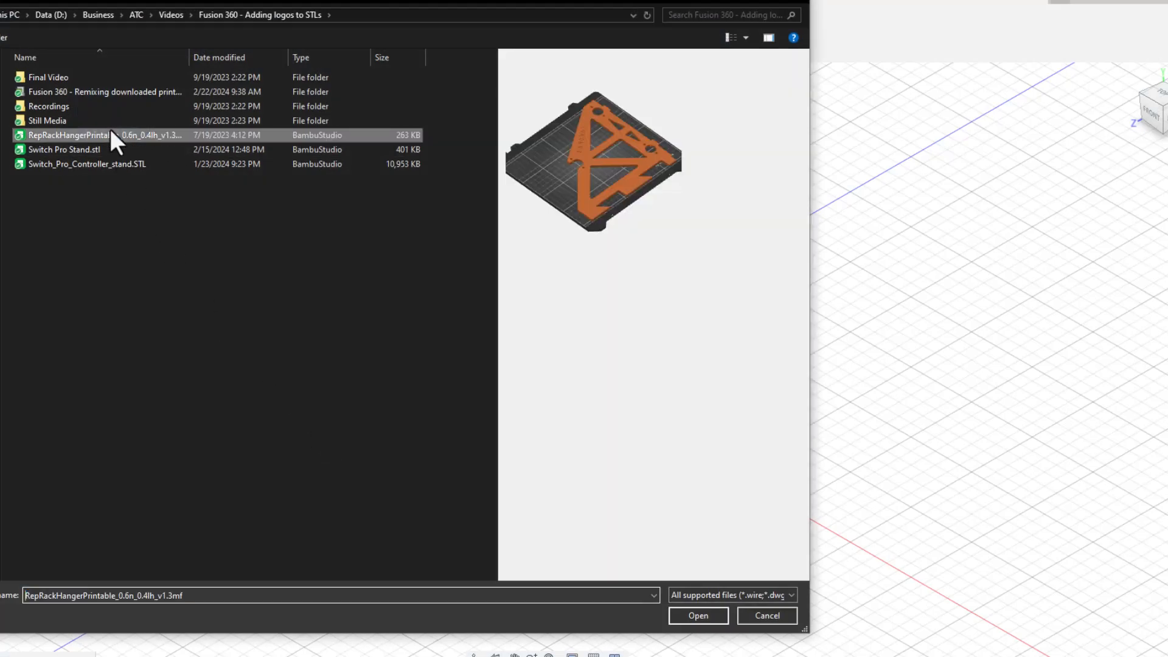
{"action": "left_click", "coordinate": [696, 615]}
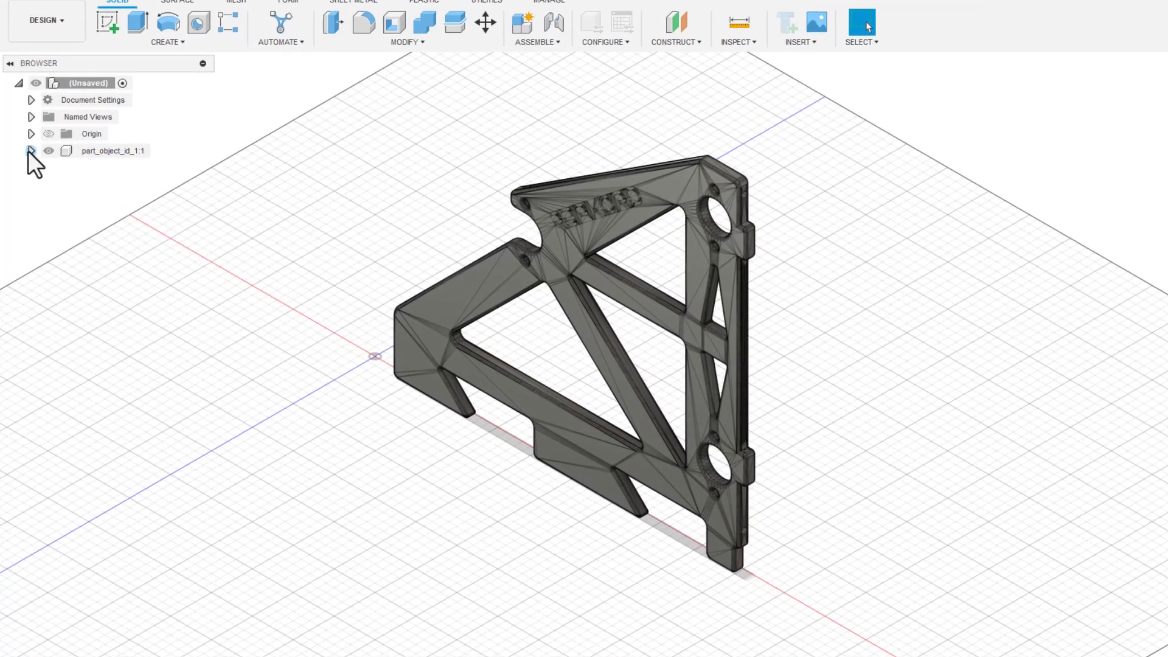
Expand the imported component and its Bodies folder in the browser
{"action": "left_click", "coordinate": [32, 151]}
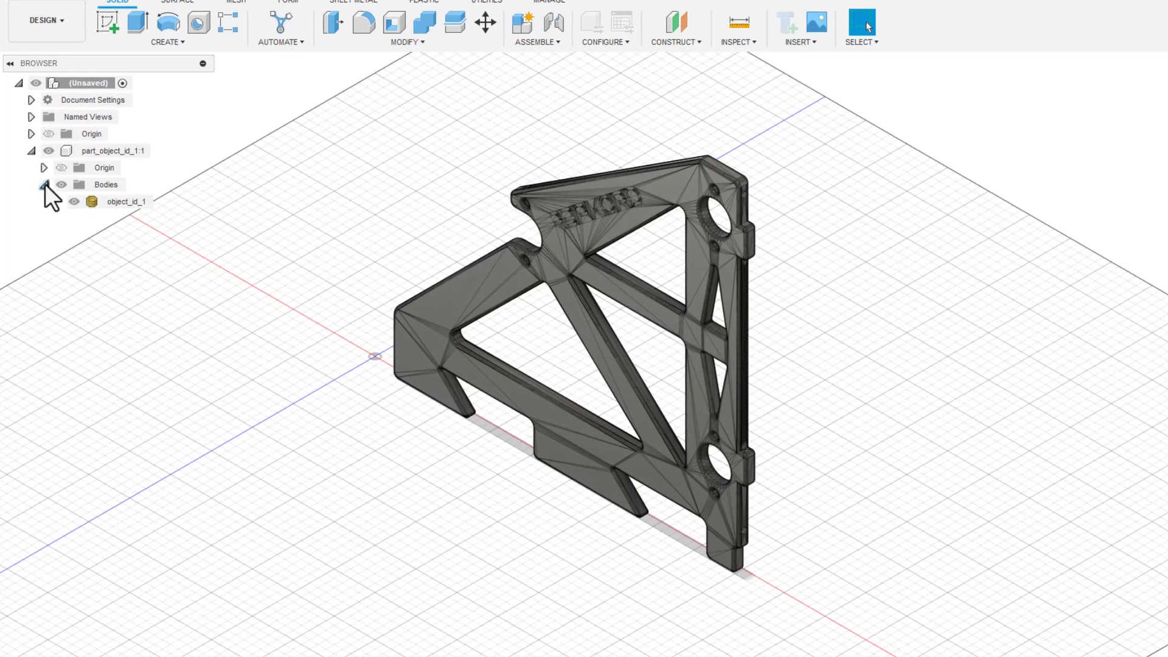
{"action": "left_click", "coordinate": [126, 201]}
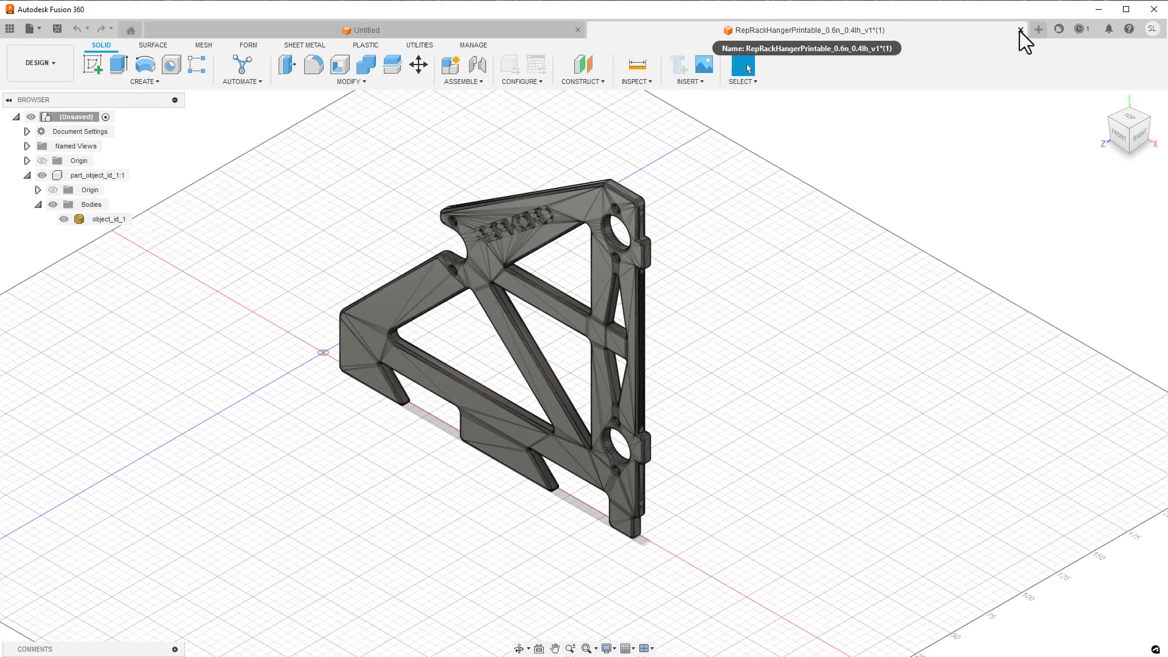
{"action": "mouse_move", "coordinate": [681, 370]}
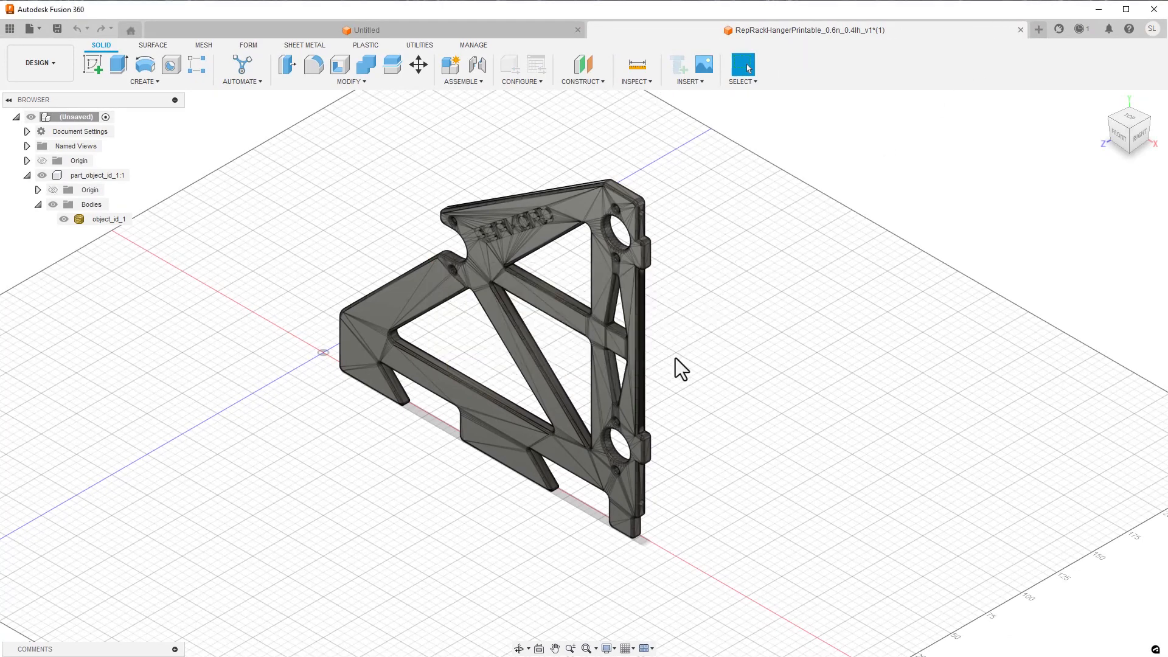
Insert the bracket STL as MeshBody1 and reveal it under Bodies
{"action": "left_click", "coordinate": [686, 67]}
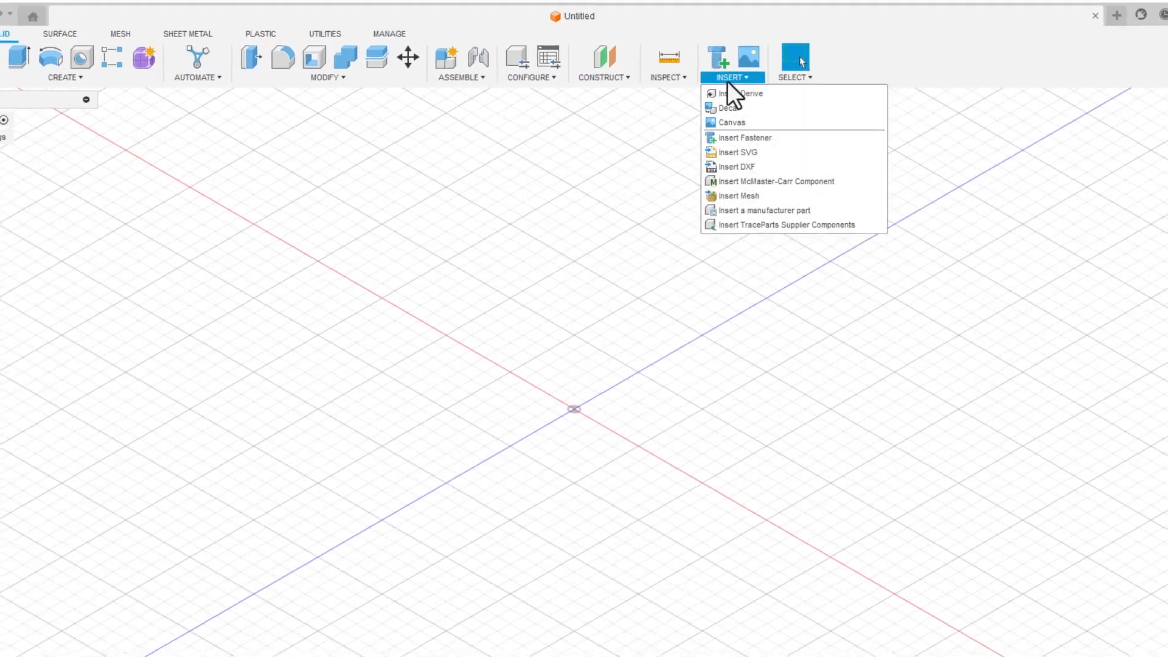
{"action": "mouse_move", "coordinate": [738, 197]}
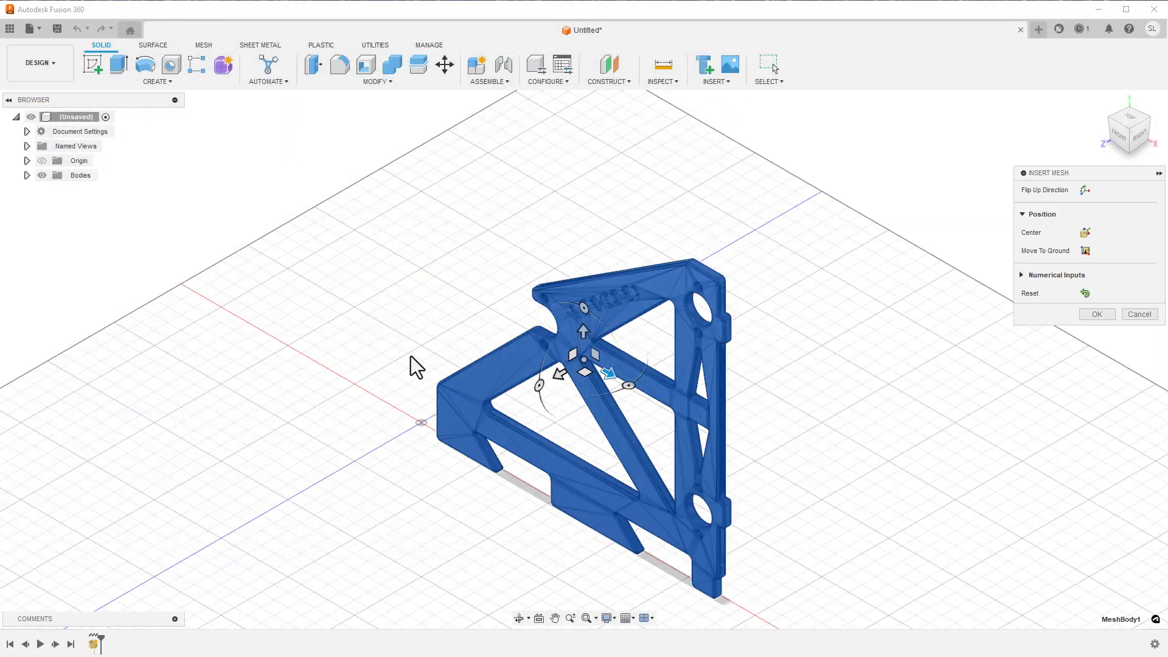
{"action": "left_click", "coordinate": [1096, 314]}
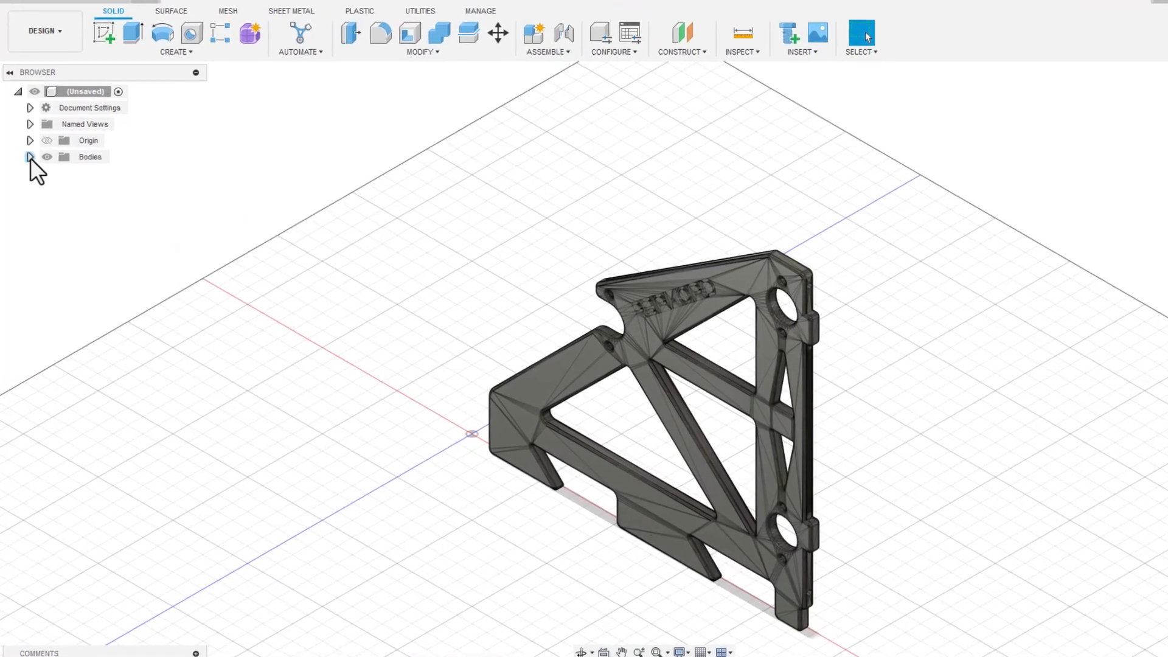
{"action": "left_click", "coordinate": [31, 157]}
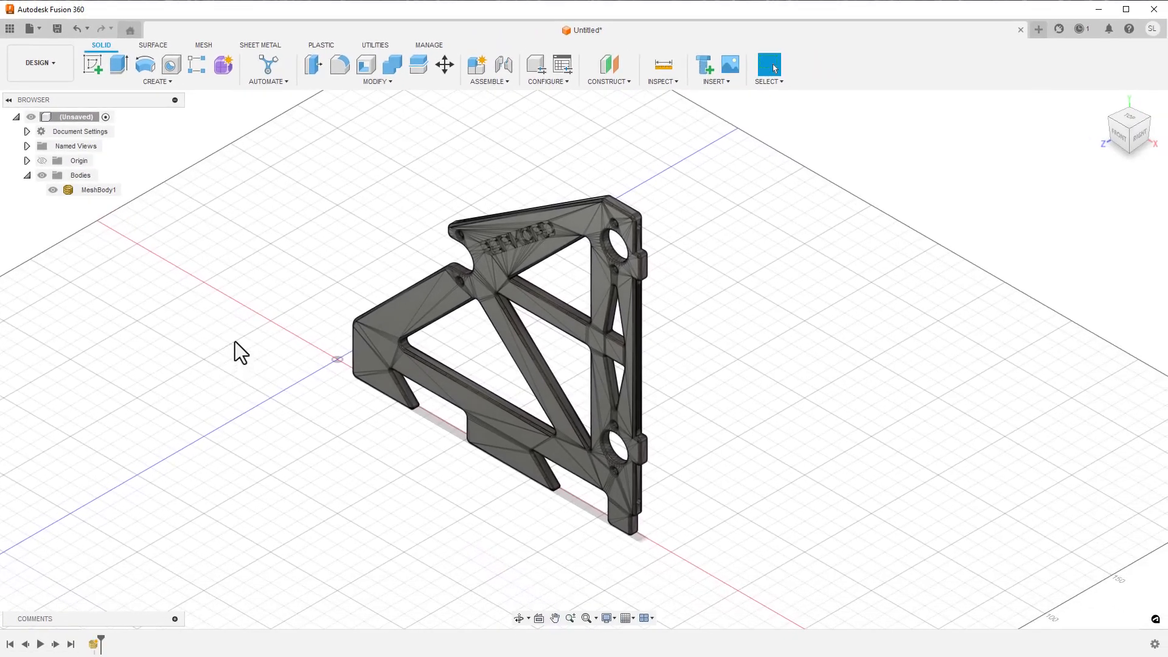
Run the mesh Repair analysis on the bracket and cancel without applying
{"action": "left_click", "coordinate": [203, 45]}
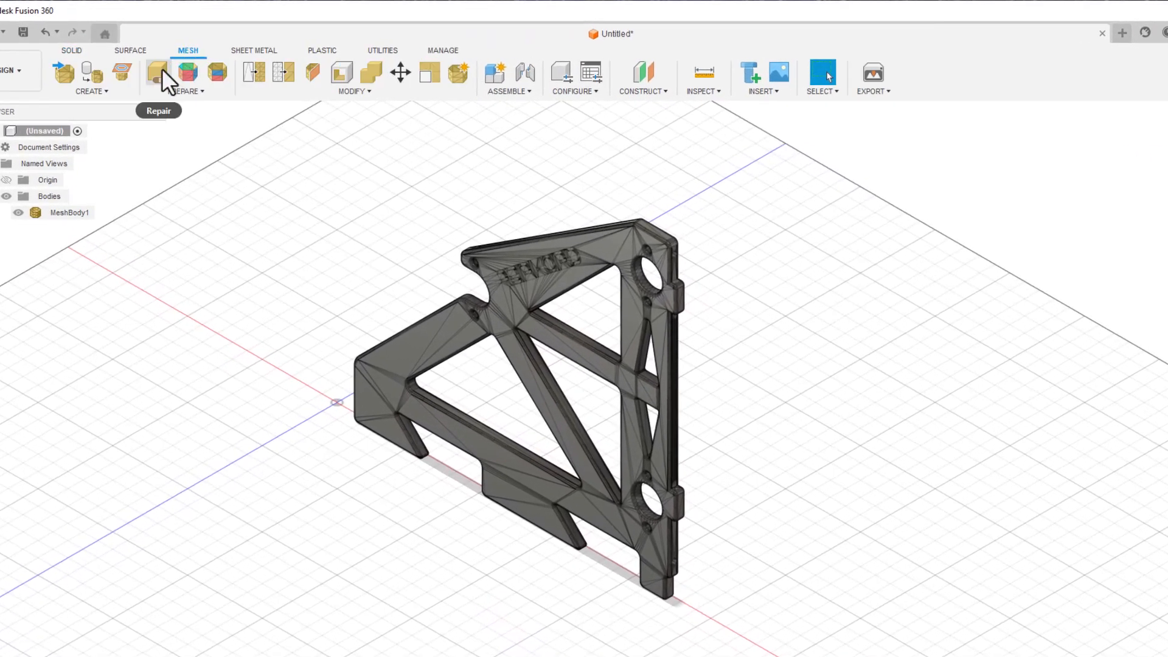
{"action": "left_click", "coordinate": [158, 73]}
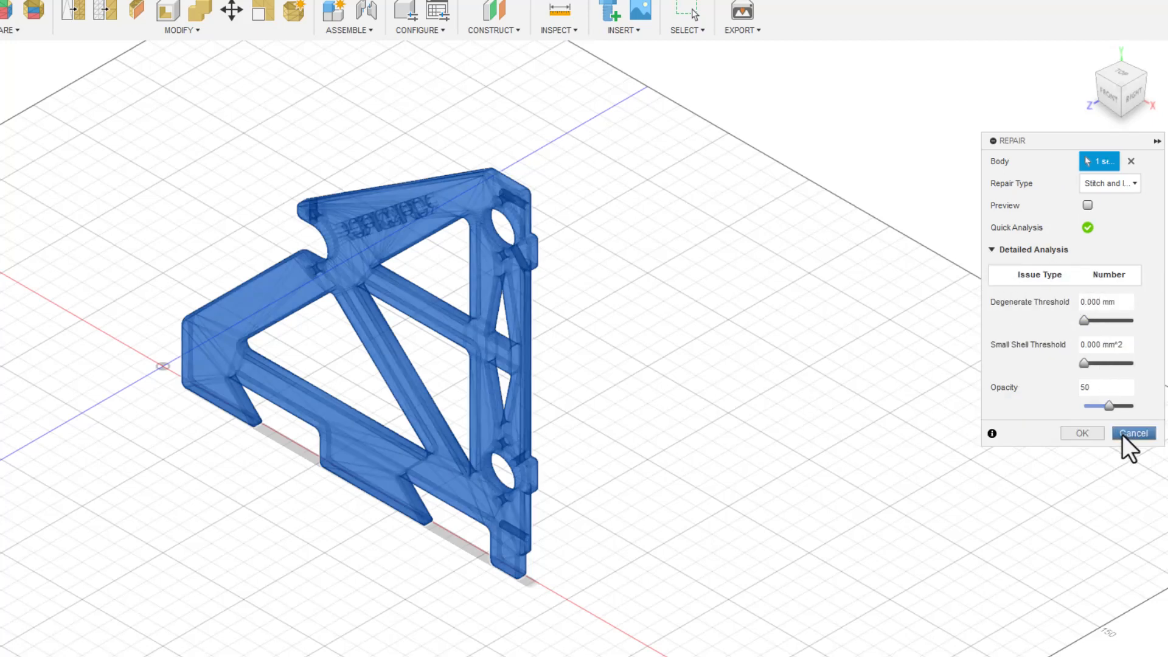
{"action": "left_click", "coordinate": [1133, 433]}
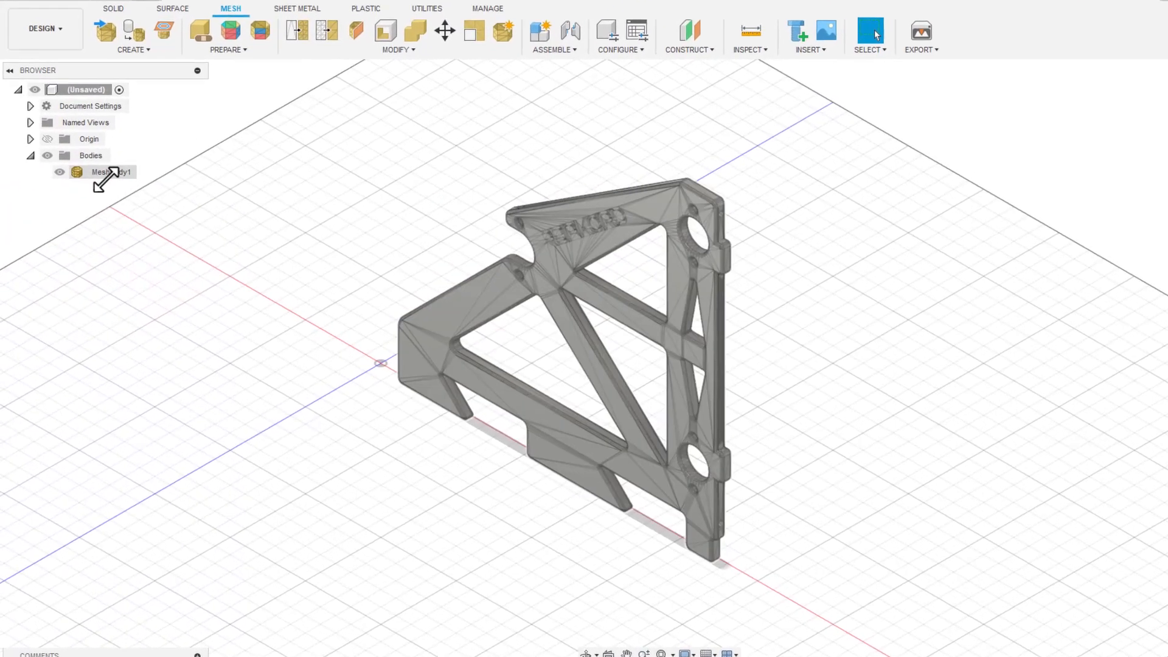
Review MeshBody1's properties, including volume and 915 g steel mass
{"action": "right_click", "coordinate": [109, 171]}
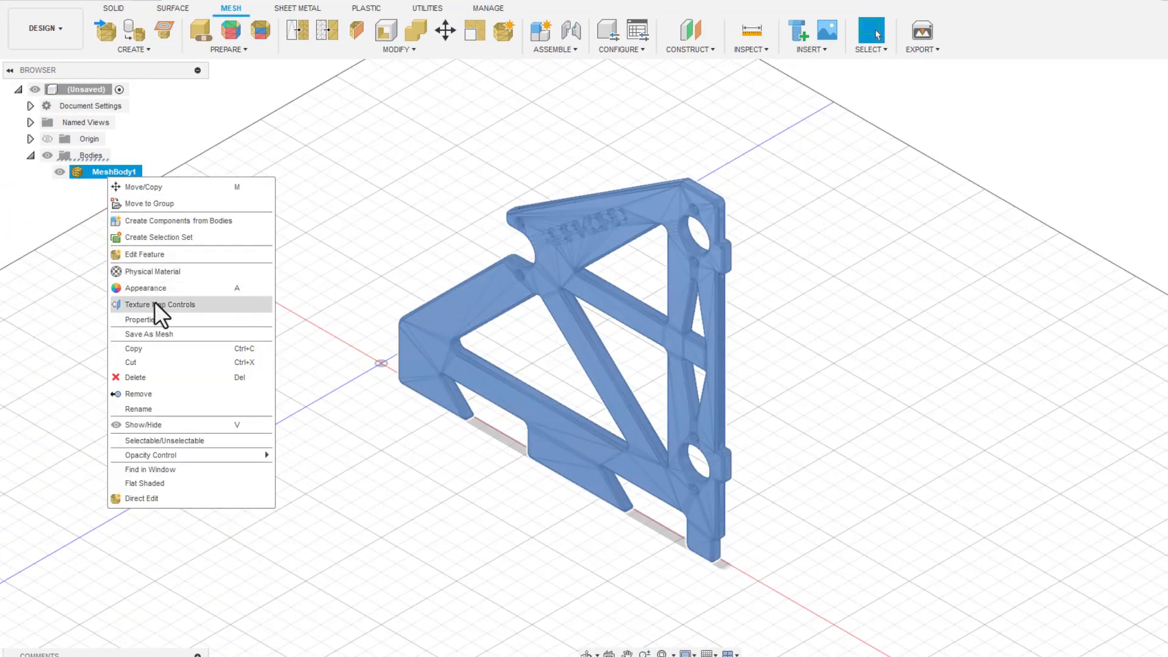
{"action": "left_click", "coordinate": [141, 320]}
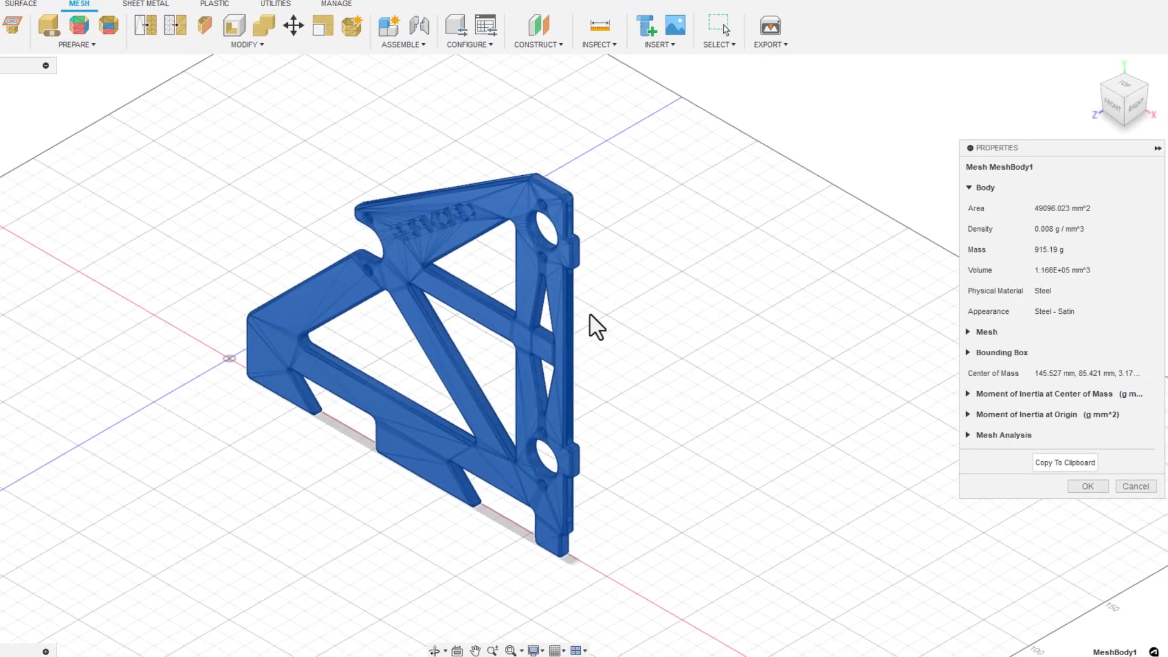
{"action": "left_click", "coordinate": [986, 331]}
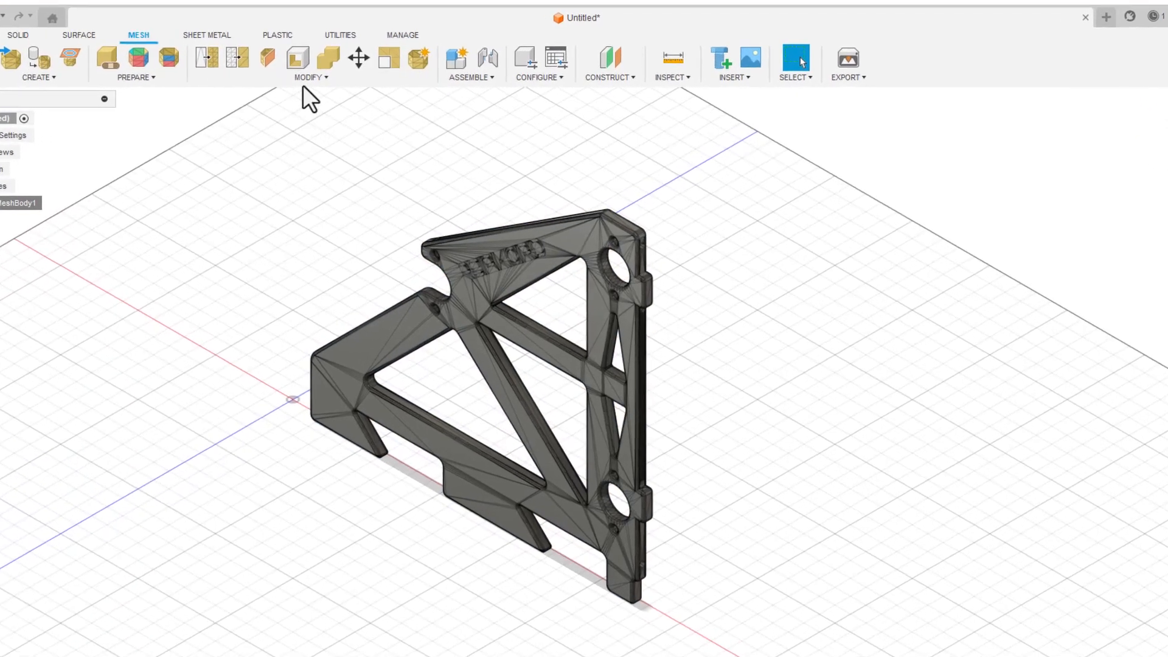
Convert MeshBody1 into a faceted solid body with Convert Mesh
{"action": "left_click", "coordinate": [309, 77]}
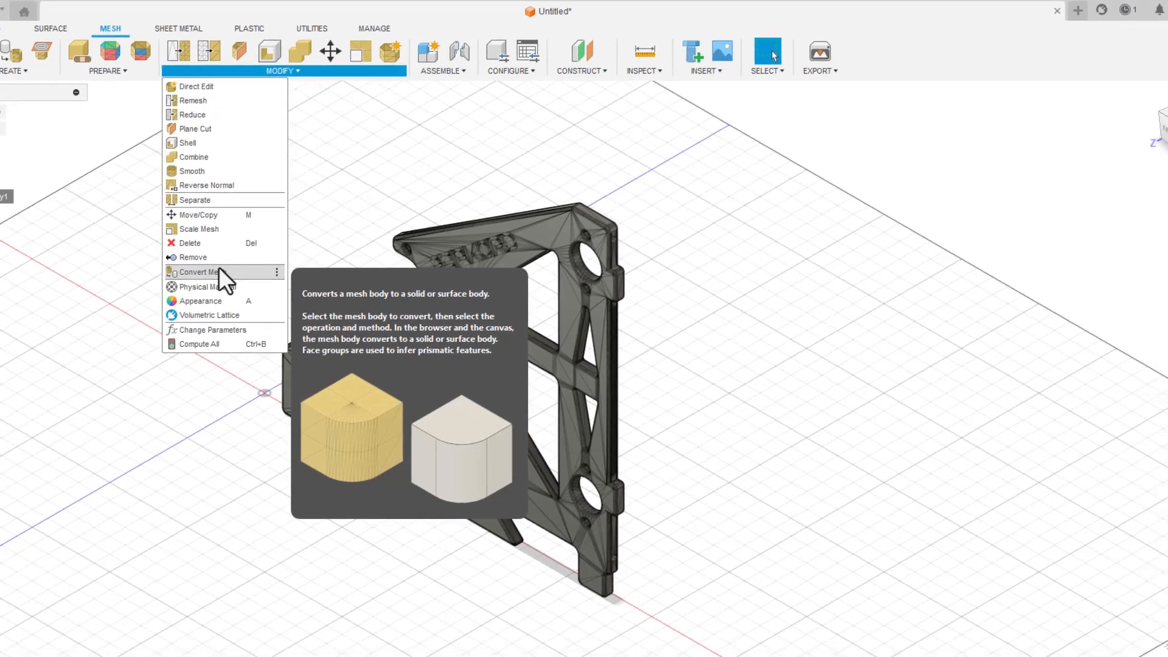
{"action": "left_click", "coordinate": [199, 271]}
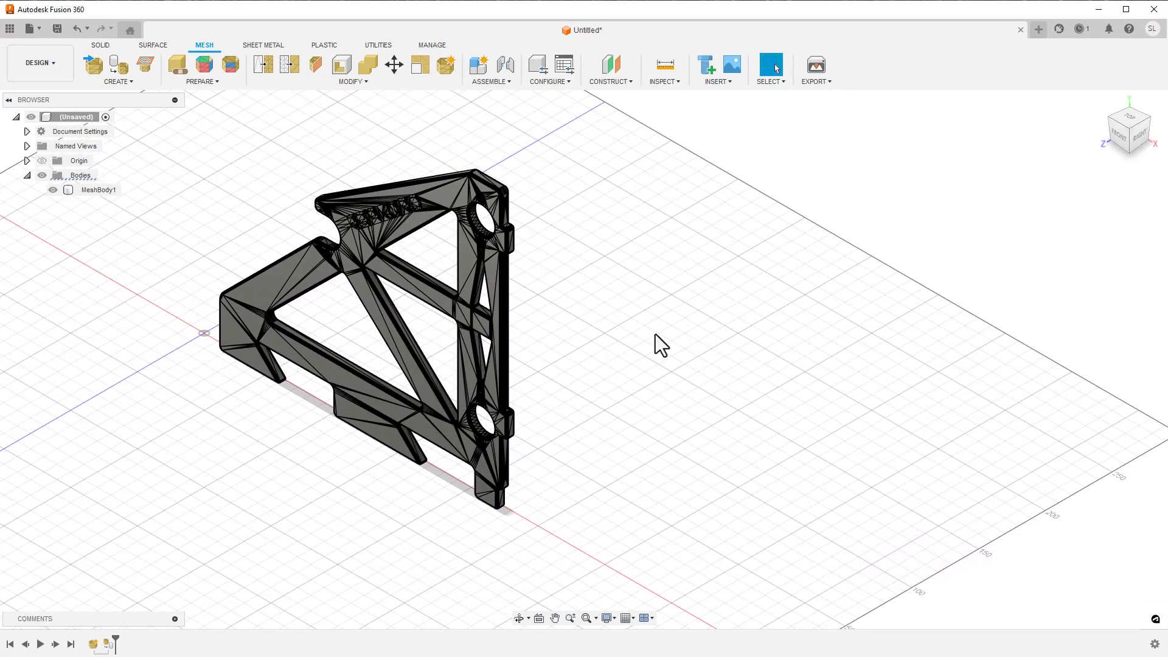
Sketch 0.85in (21.59 mm) circles centred on the bracket's upper and lower large holes
{"action": "left_click", "coordinate": [53, 33]}
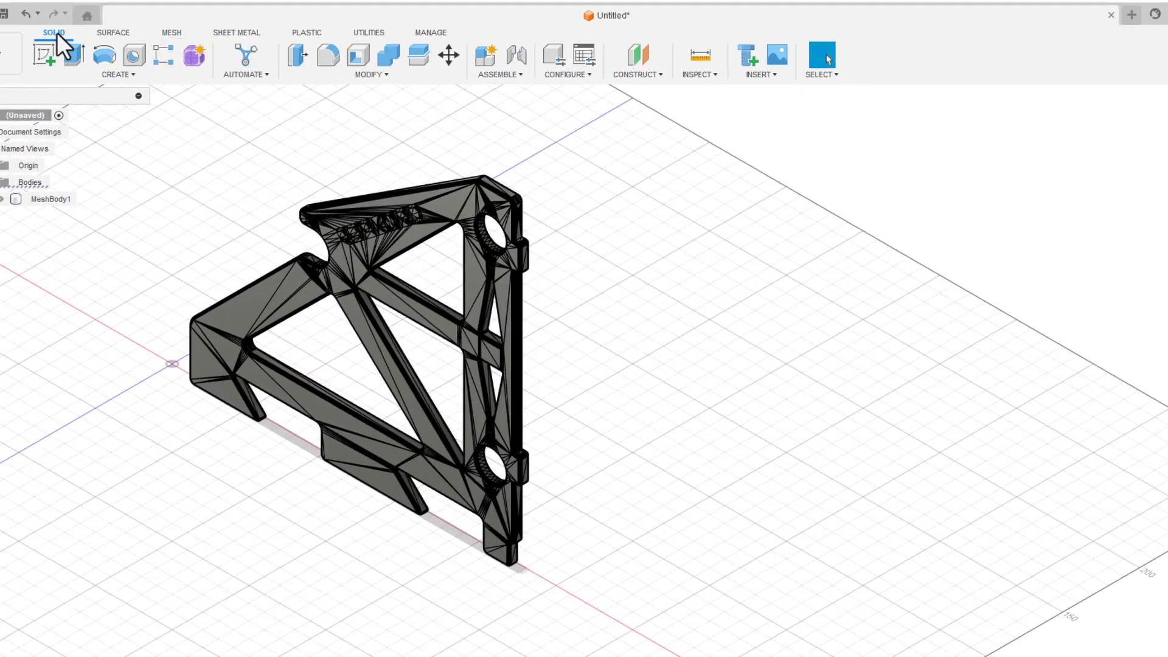
{"action": "left_click", "coordinate": [45, 56]}
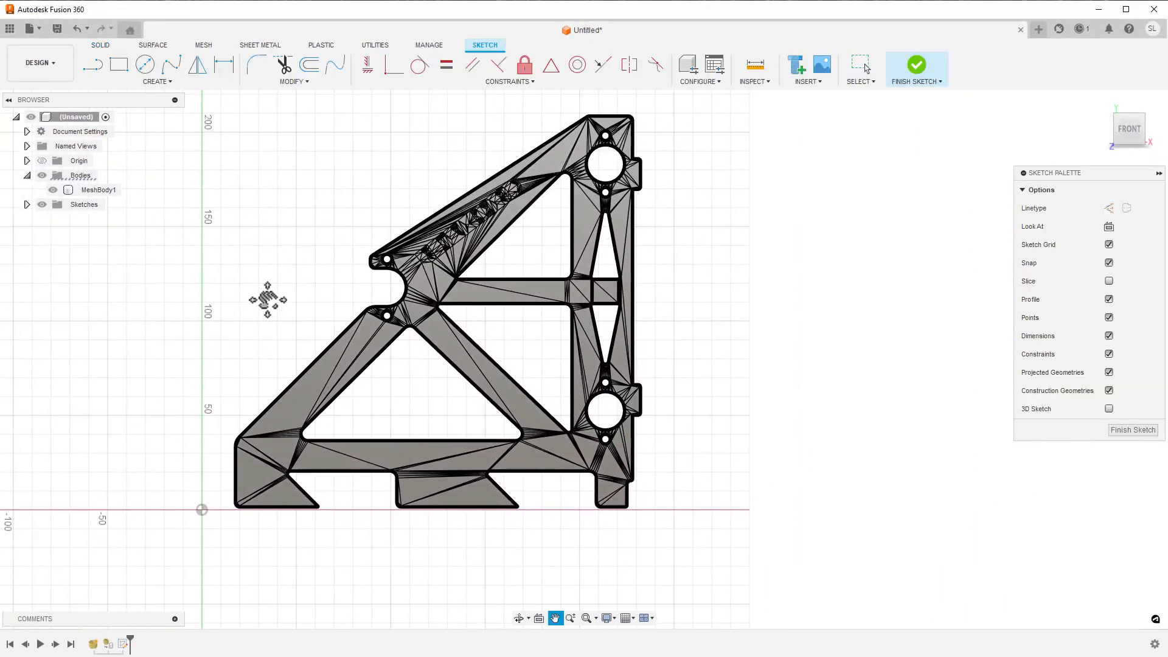
{"action": "left_click", "coordinate": [143, 64]}
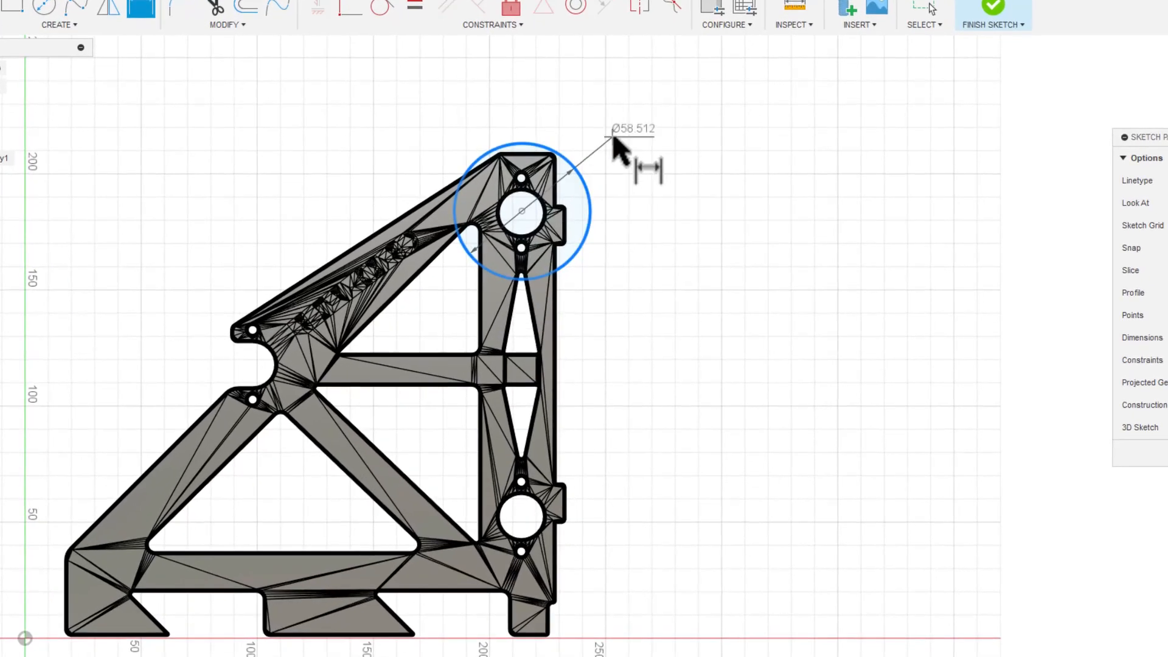
{"action": "left_click", "coordinate": [632, 128]}
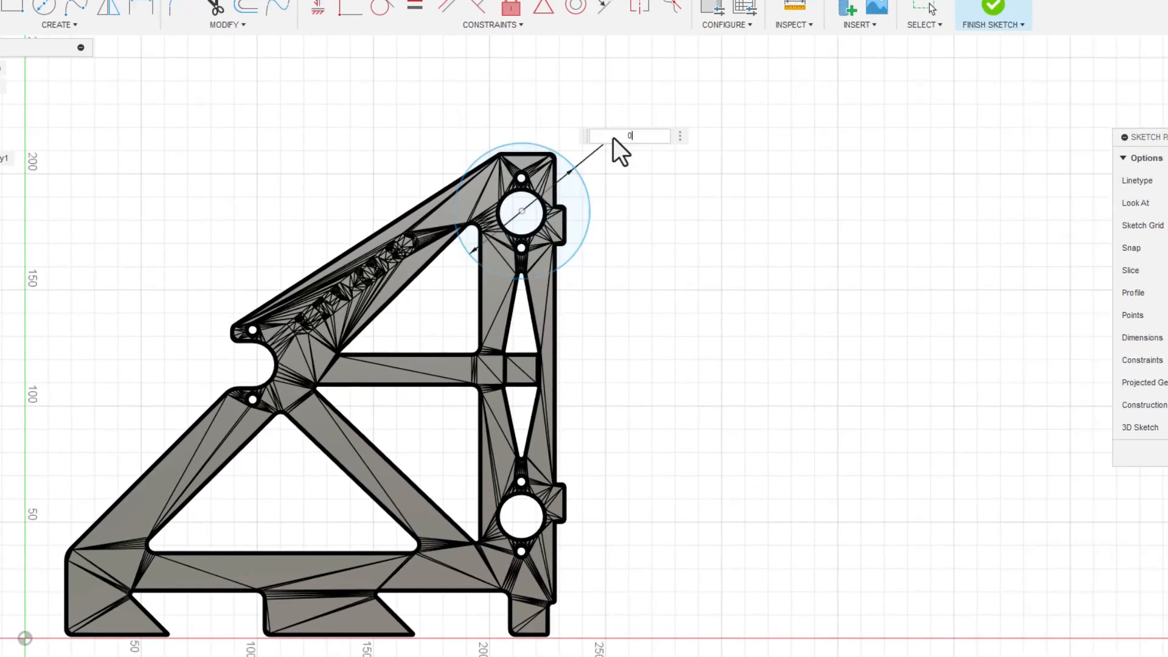
{"action": "type", "text": "0.85in"}
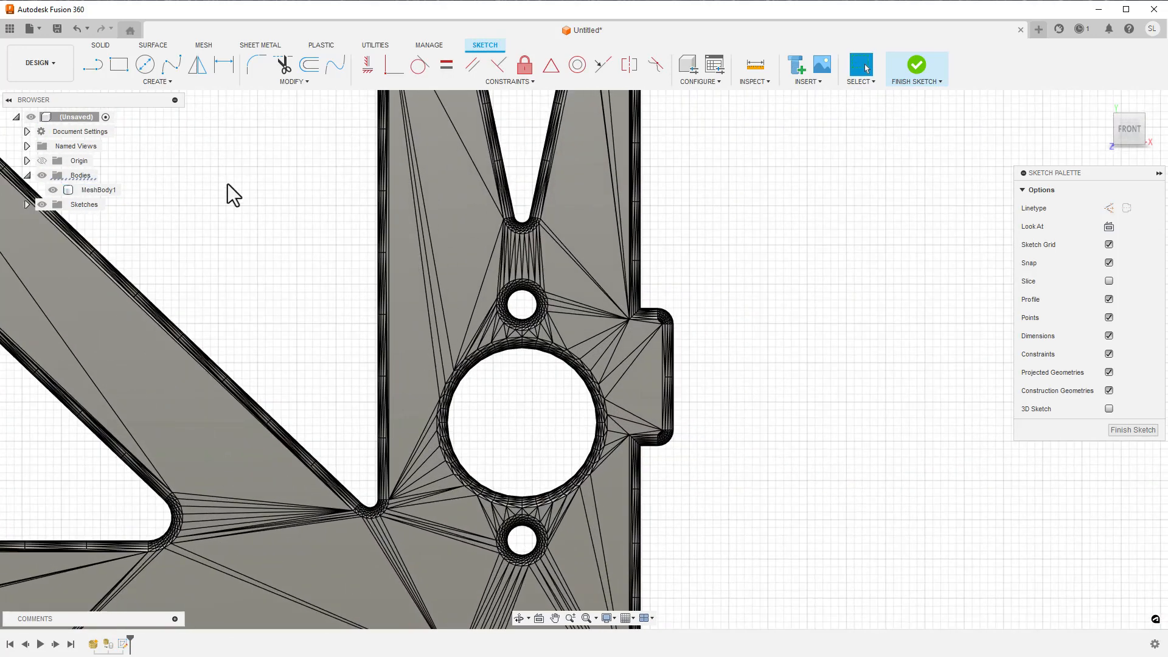
{"action": "left_click", "coordinate": [145, 64]}
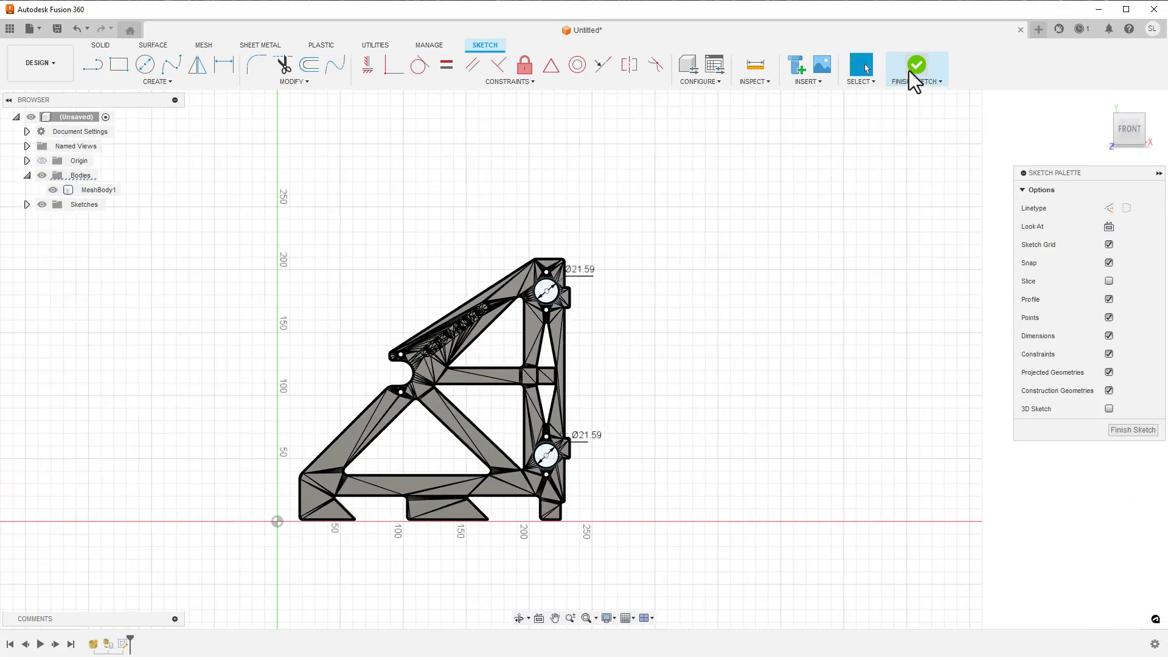
Finish the sketch and cut both circle profiles 35 mm into the bracket
{"action": "left_click", "coordinate": [916, 65]}
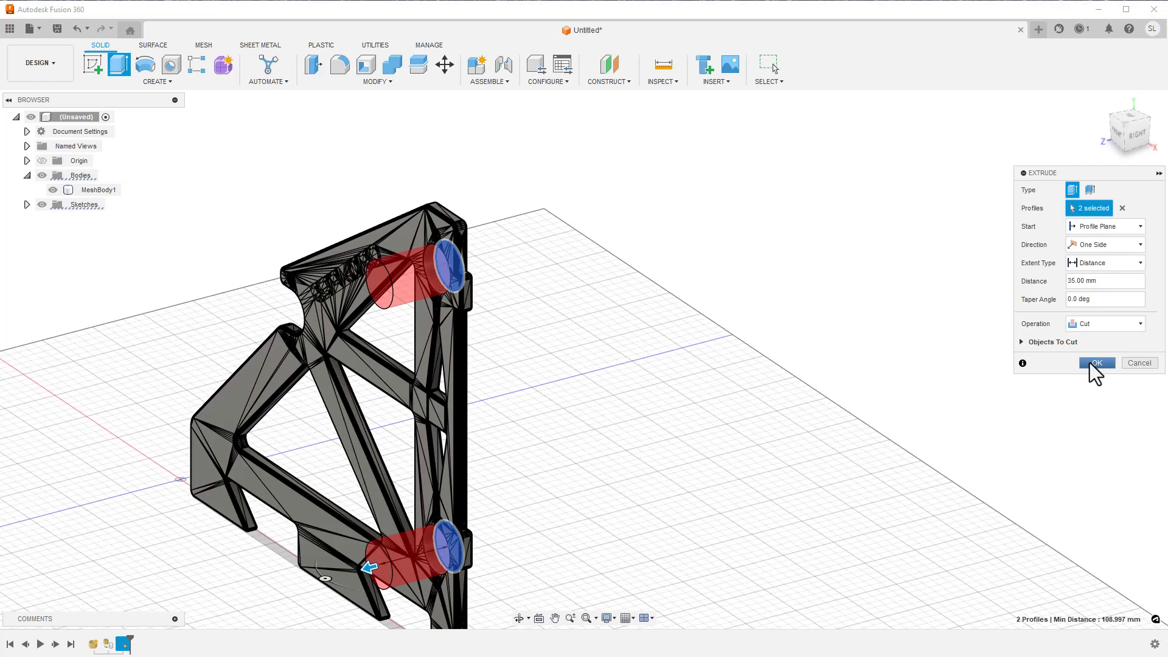
{"action": "left_click", "coordinate": [1097, 362]}
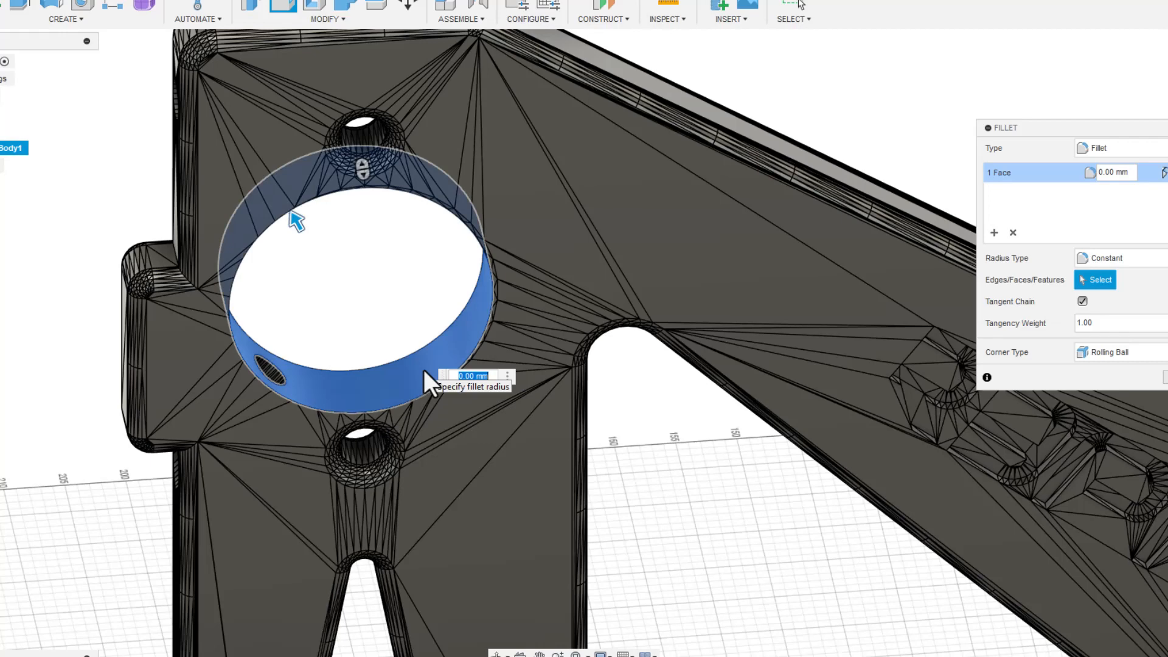
Enter a 0.5 mm radius for the fillet on the hole's inner edge
{"action": "type", "text": "5"}
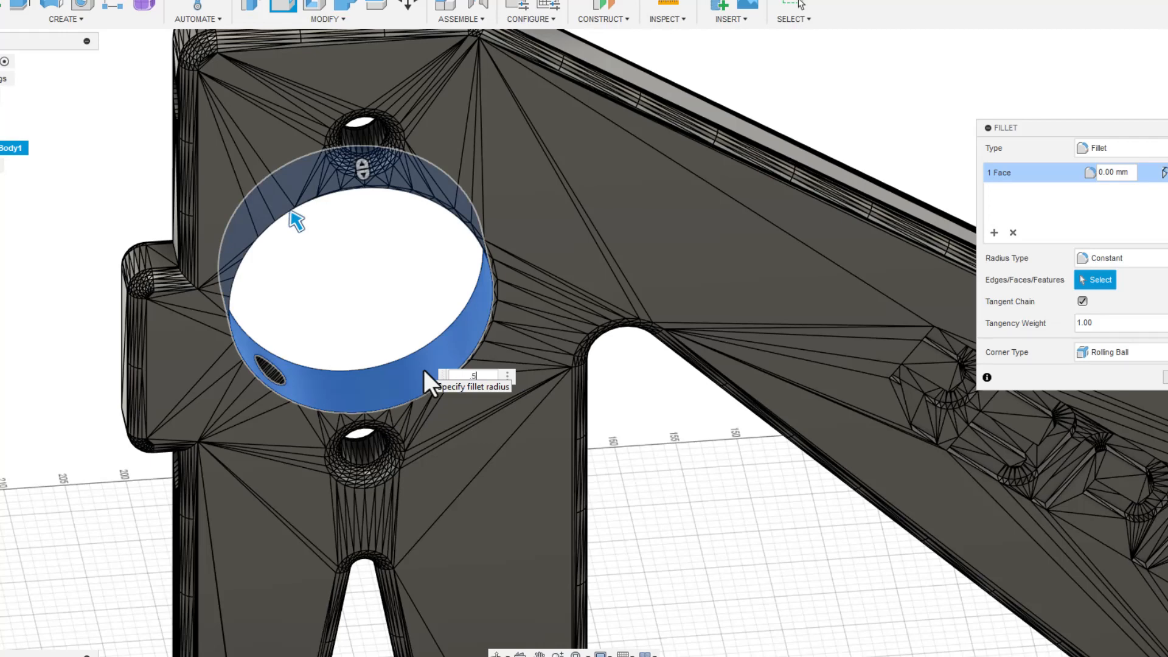
{"action": "type", "text": ".5"}
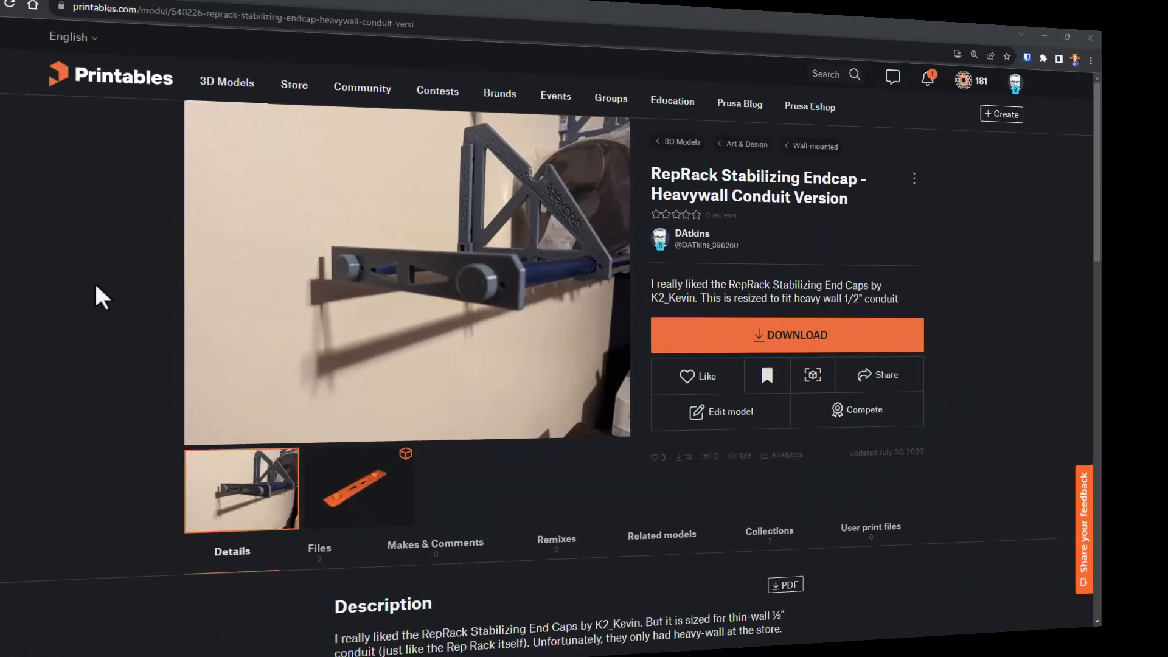
Scroll down the Storage / Organization collection page
{"action": "scroll", "scroll_direction": "down", "scroll_amount": 3}
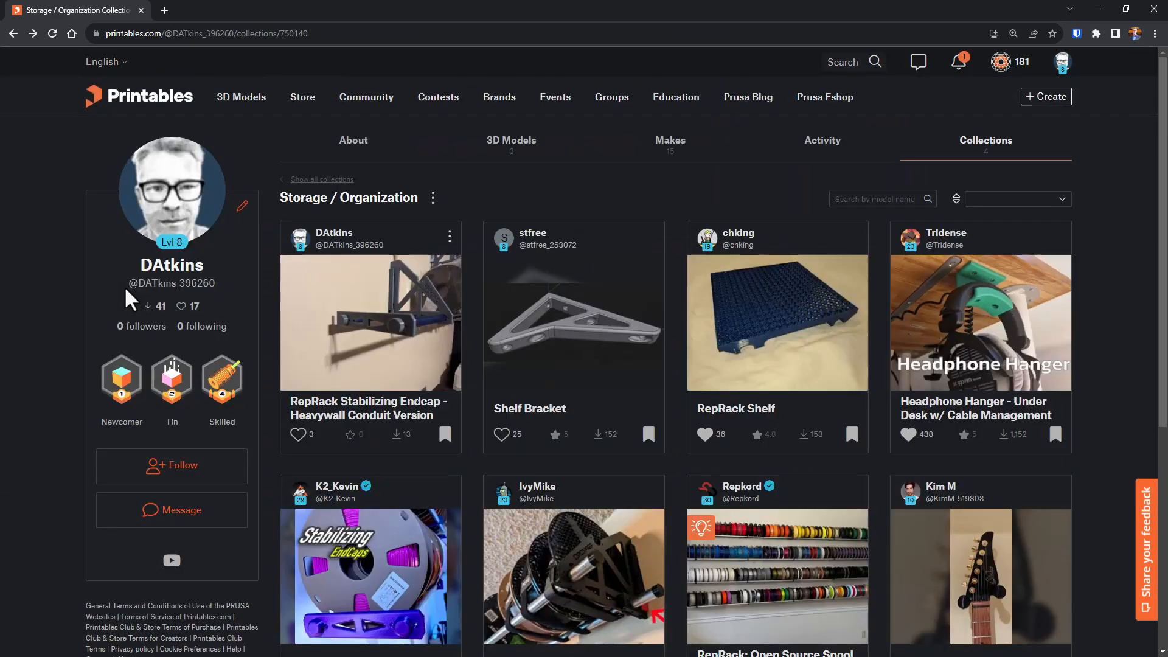
{"action": "scroll", "scroll_direction": "down", "scroll_amount": 3}
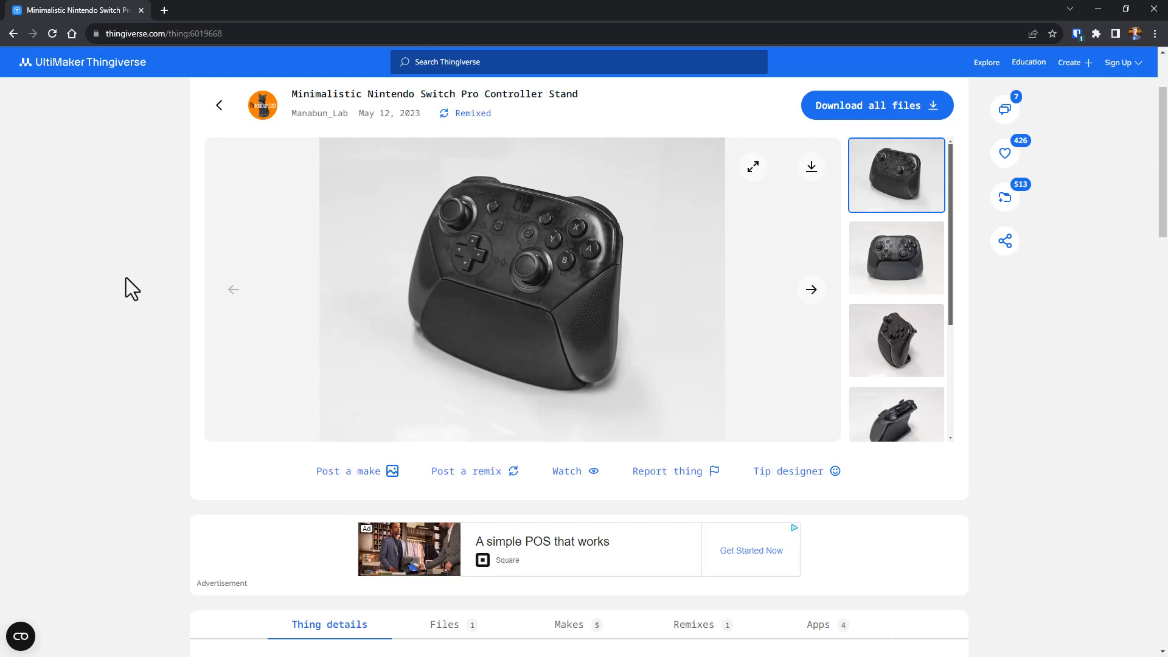
{"action": "mouse_move", "coordinate": [108, 300]}
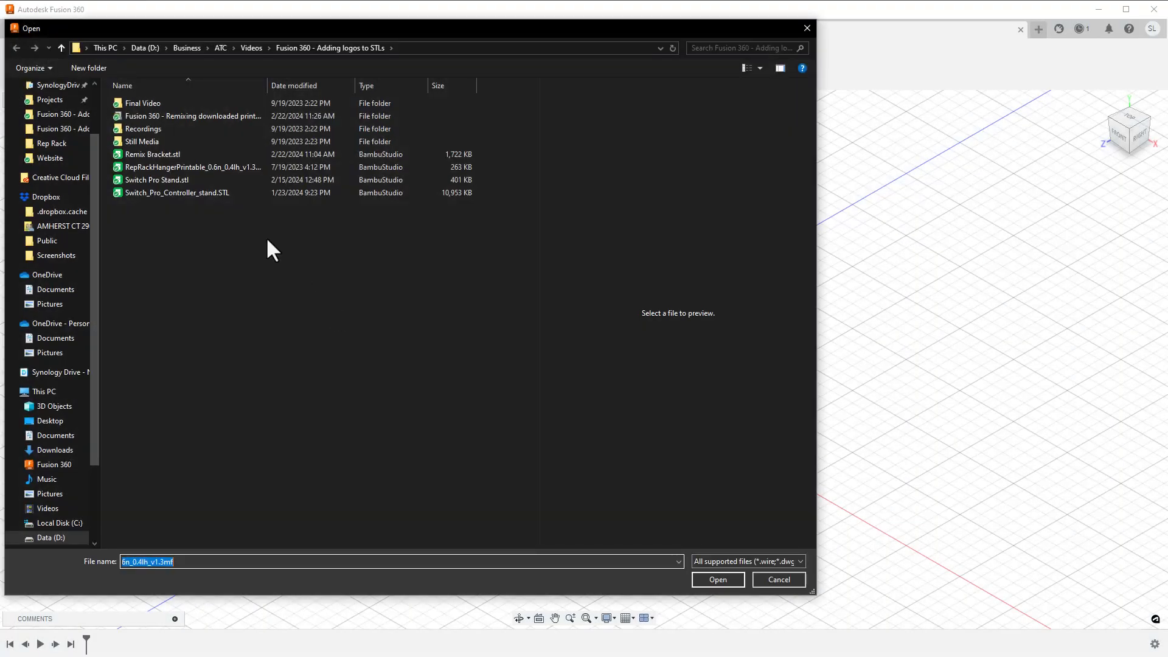
Choose Switch_Pro_Controller_stand.STL in the open dialog to start a new design
{"action": "left_click", "coordinate": [179, 193]}
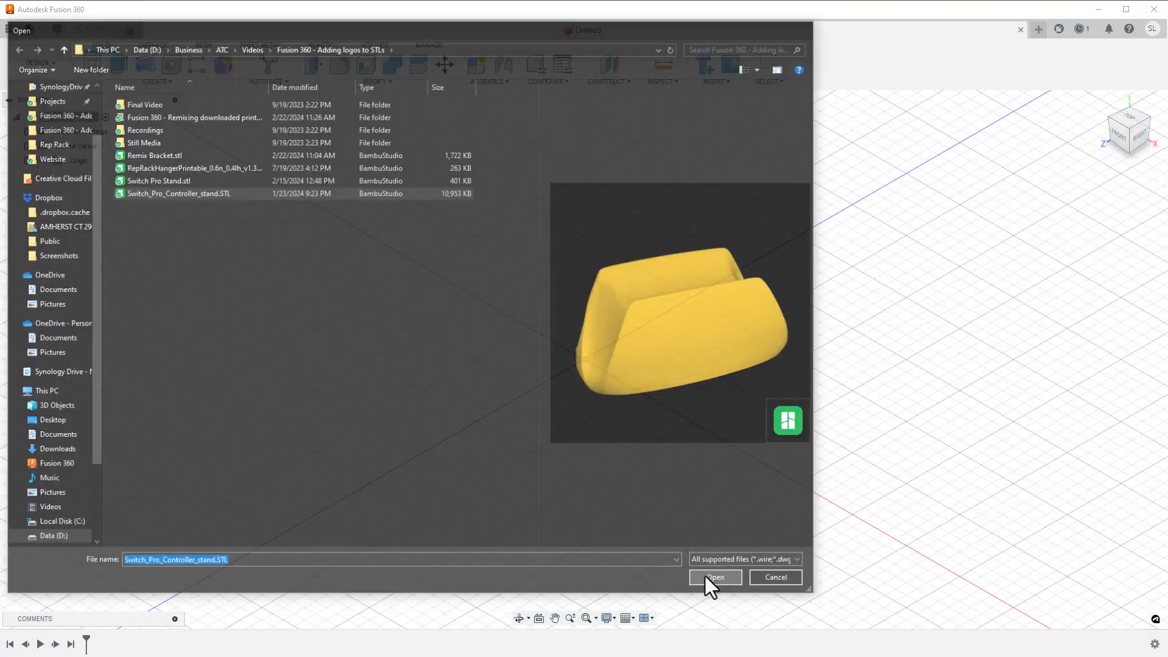
{"action": "left_click", "coordinate": [713, 577]}
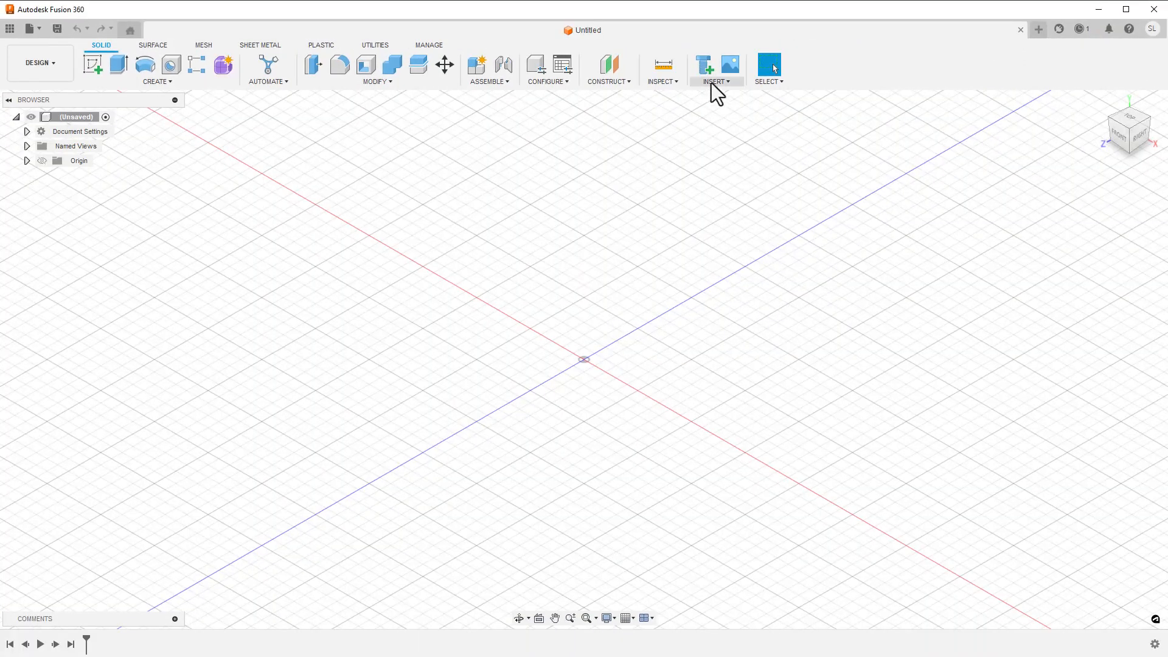
Insert the controller stand mesh, rotated upright with the gizmo, and place it
{"action": "left_click", "coordinate": [714, 66]}
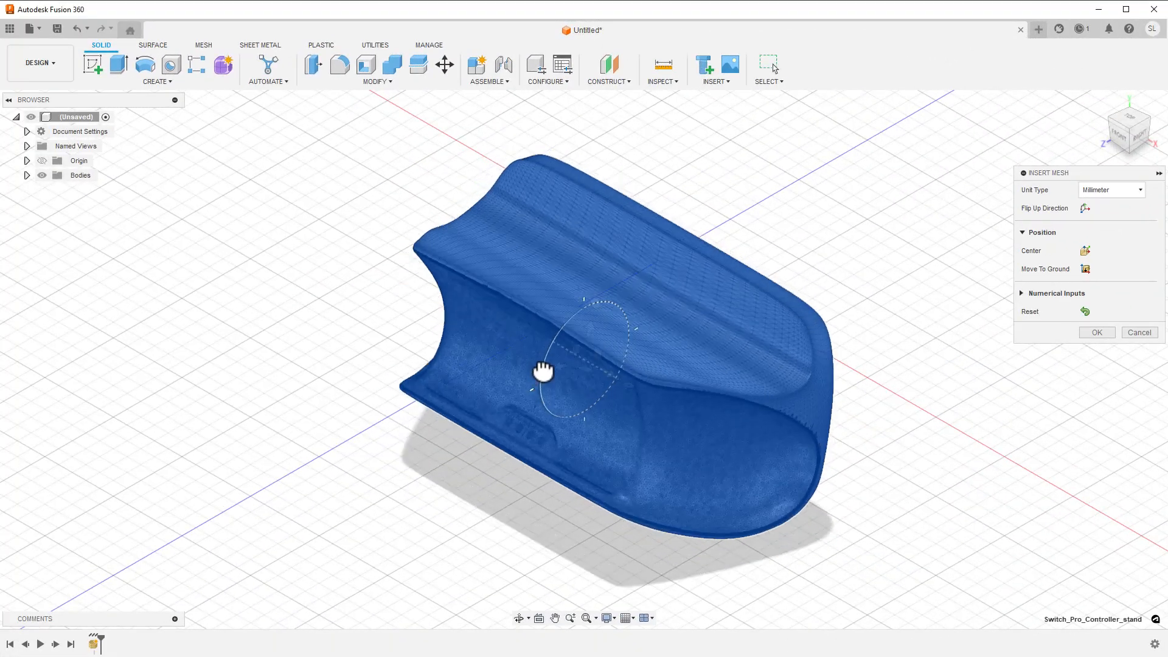
{"action": "left_click_drag", "start_coordinate": [544, 371], "coordinate": [587, 317]}
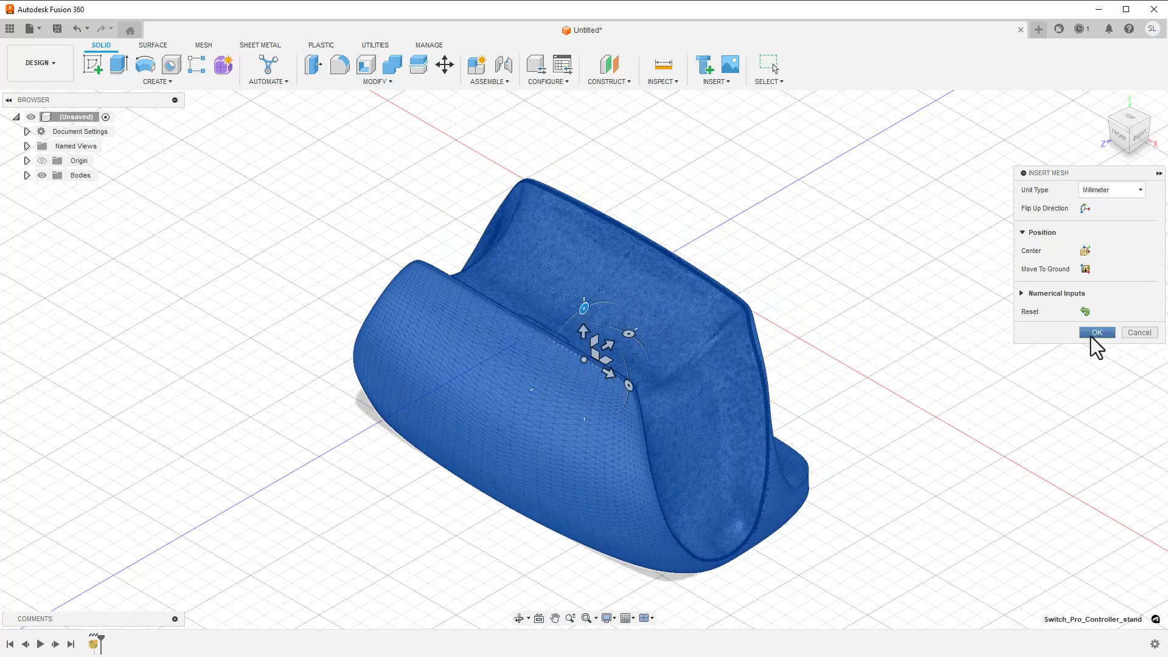
{"action": "left_click", "coordinate": [1096, 332]}
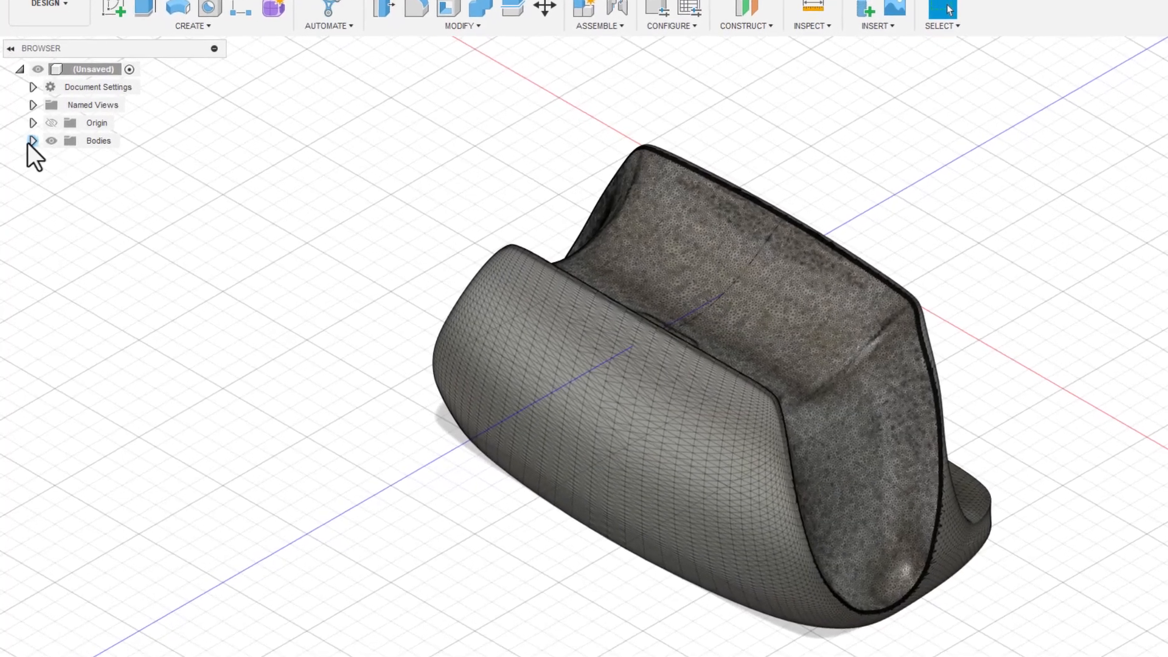
Start a mesh Repair on the stand body with Rebuild Type set to Accurate
{"action": "left_click", "coordinate": [32, 140]}
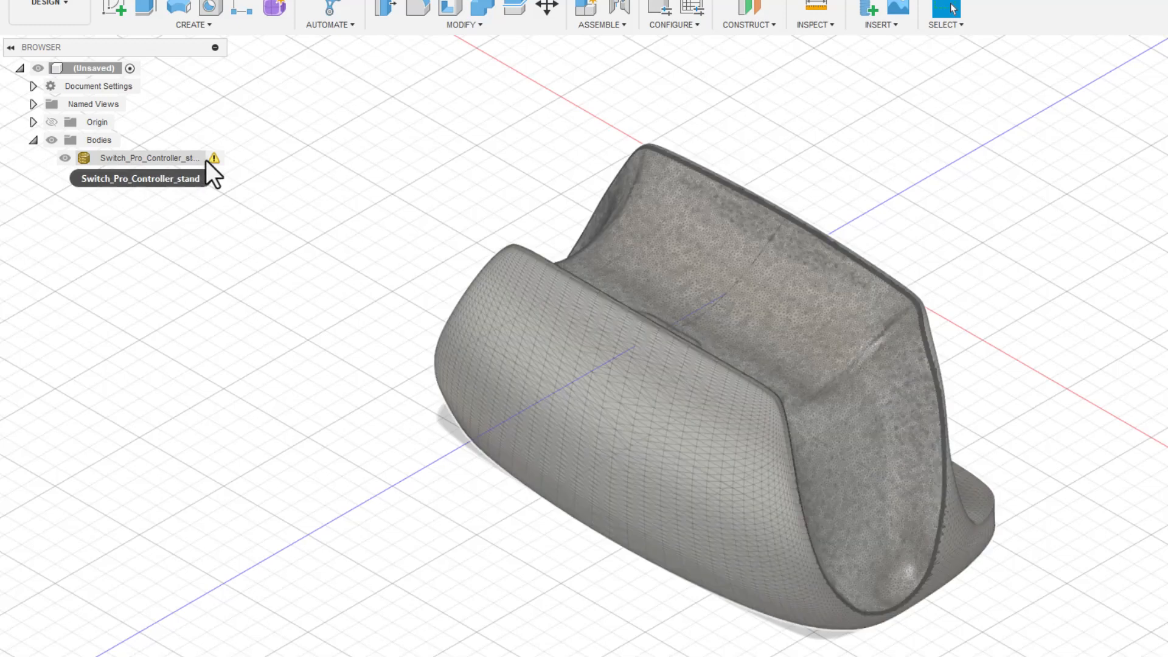
{"action": "left_click", "coordinate": [147, 157]}
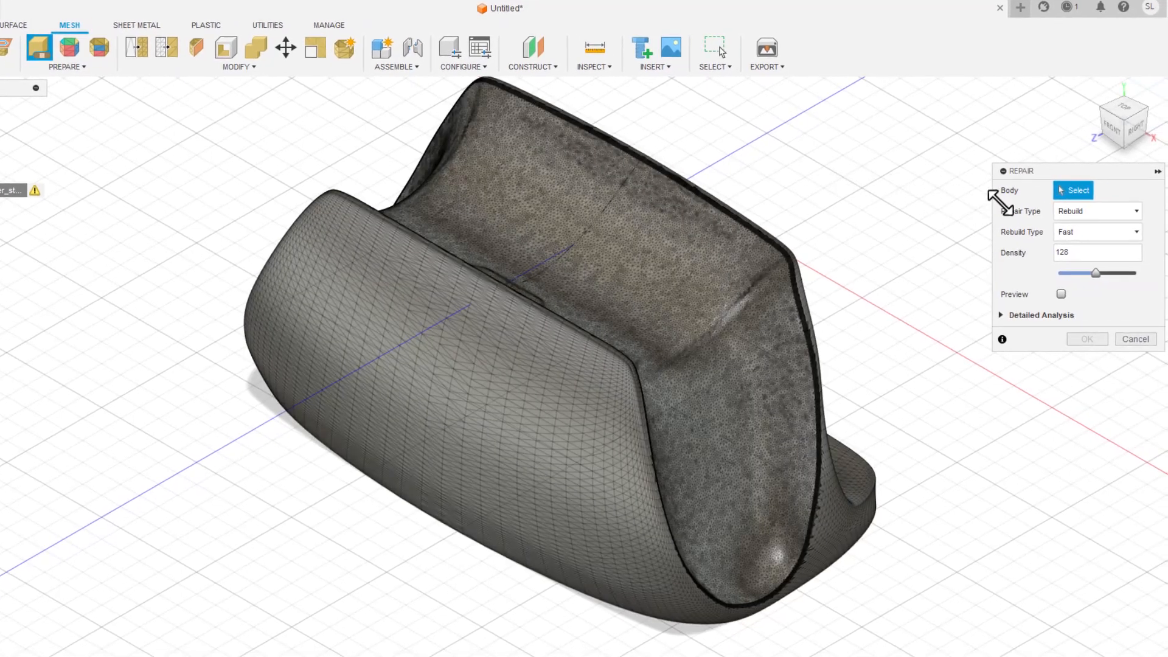
{"action": "left_click", "coordinate": [1096, 231]}
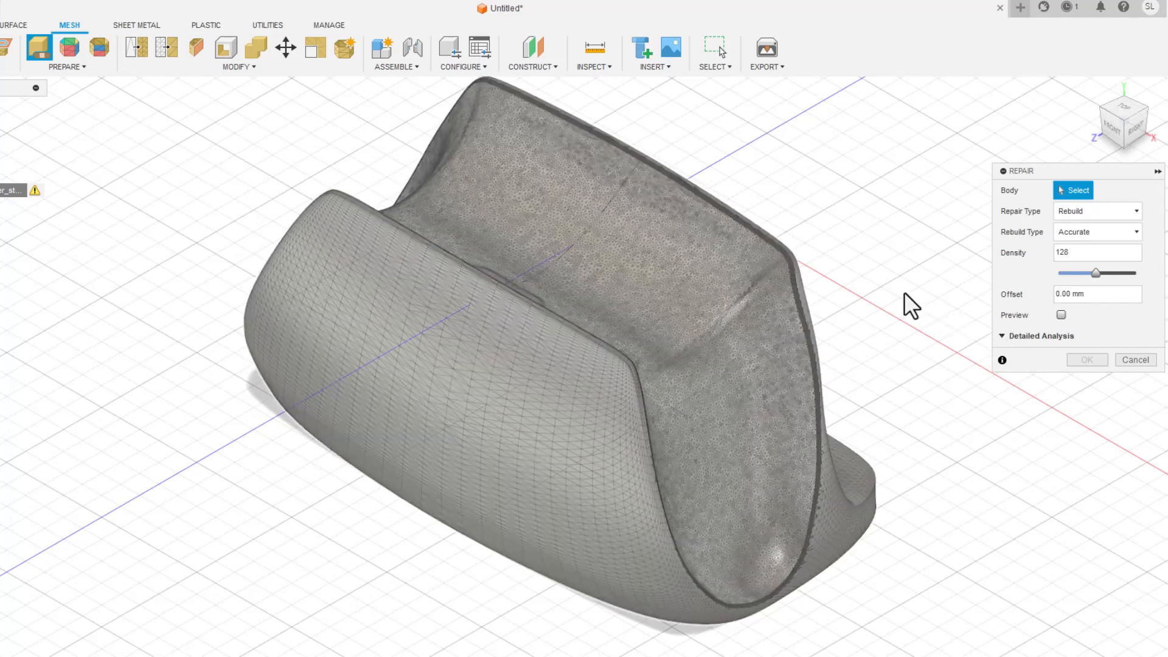
{"action": "left_click", "coordinate": [522, 298]}
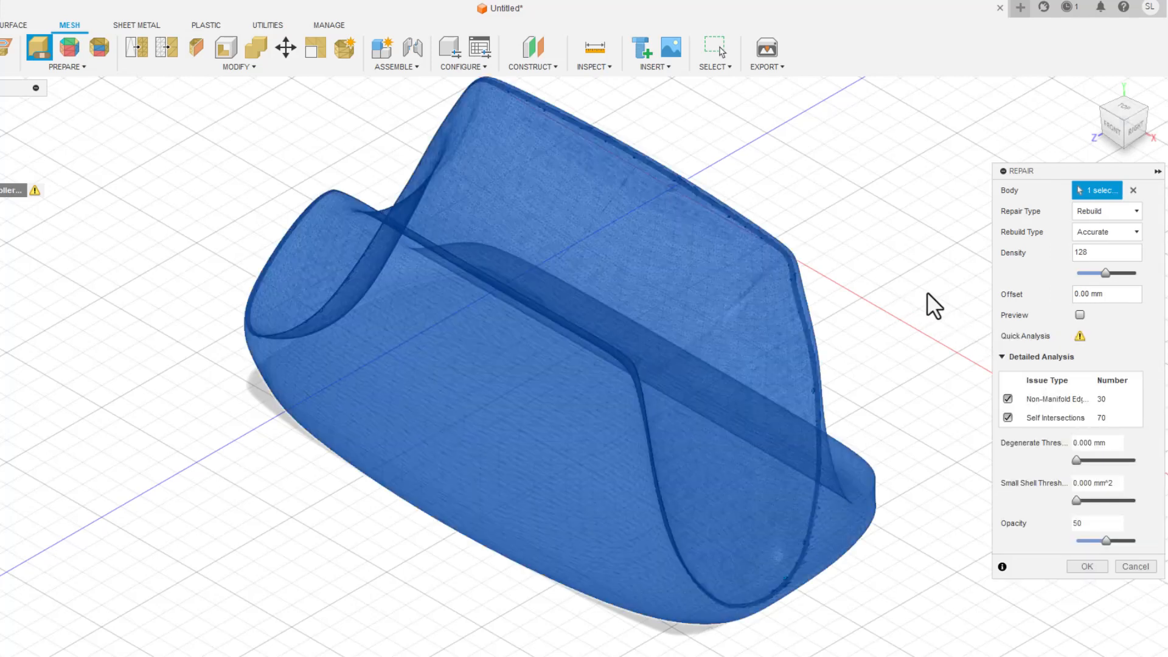
{"action": "mouse_move", "coordinate": [1079, 336]}
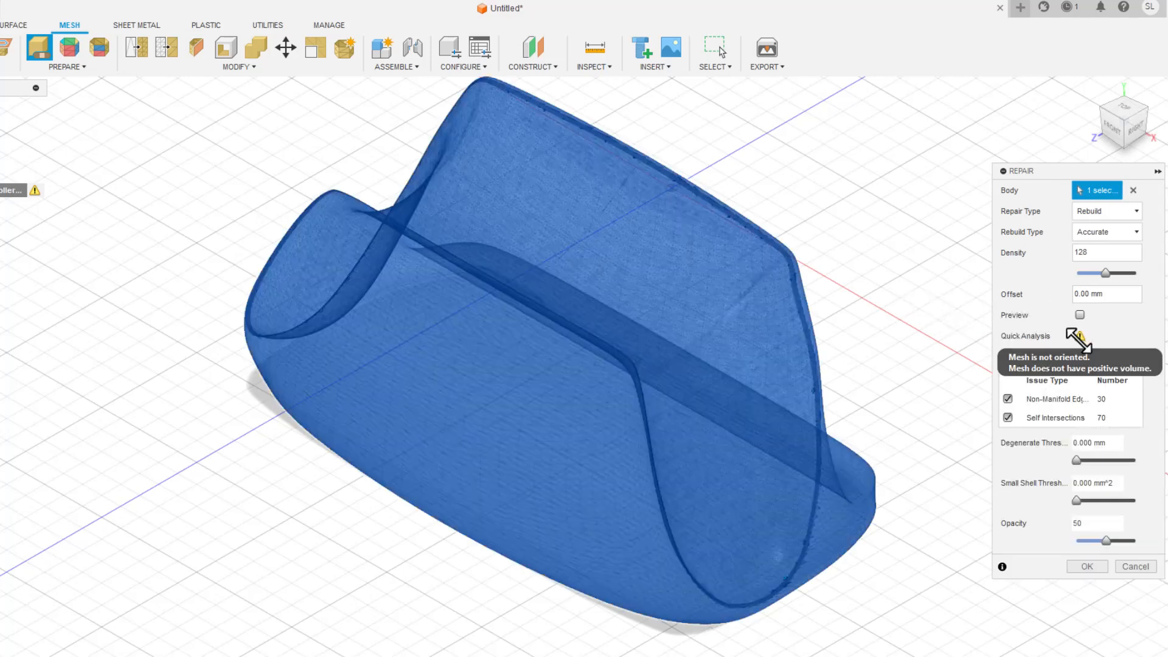
Preview the rebuild, showing 30 non-manifold edges and 70 self-intersections dropping to zero
{"action": "left_click", "coordinate": [1080, 336]}
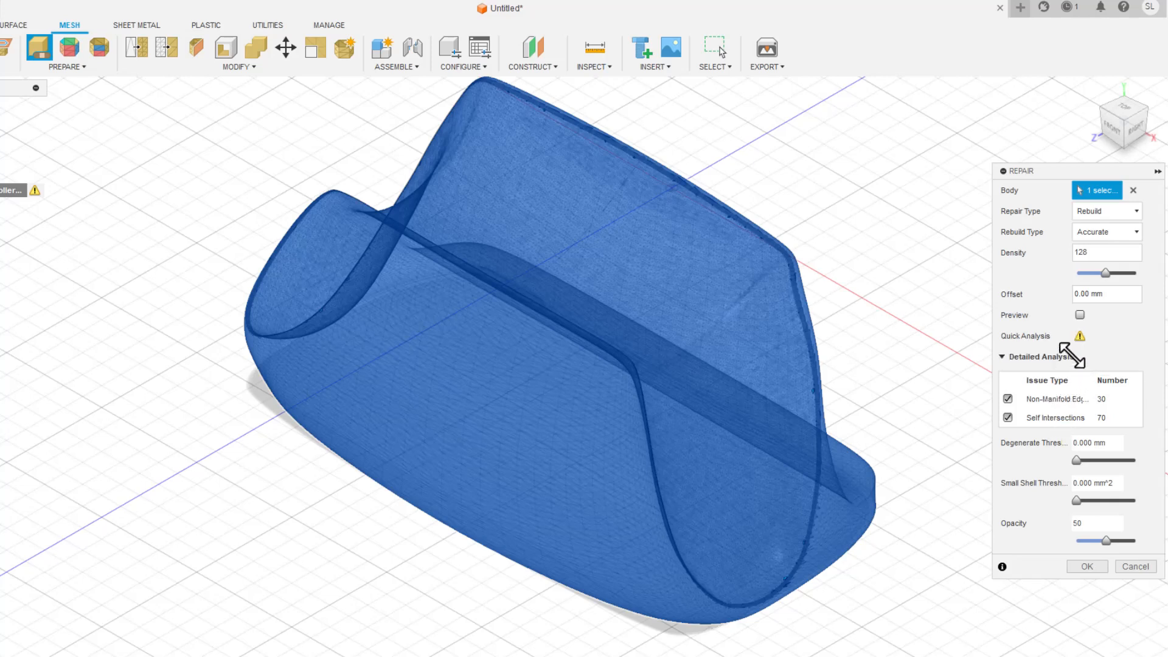
{"action": "mouse_move", "coordinate": [1078, 318]}
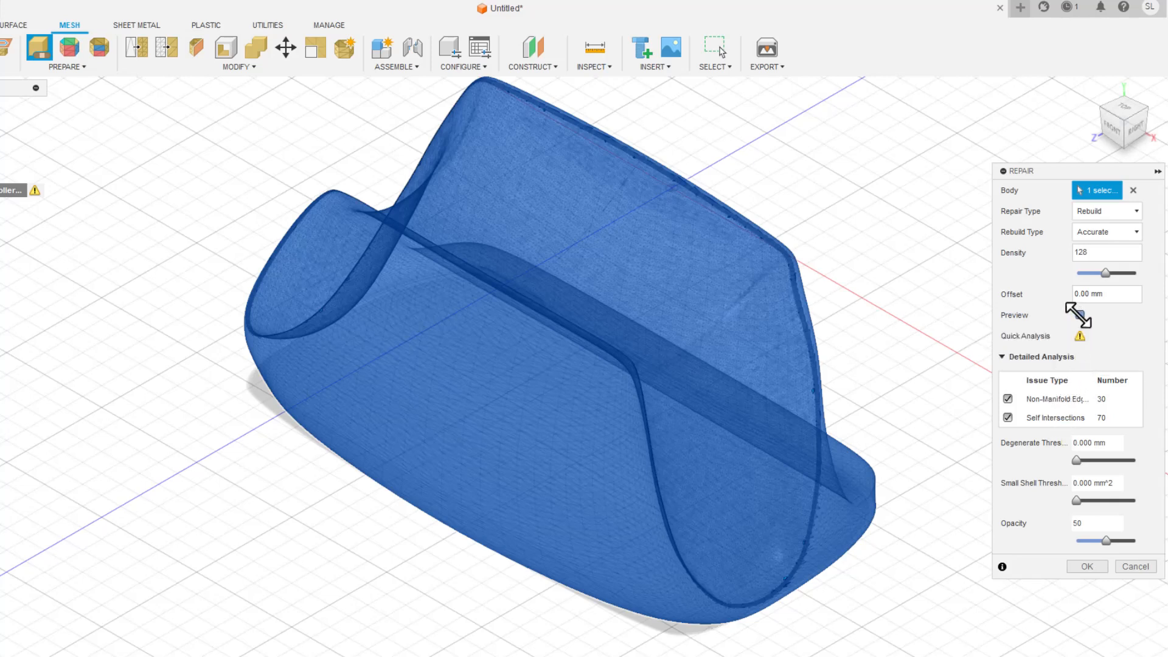
{"action": "left_click", "coordinate": [1079, 314]}
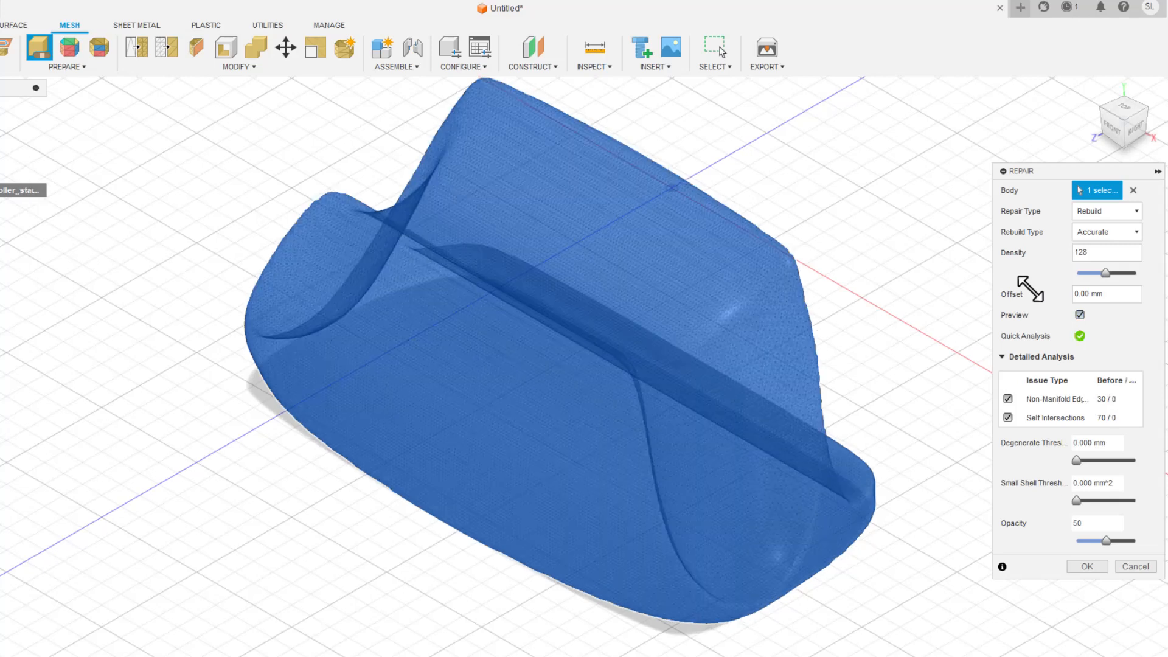
{"action": "mouse_move", "coordinate": [1002, 538]}
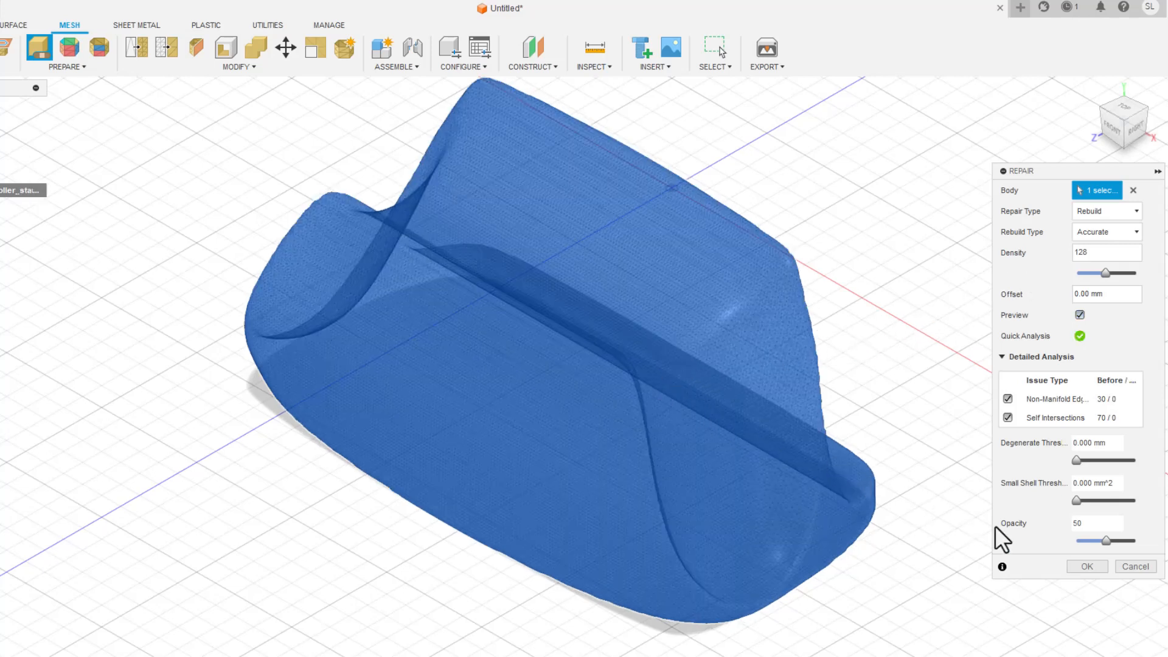
{"action": "left_click", "coordinate": [1087, 567]}
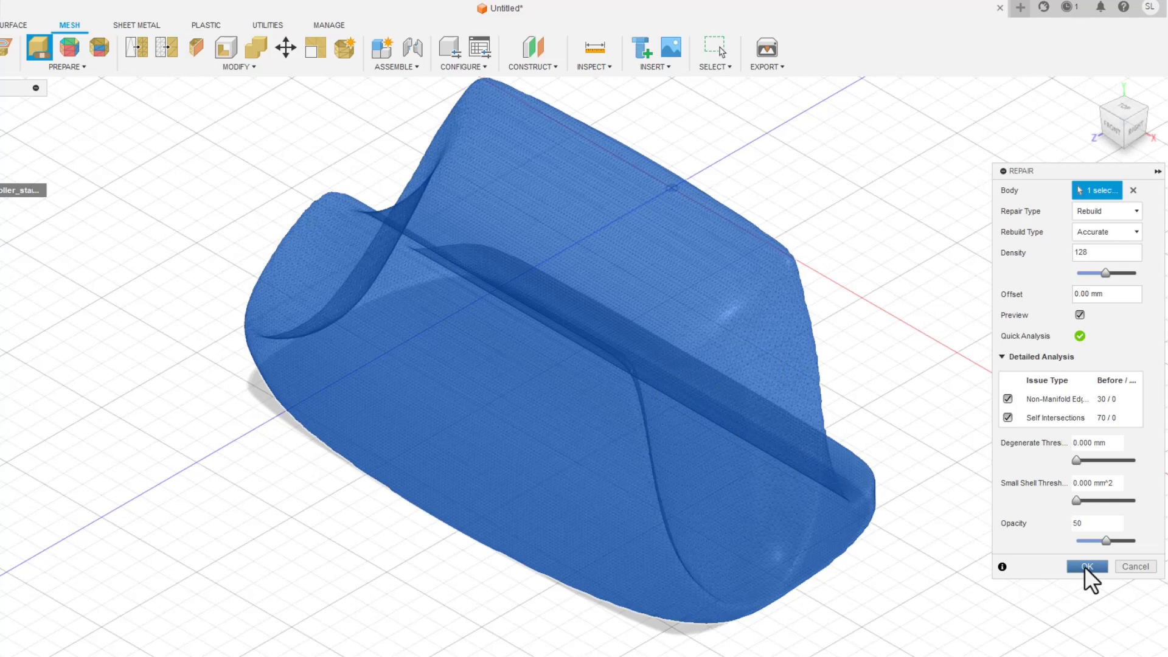
{"action": "mouse_move", "coordinate": [874, 389]}
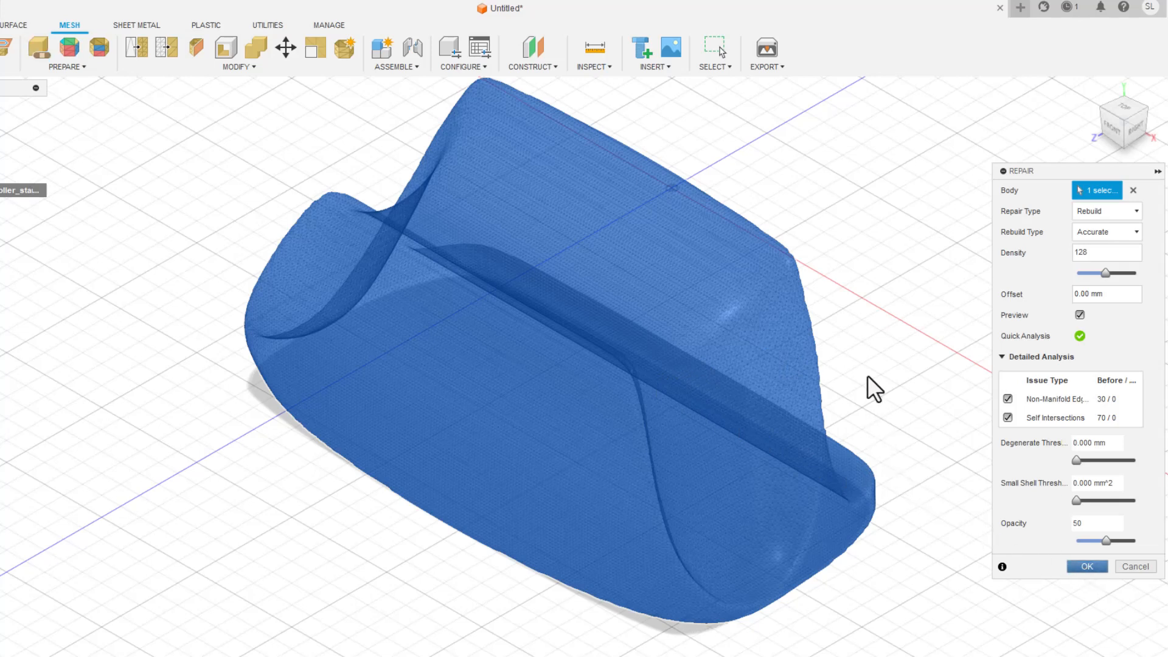
Apply the rebuild repair and select the repaired stand body
{"action": "left_click", "coordinate": [1087, 566]}
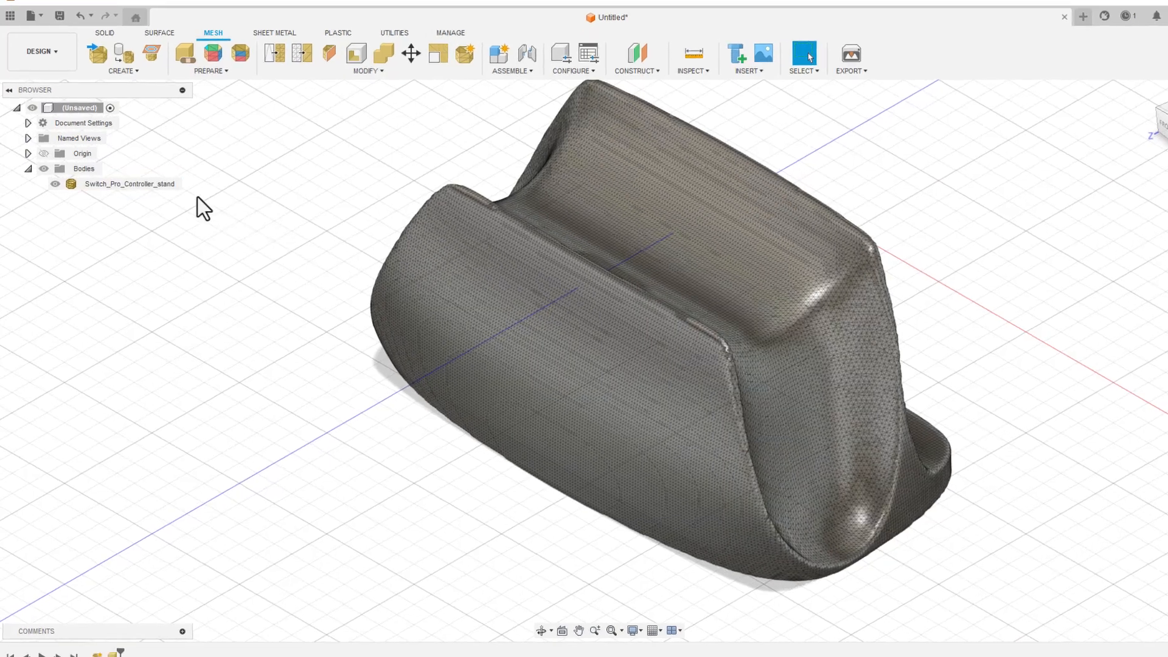
{"action": "left_click", "coordinate": [128, 183]}
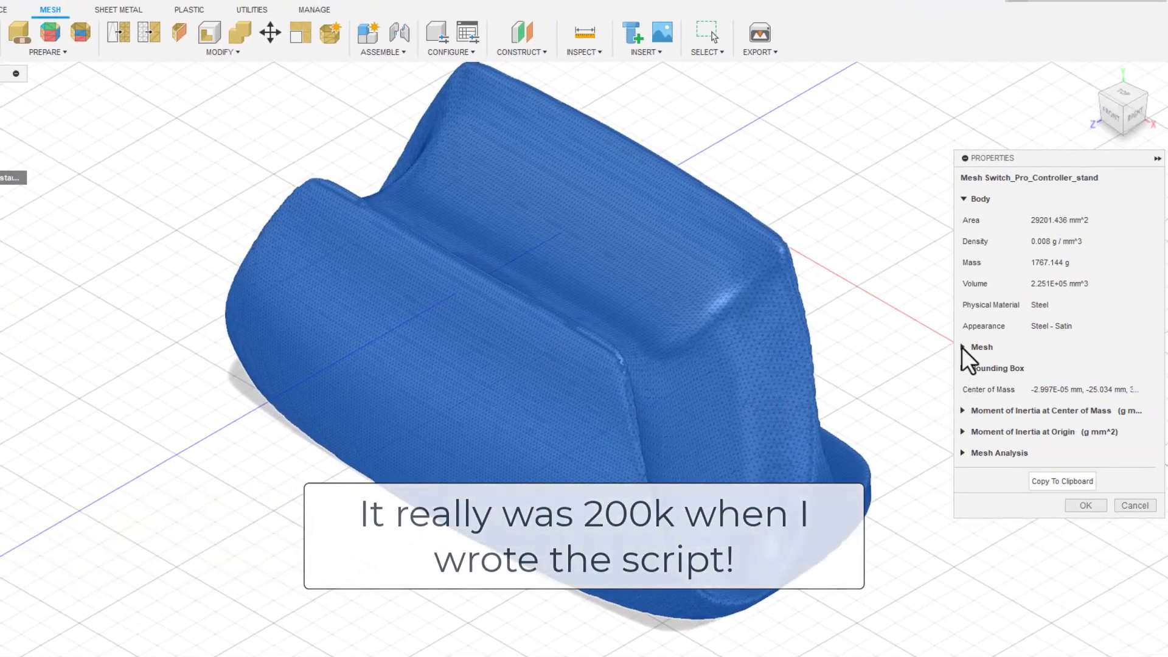
Check the mesh face count, then preview a Reduce to a 5 percent proportion
{"action": "left_click", "coordinate": [963, 347]}
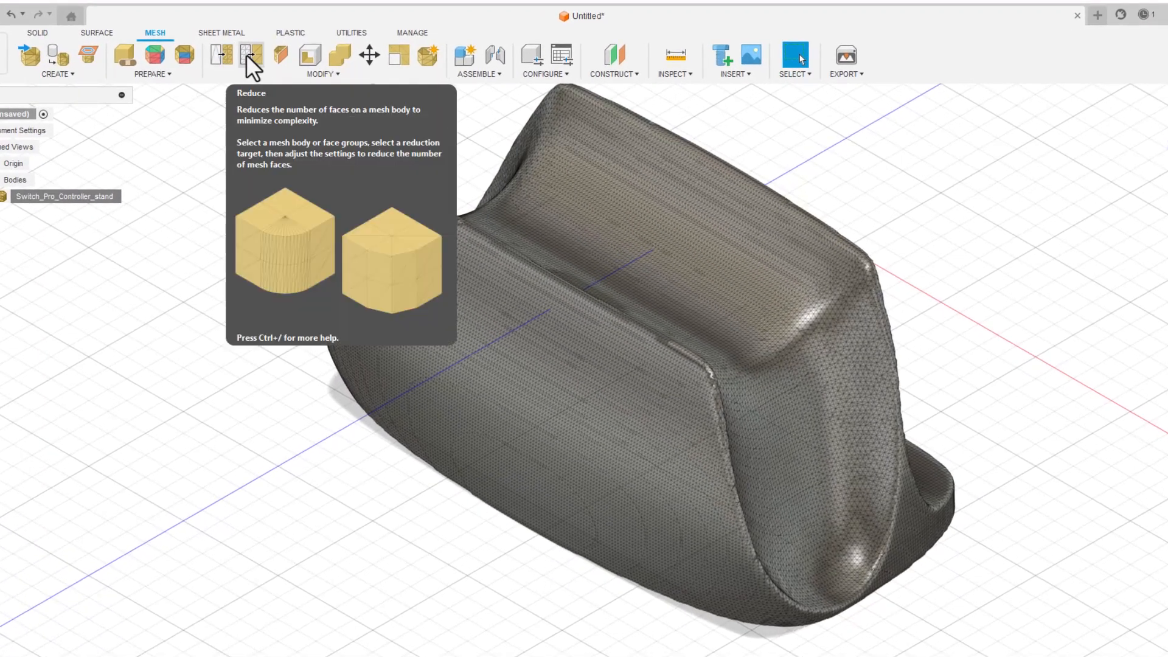
{"action": "left_click", "coordinate": [252, 55]}
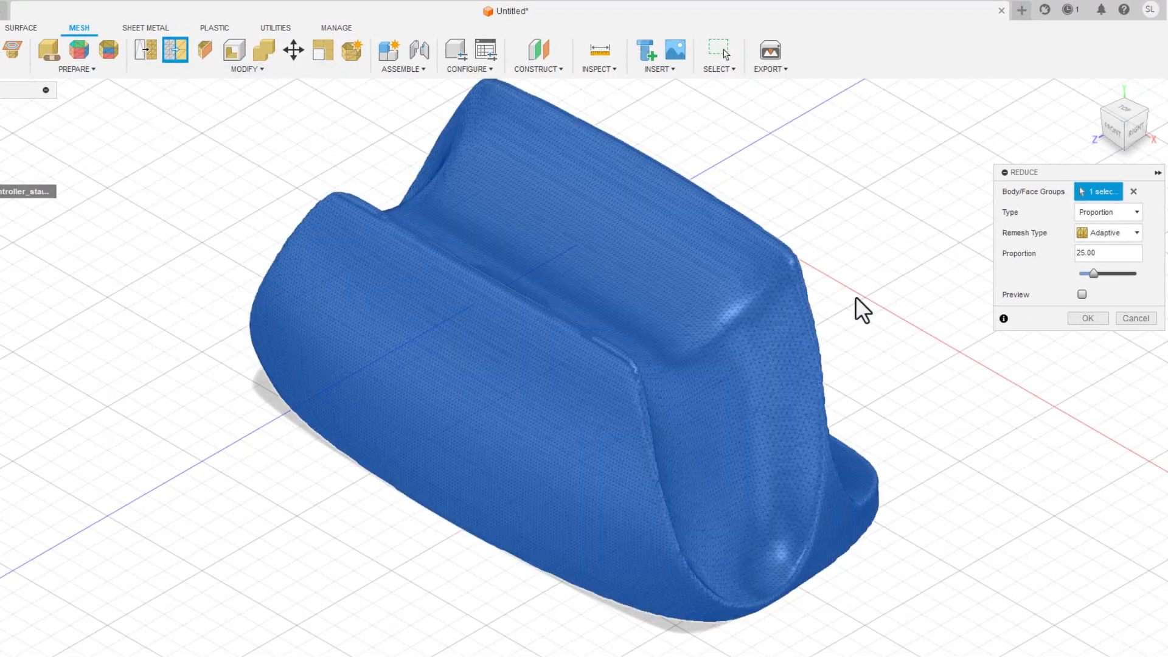
{"action": "left_click", "coordinate": [1082, 294]}
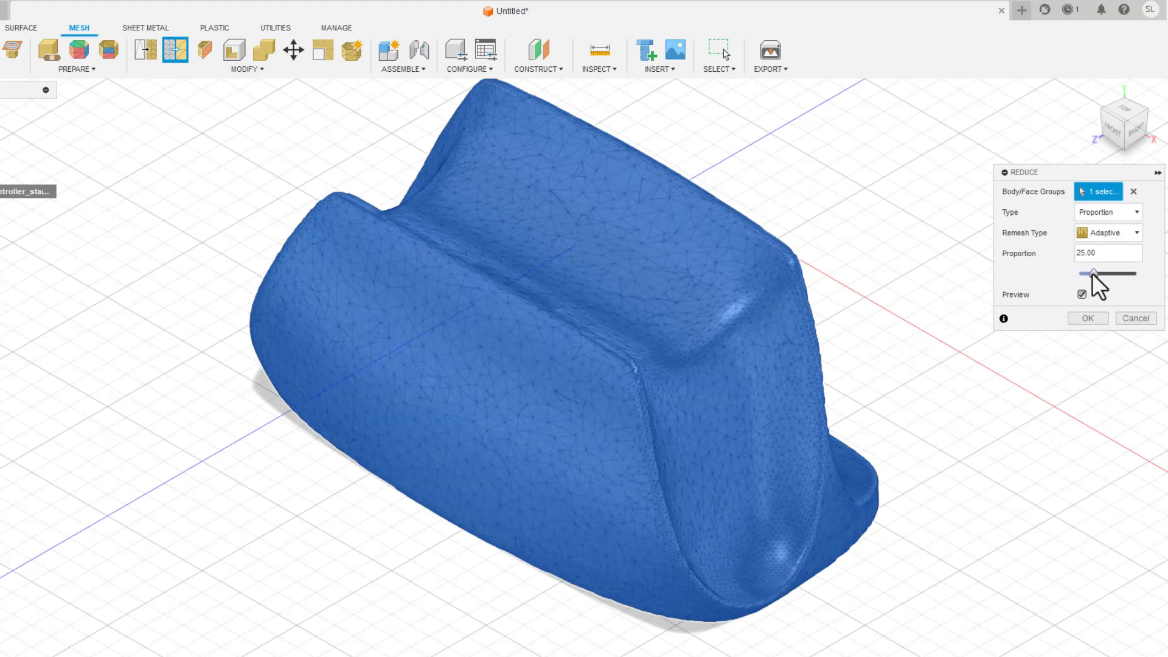
{"action": "left_click_drag", "start_coordinate": [1093, 274], "coordinate": [1083, 273]}
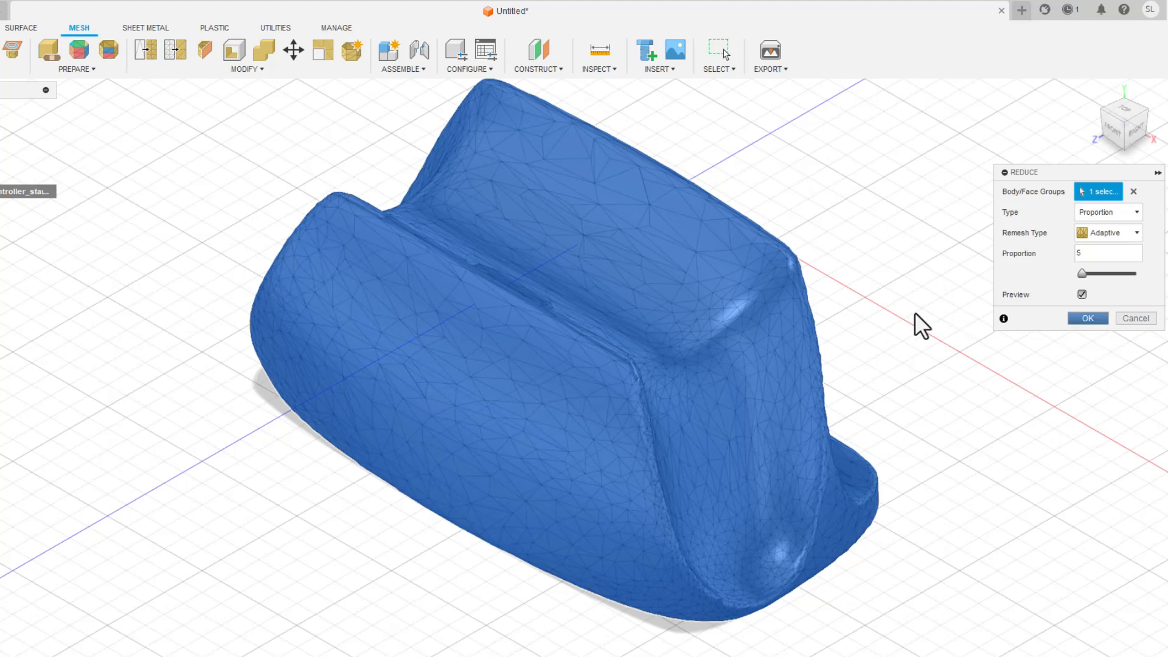
Apply the face reduction and start Convert Mesh to make the stand a solid
{"action": "left_click", "coordinate": [1087, 318]}
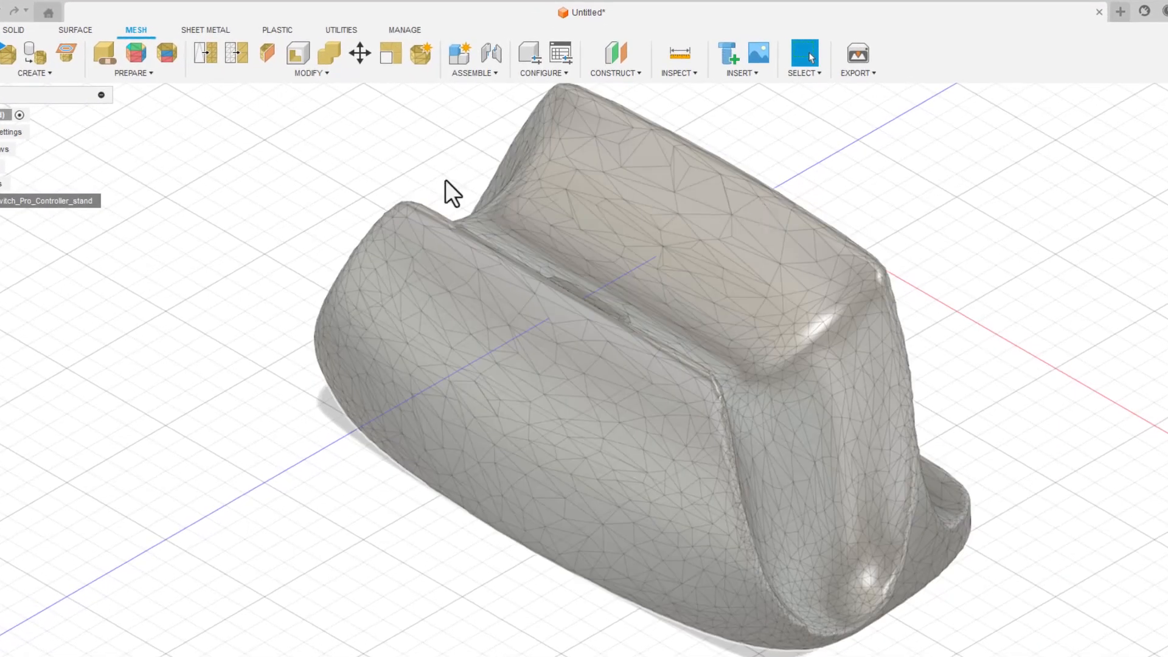
{"action": "left_click", "coordinate": [310, 71]}
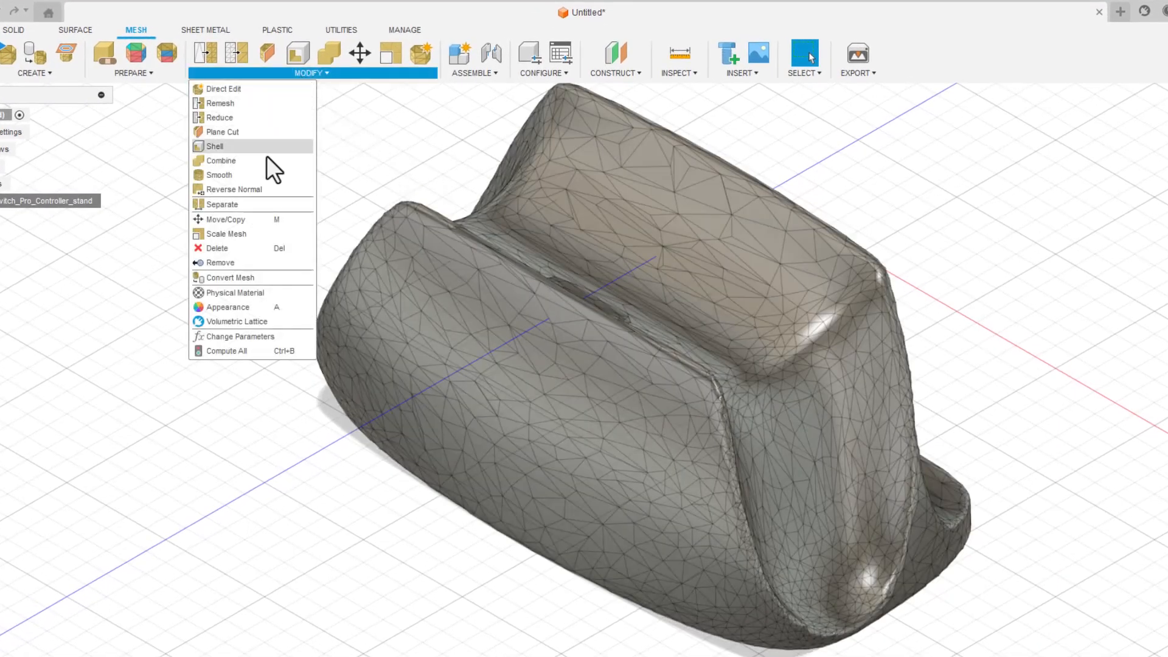
{"action": "left_click", "coordinate": [228, 278]}
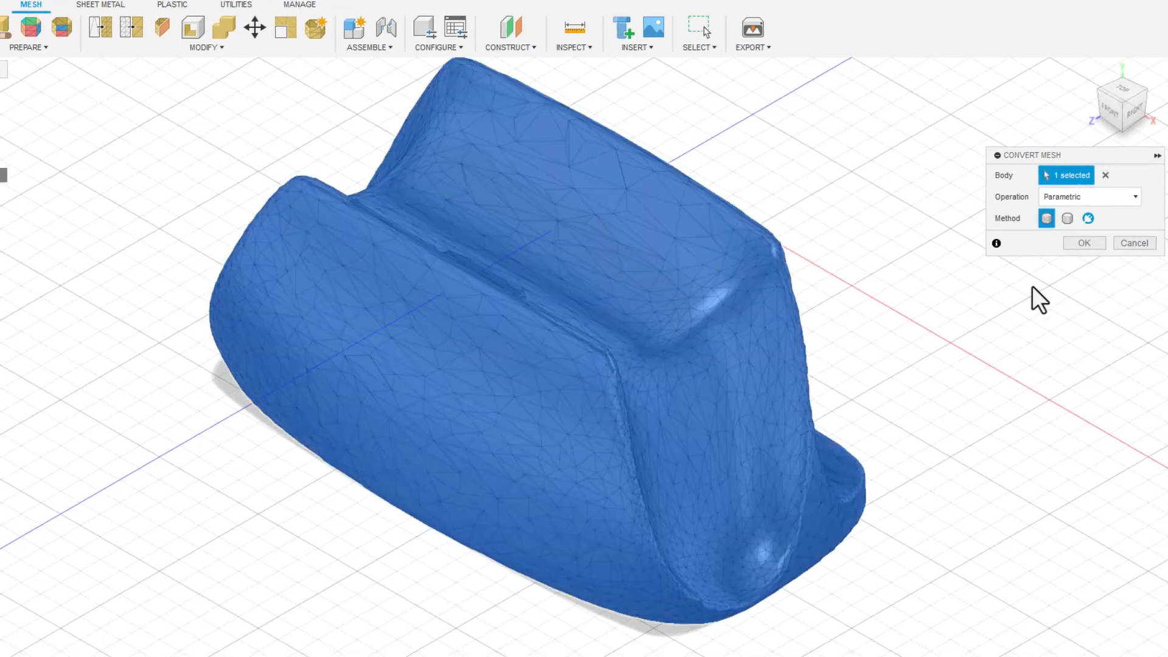
{"action": "mouse_move", "coordinate": [852, 309]}
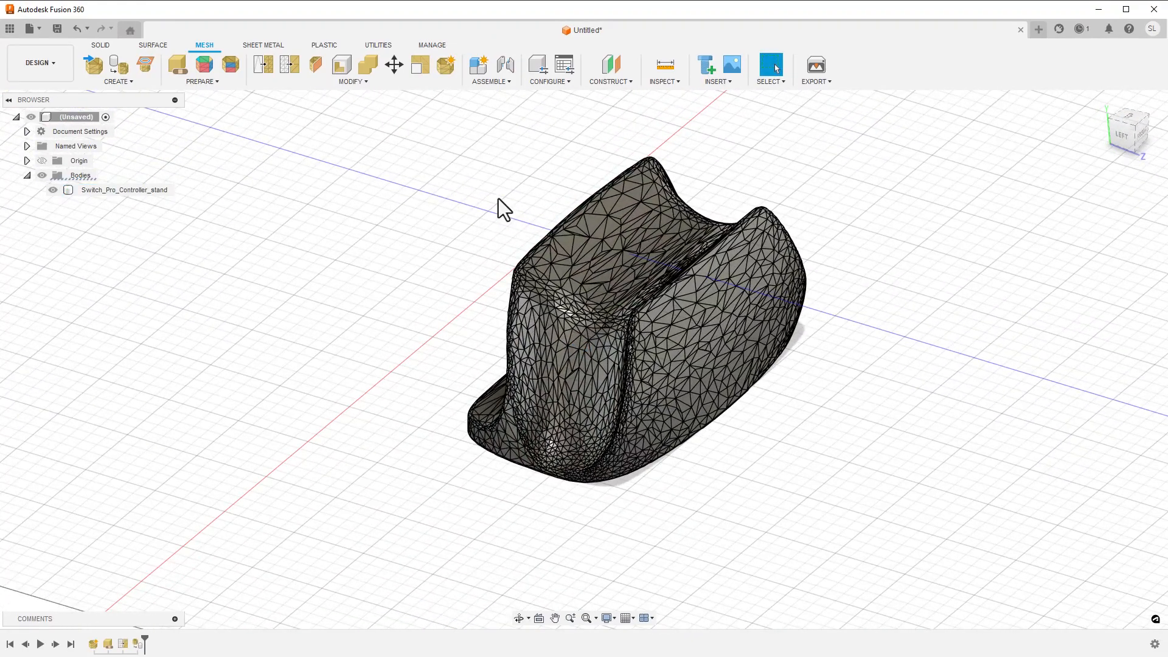
{"action": "mouse_move", "coordinate": [102, 56]}
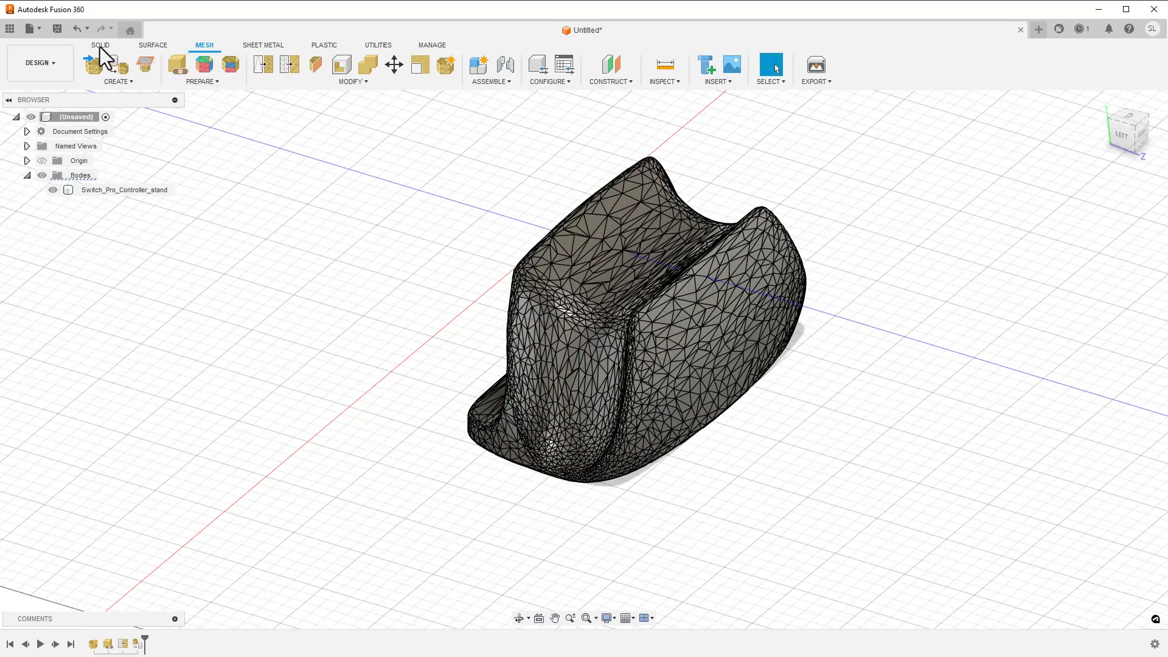
Create a construction plane offset 75 mm from the base plane at the stand's front
{"action": "left_click", "coordinate": [100, 45]}
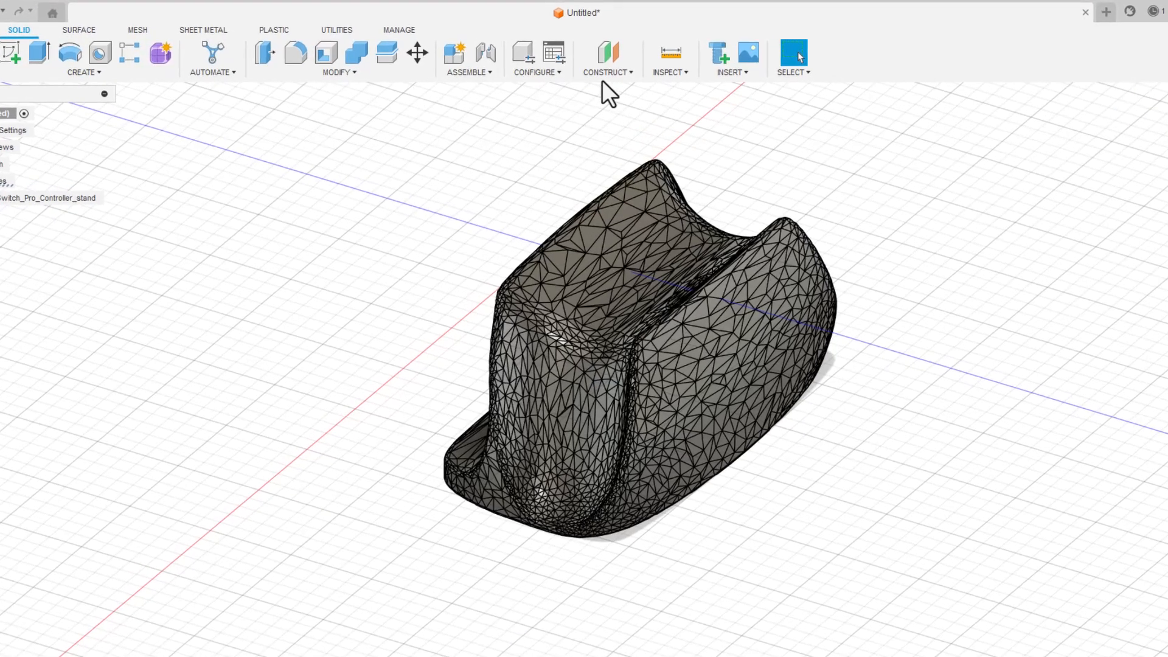
{"action": "left_click", "coordinate": [606, 72]}
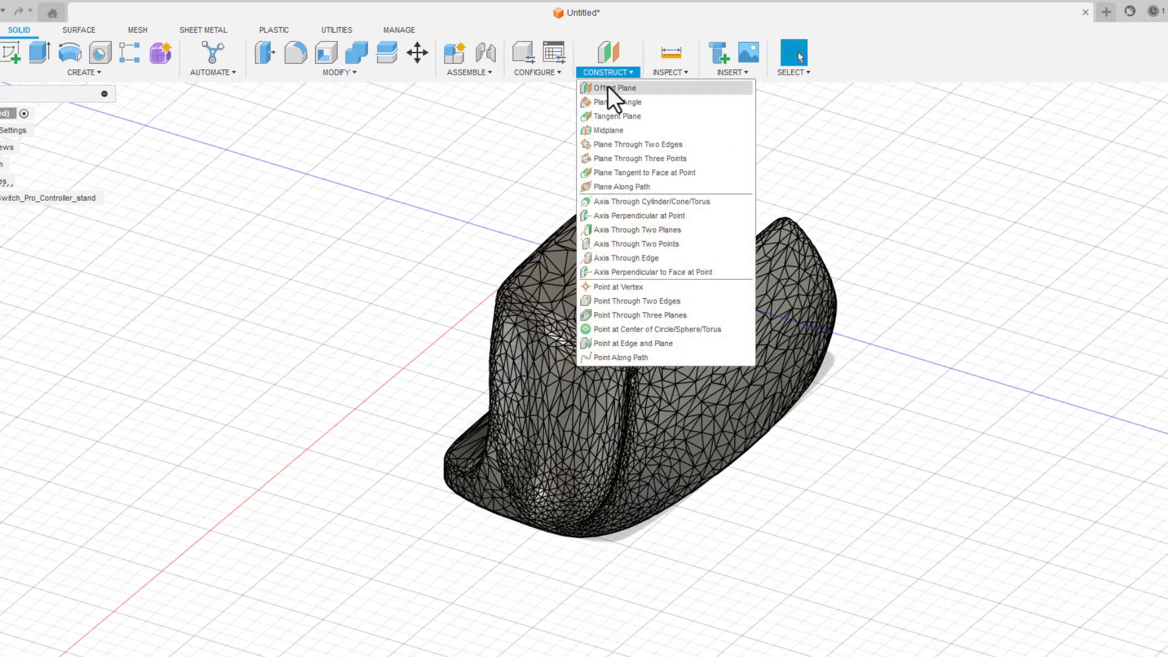
{"action": "left_click", "coordinate": [611, 87]}
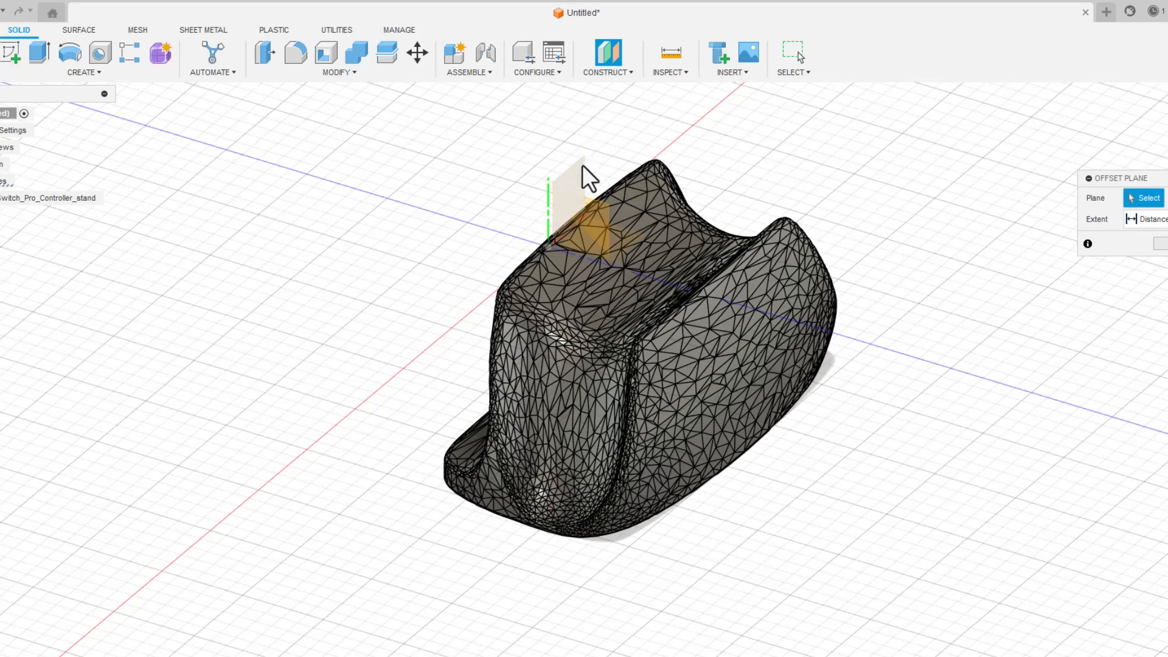
{"action": "left_click", "coordinate": [573, 201]}
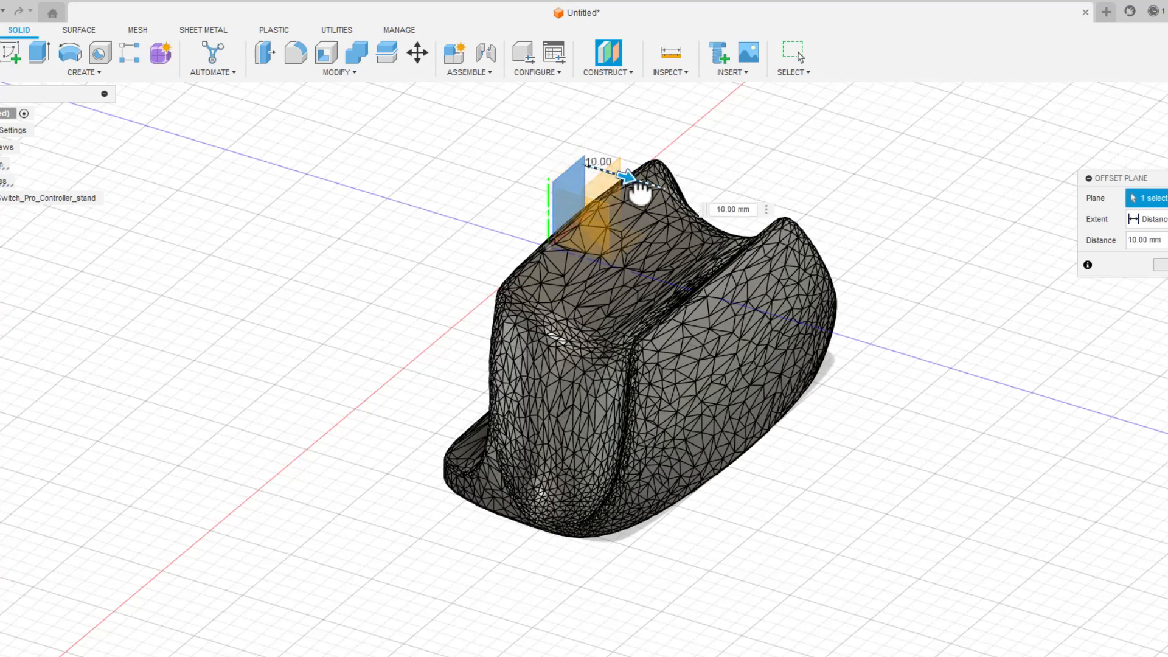
{"action": "left_click_drag", "start_coordinate": [624, 176], "coordinate": [842, 243]}
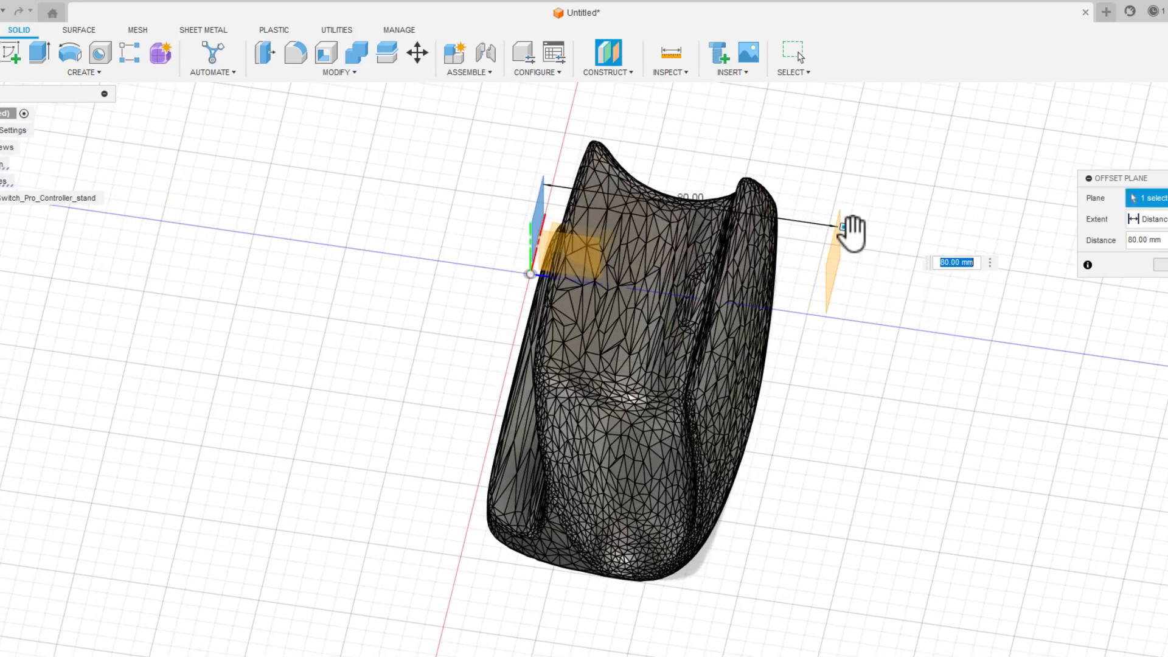
{"action": "left_click_drag", "start_coordinate": [849, 227], "coordinate": [825, 228]}
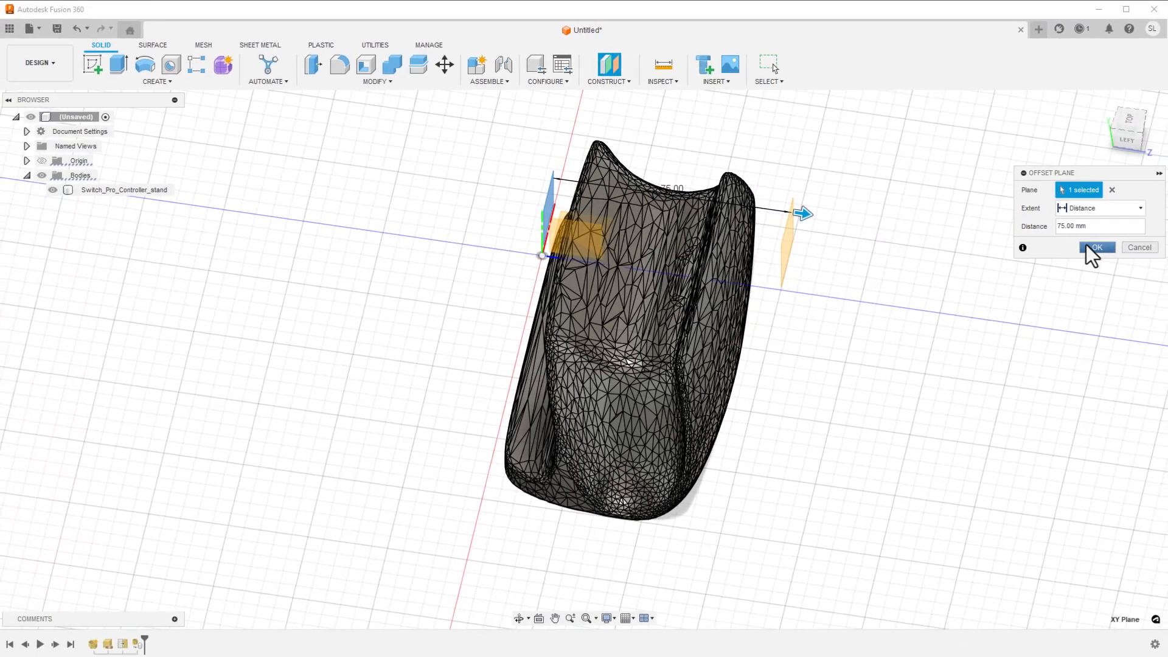
{"action": "left_click", "coordinate": [1096, 247]}
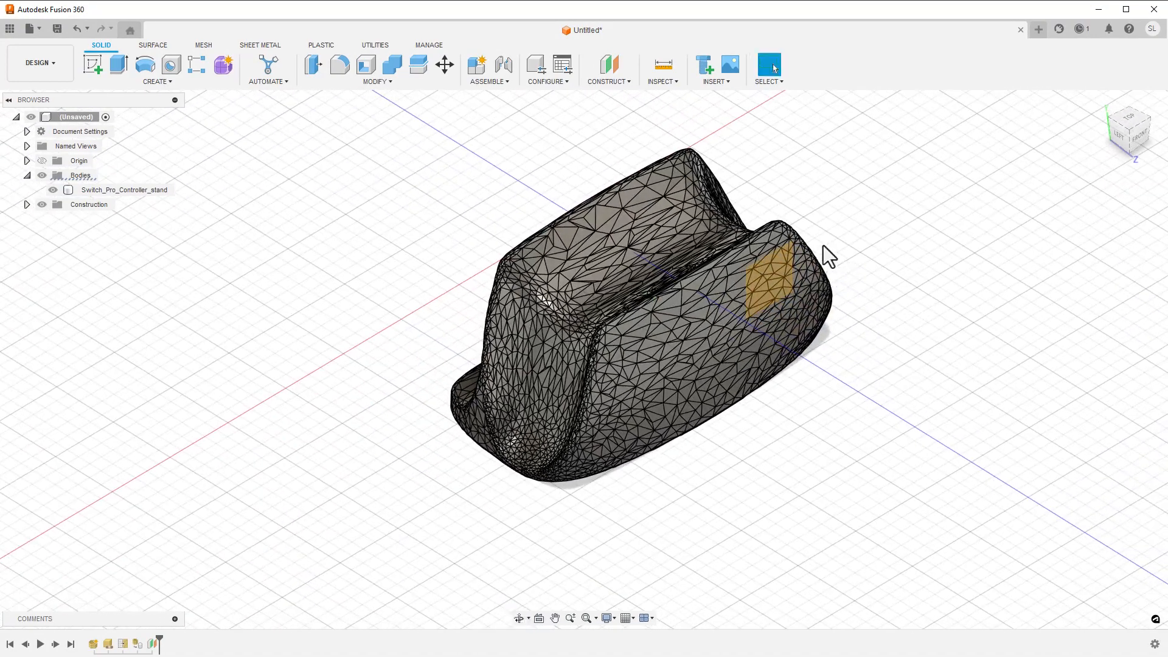
Insert the Switch logo SVG from the computer onto the offset plane and hide mesh edges
{"action": "left_click", "coordinate": [714, 67]}
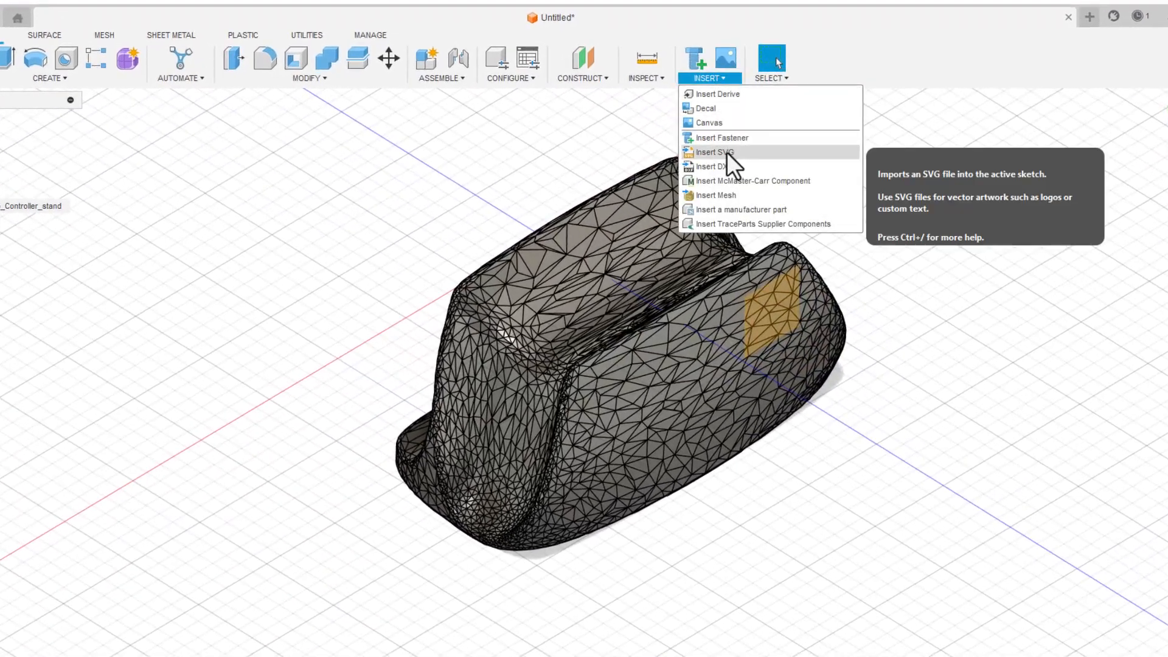
{"action": "left_click", "coordinate": [713, 152]}
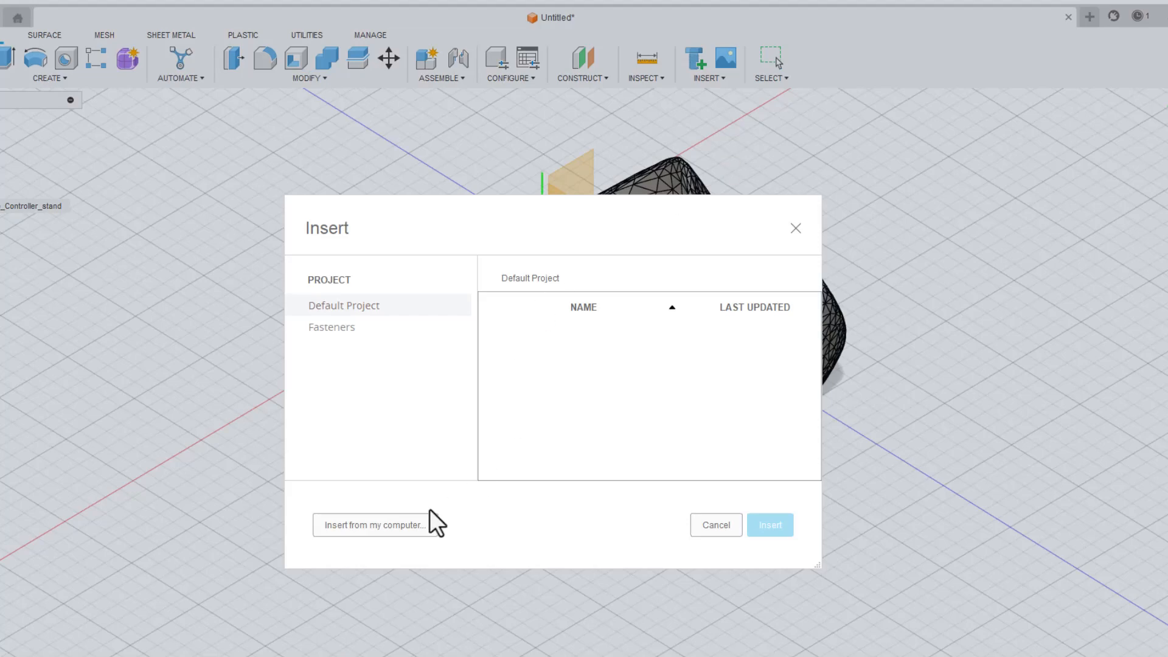
{"action": "left_click", "coordinate": [377, 524]}
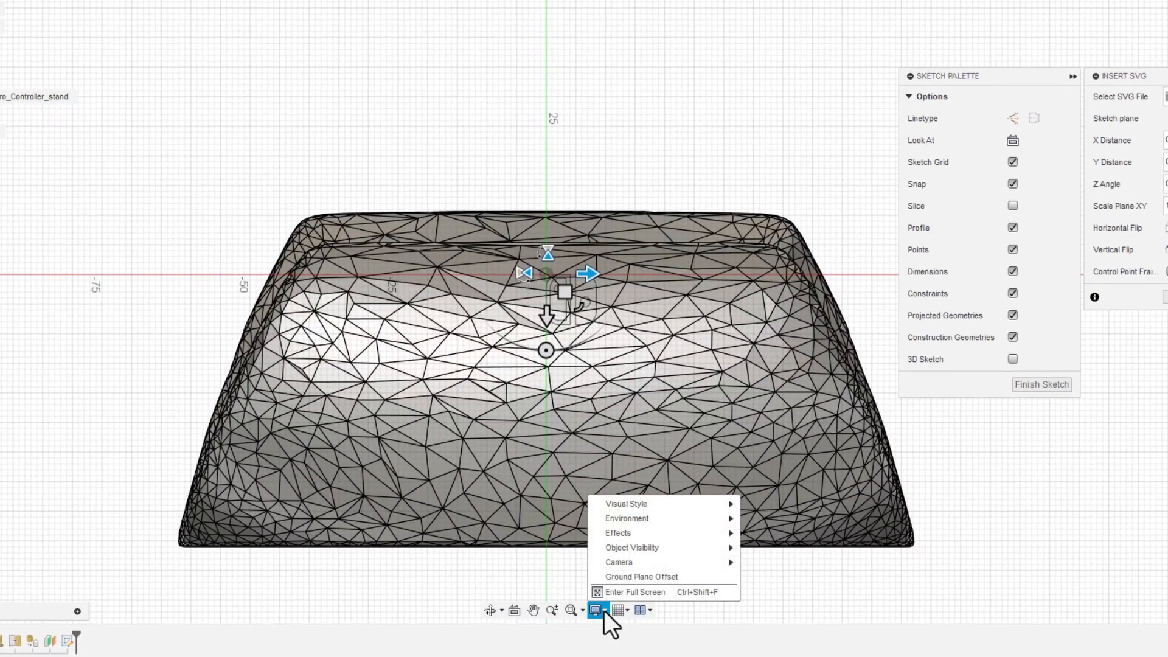
{"action": "left_click", "coordinate": [625, 504]}
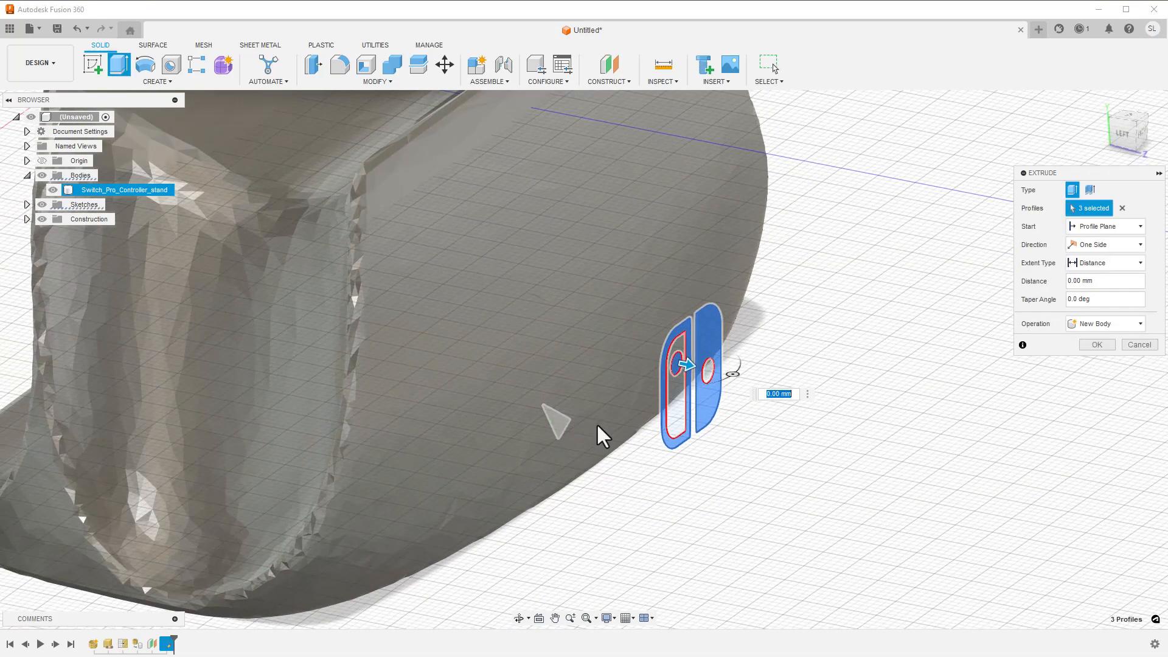
Cut the Switch logo into the front face and export as 'Switch Controller Stand w' STL
{"action": "left_click_drag", "start_coordinate": [696, 365], "coordinate": [555, 340]}
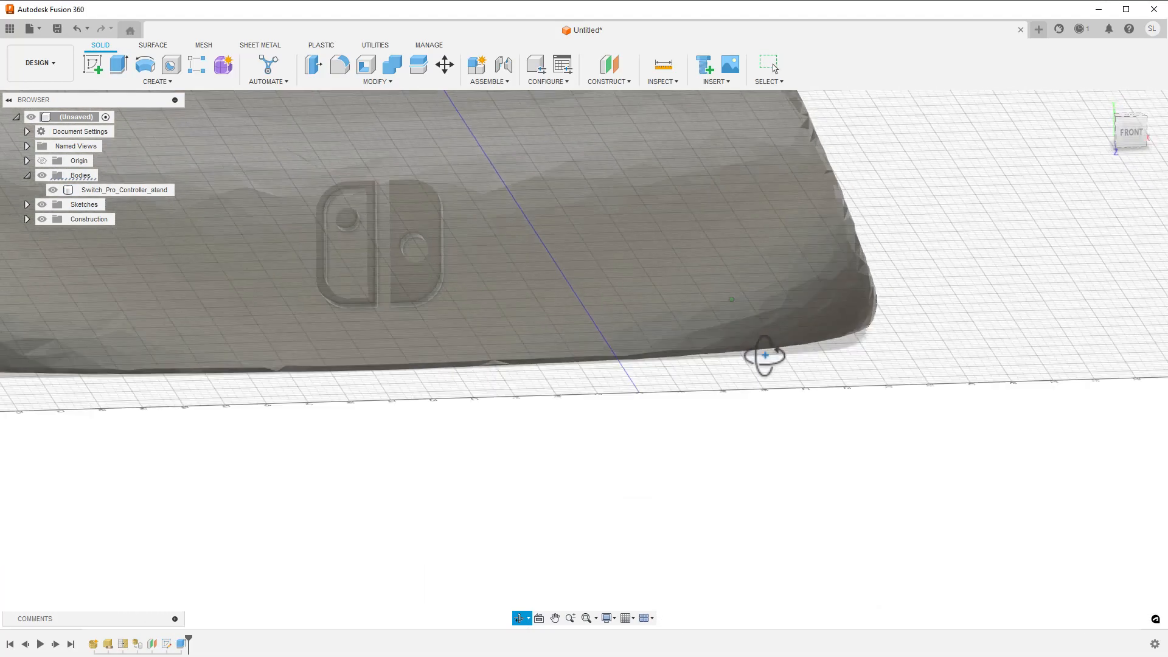
{"action": "left_click_drag", "start_coordinate": [764, 357], "coordinate": [502, 442]}
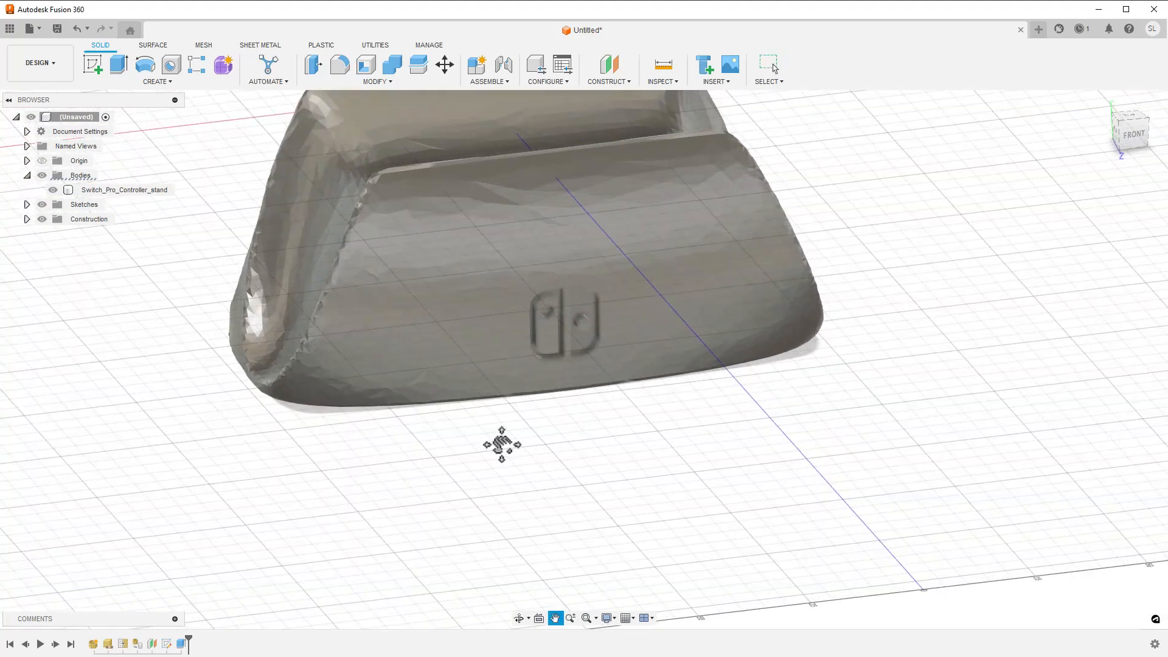
{"action": "left_click_drag", "start_coordinate": [502, 443], "coordinate": [580, 533]}
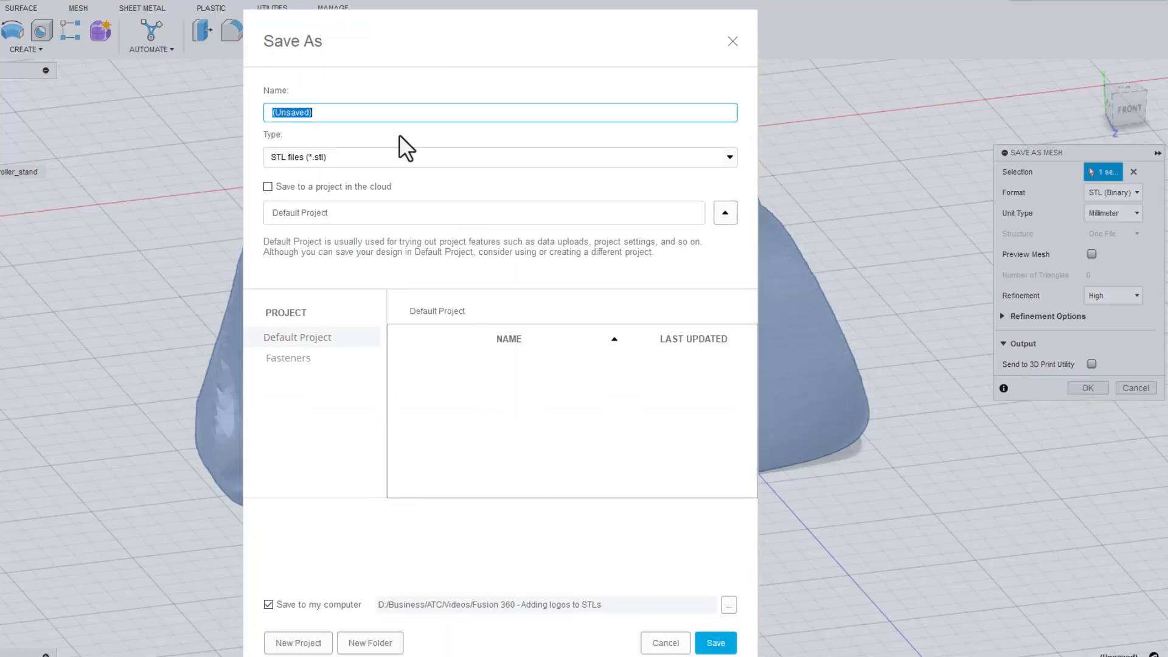
{"action": "type", "text": "Switch Controller Stand w"}
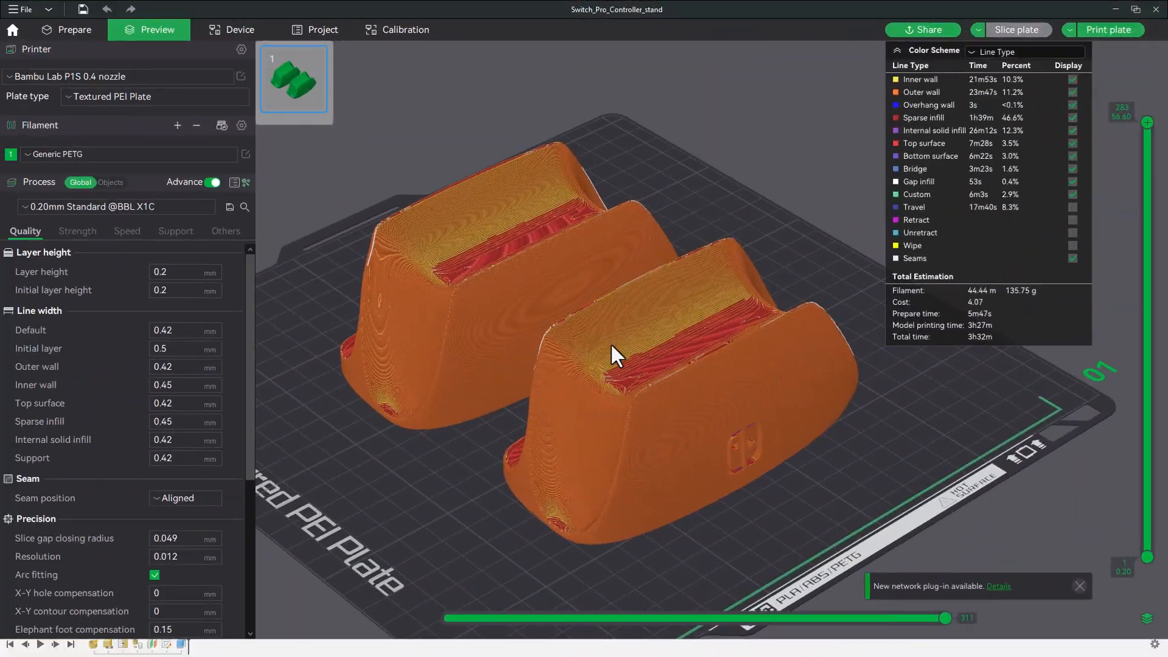
{"action": "left_click_drag", "start_coordinate": [614, 356], "coordinate": [462, 474]}
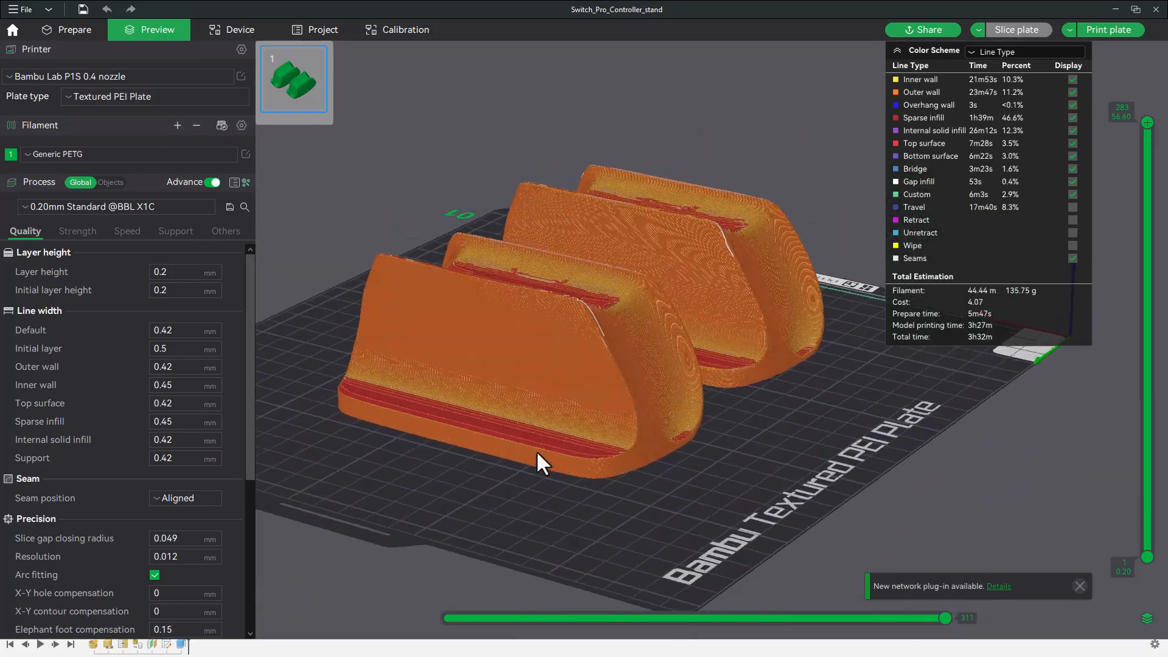
{"action": "left_click_drag", "start_coordinate": [541, 464], "coordinate": [443, 458]}
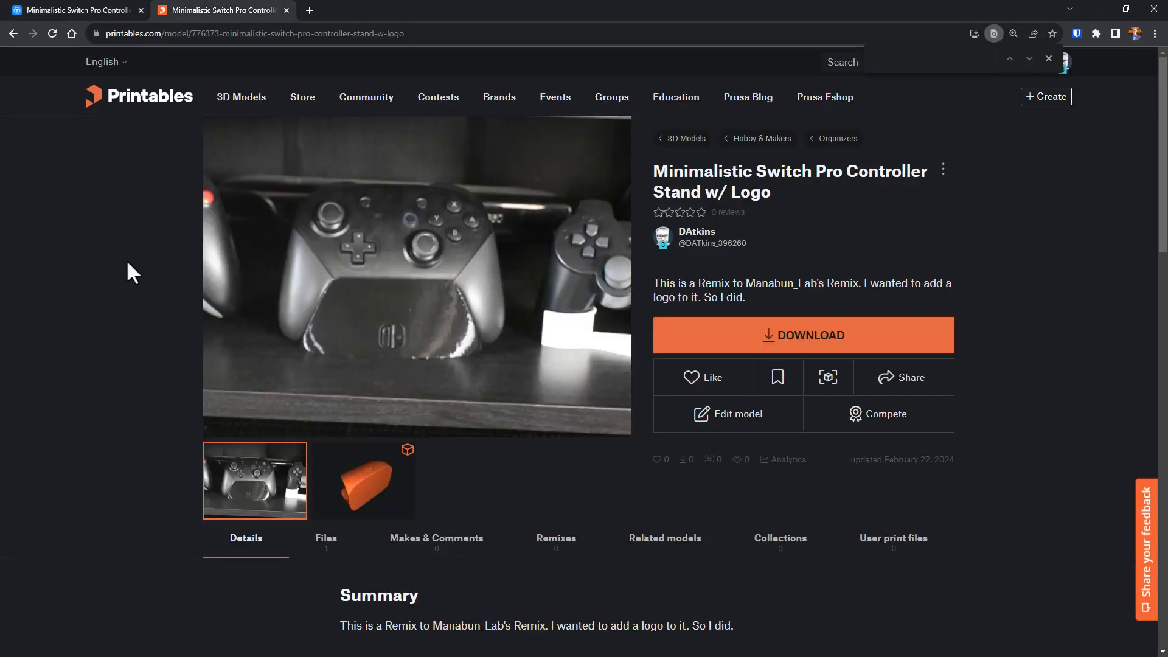
{"action": "scroll", "scroll_direction": "down", "scroll_amount": 3}
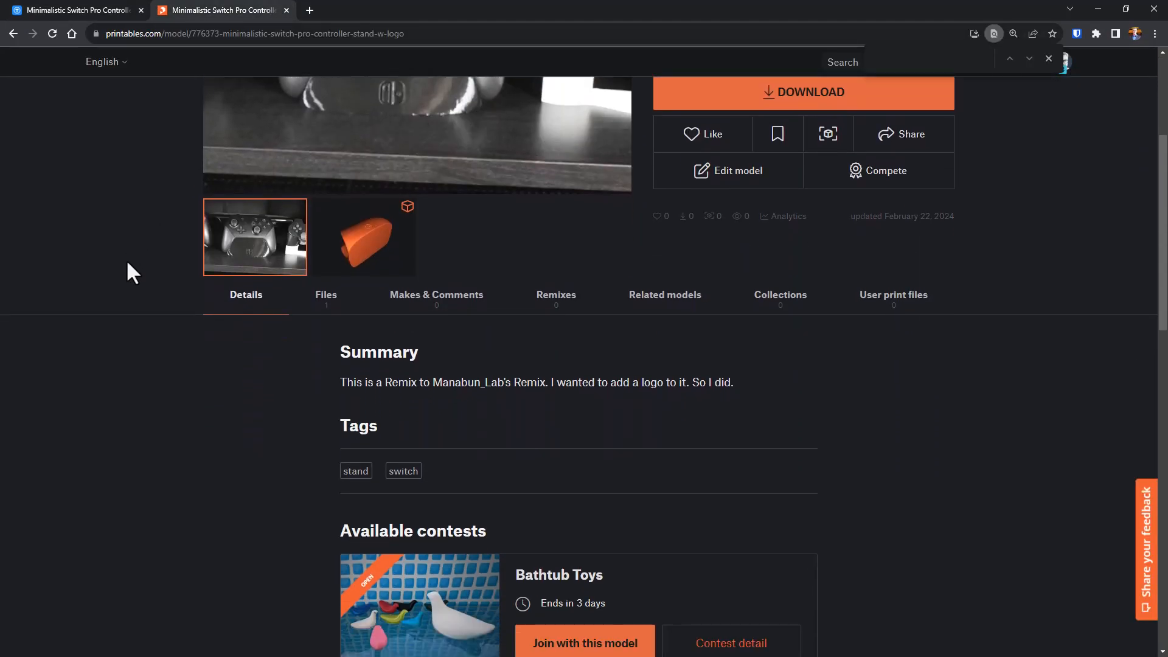
{"action": "scroll", "scroll_direction": "up", "scroll_amount": 3}
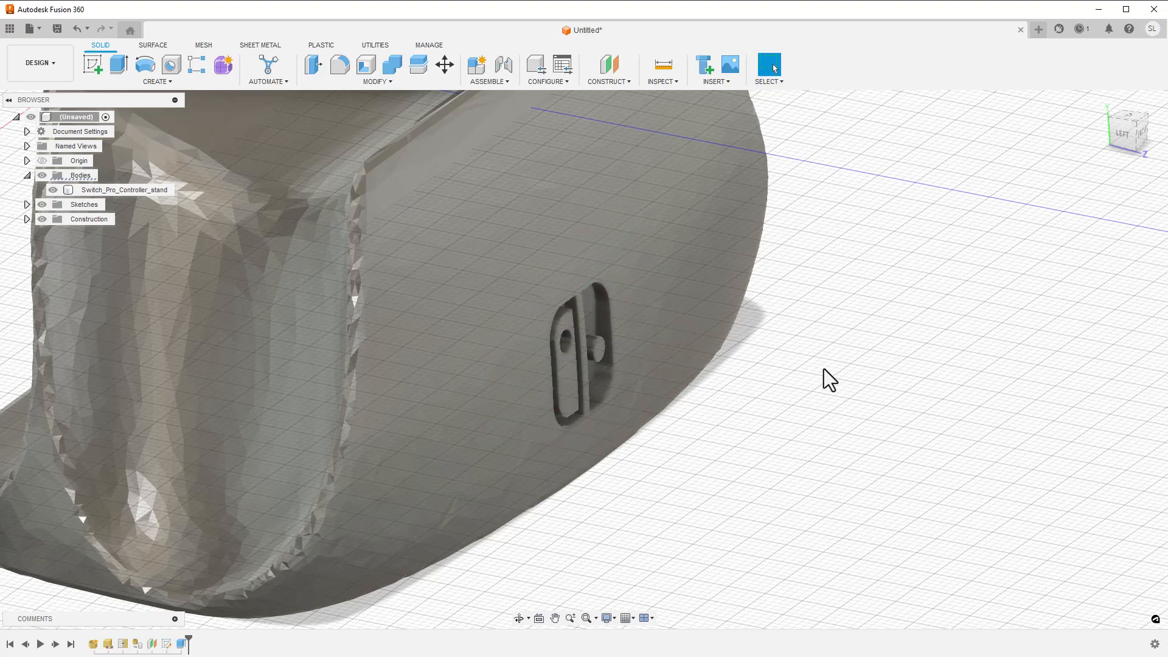
{"action": "left_click_drag", "start_coordinate": [828, 378], "coordinate": [783, 358]}
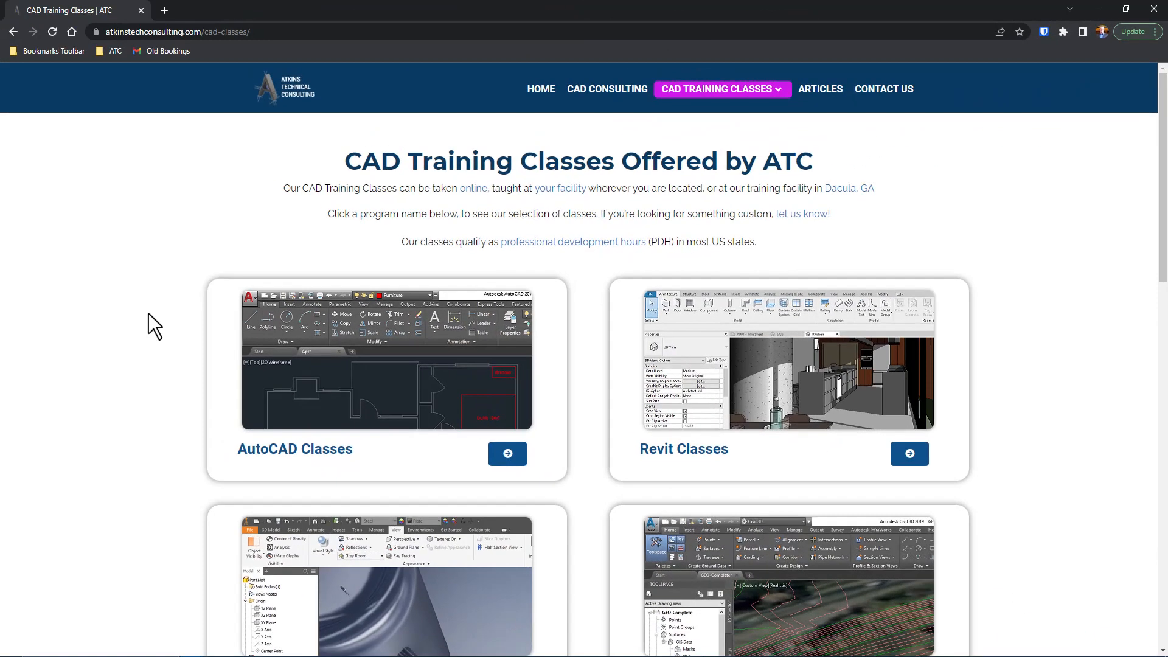
{"action": "scroll", "scroll_direction": "down", "scroll_amount": 3}
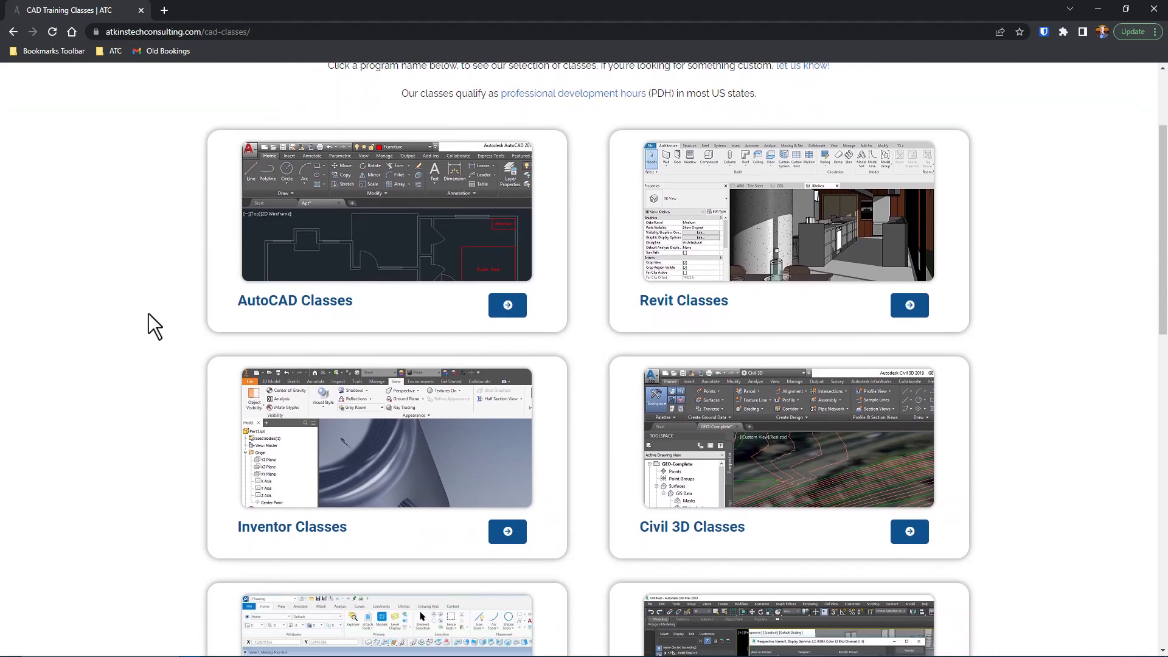
{"action": "scroll", "scroll_direction": "down", "scroll_amount": 3}
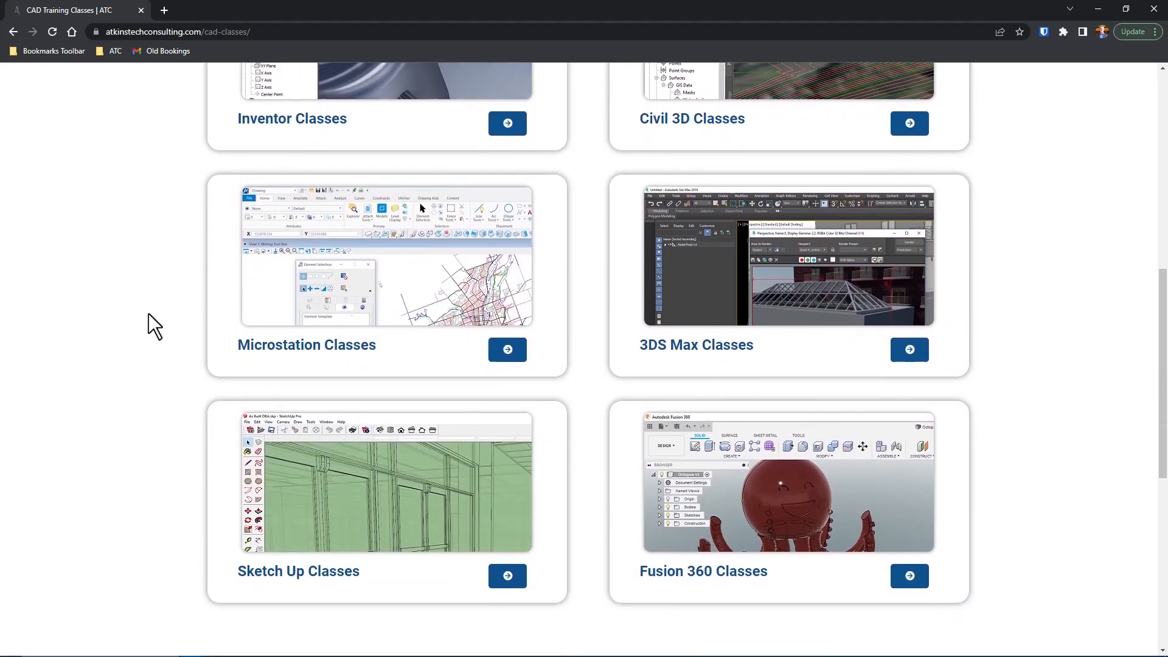
{"action": "scroll", "scroll_direction": "down", "scroll_amount": 3}
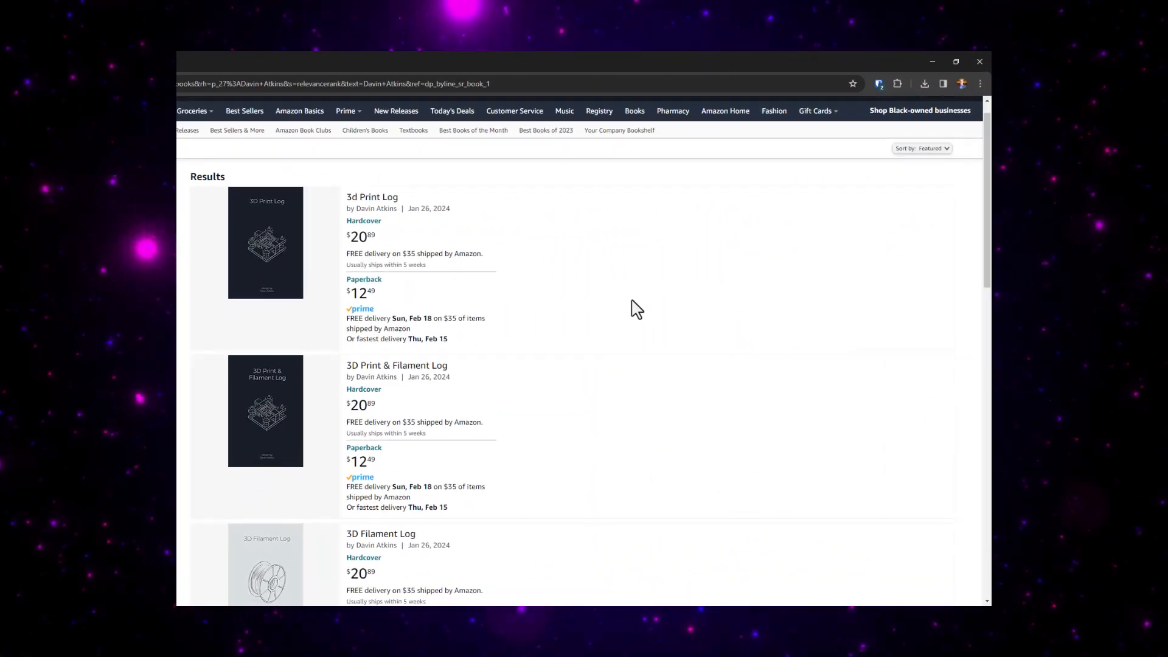
{"action": "scroll", "scroll_direction": "down", "scroll_amount": 3}
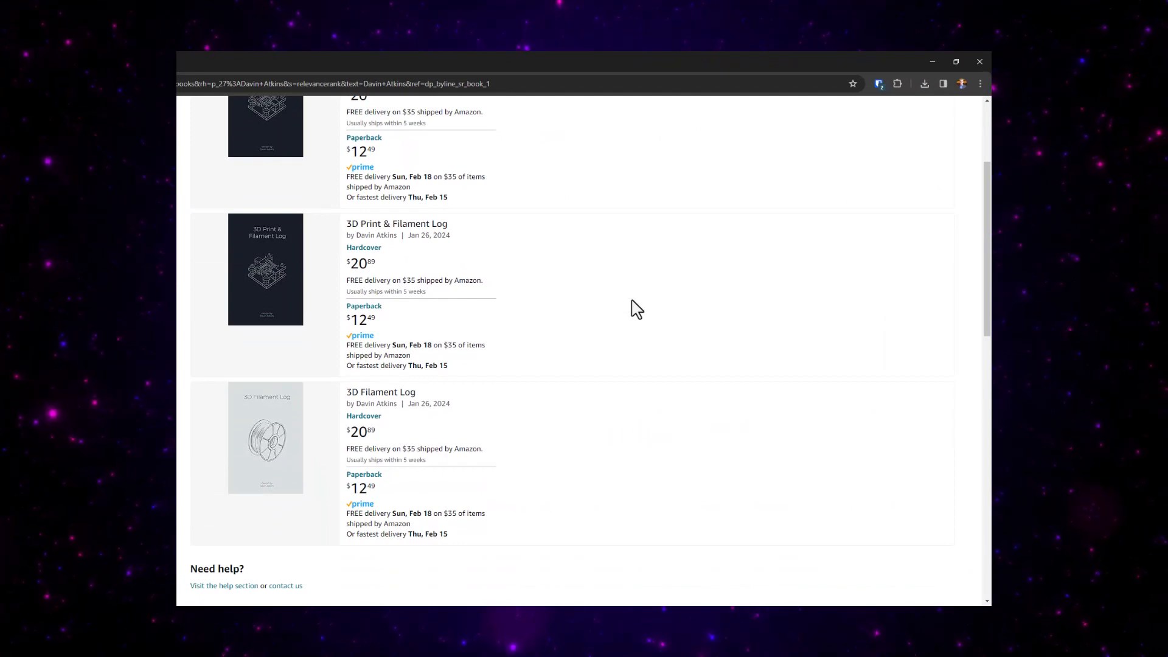